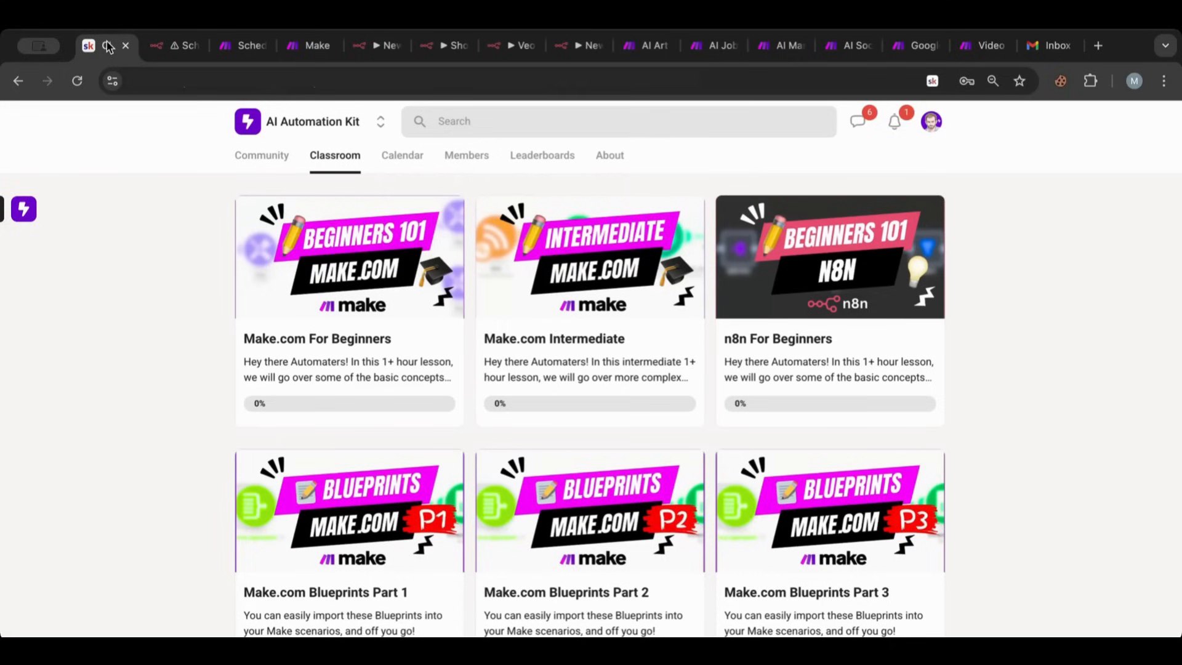
Switch to n8n and open the Social Media Scheduler workflow with its Getting Data, Blotato and Make groups
scroll(down, 3)
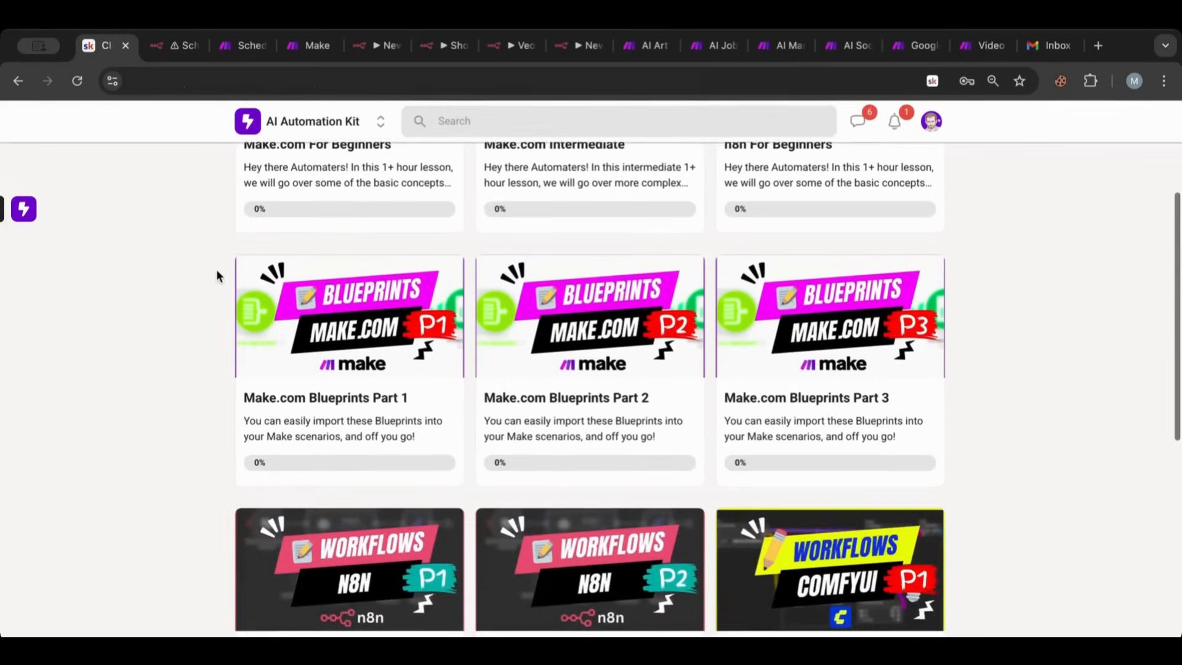
scroll(down, 3)
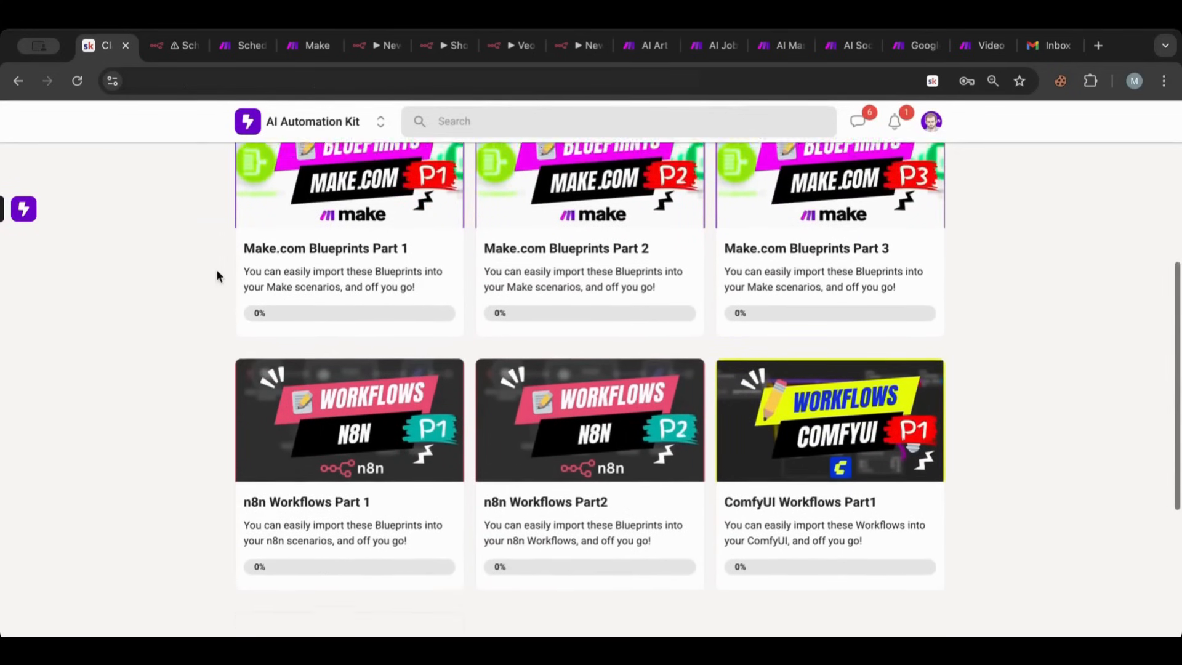
scroll(up, 3)
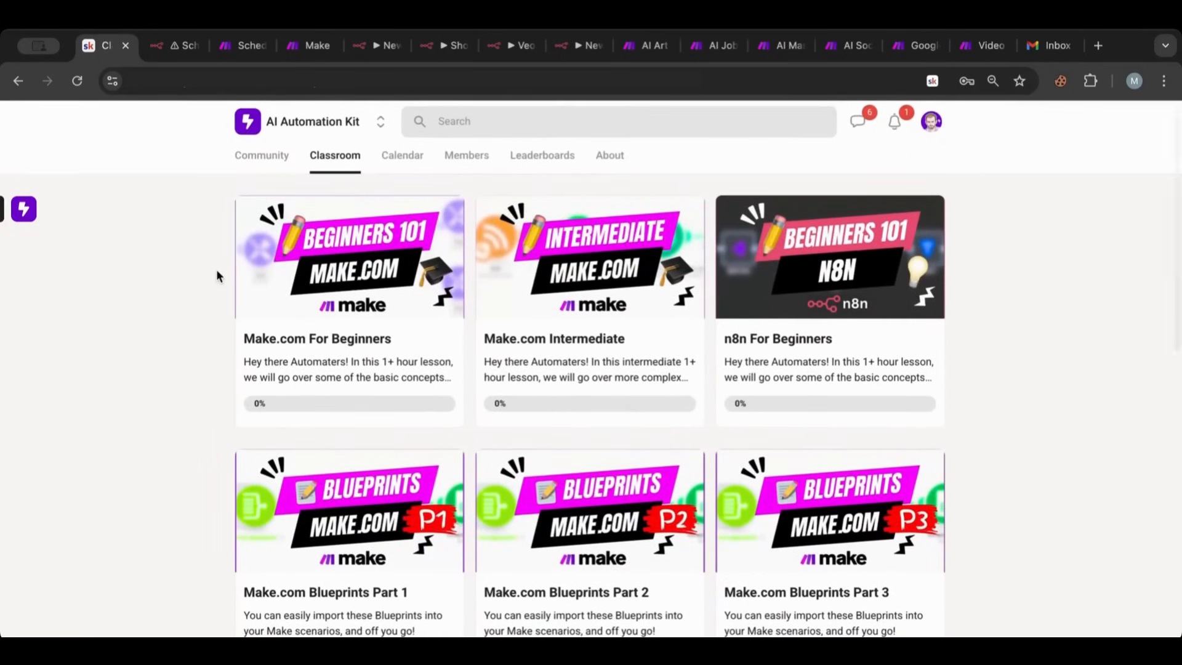
mouse_move(172, 177)
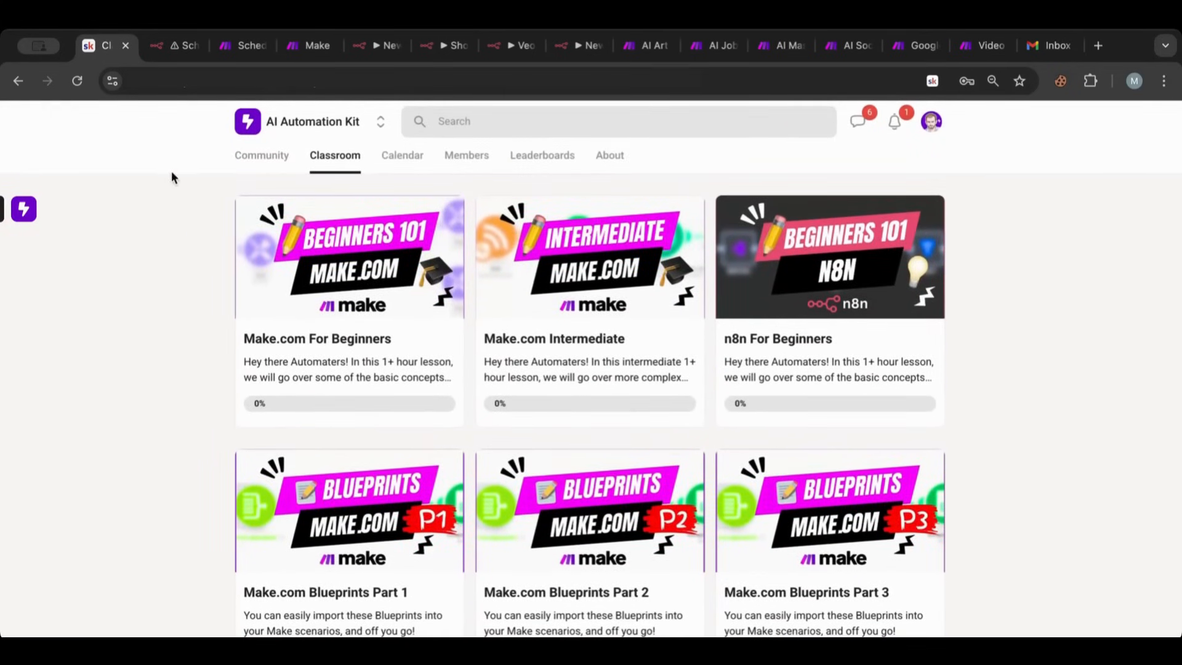
mouse_move(185, 45)
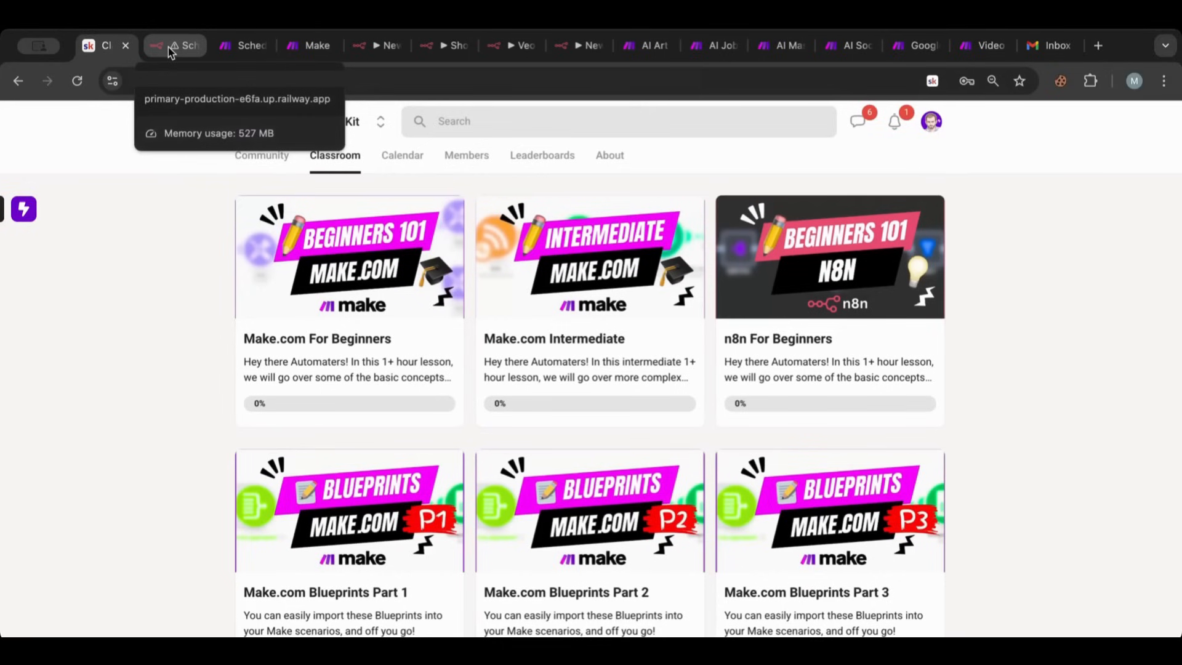
mouse_move(96, 365)
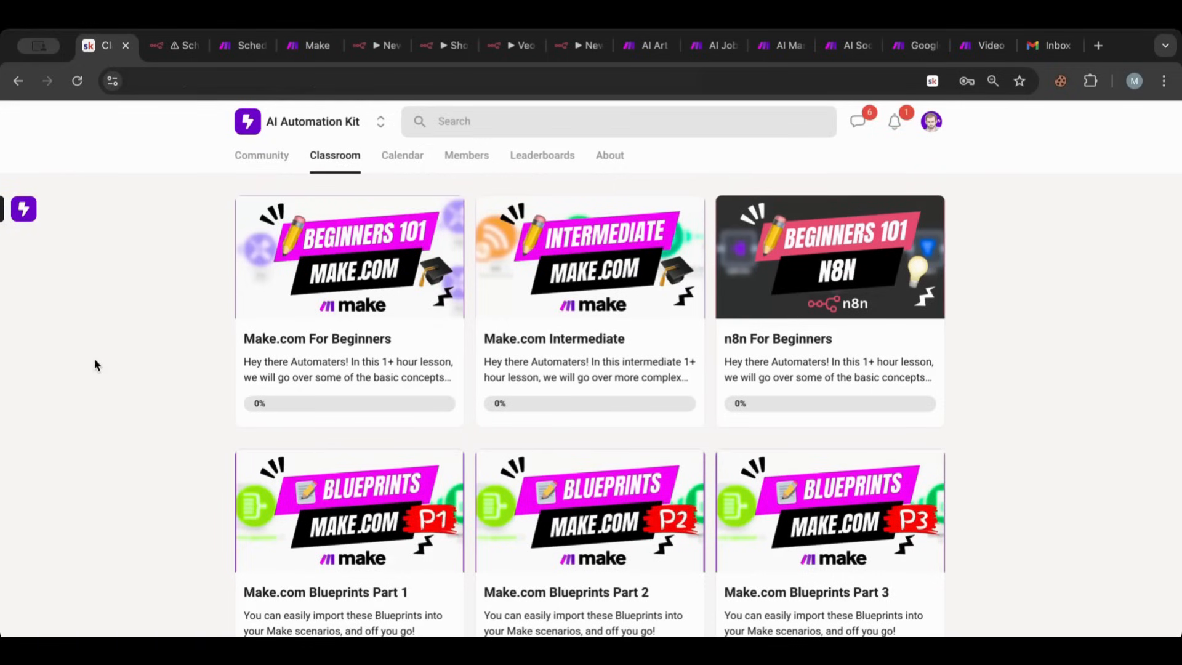
click(174, 45)
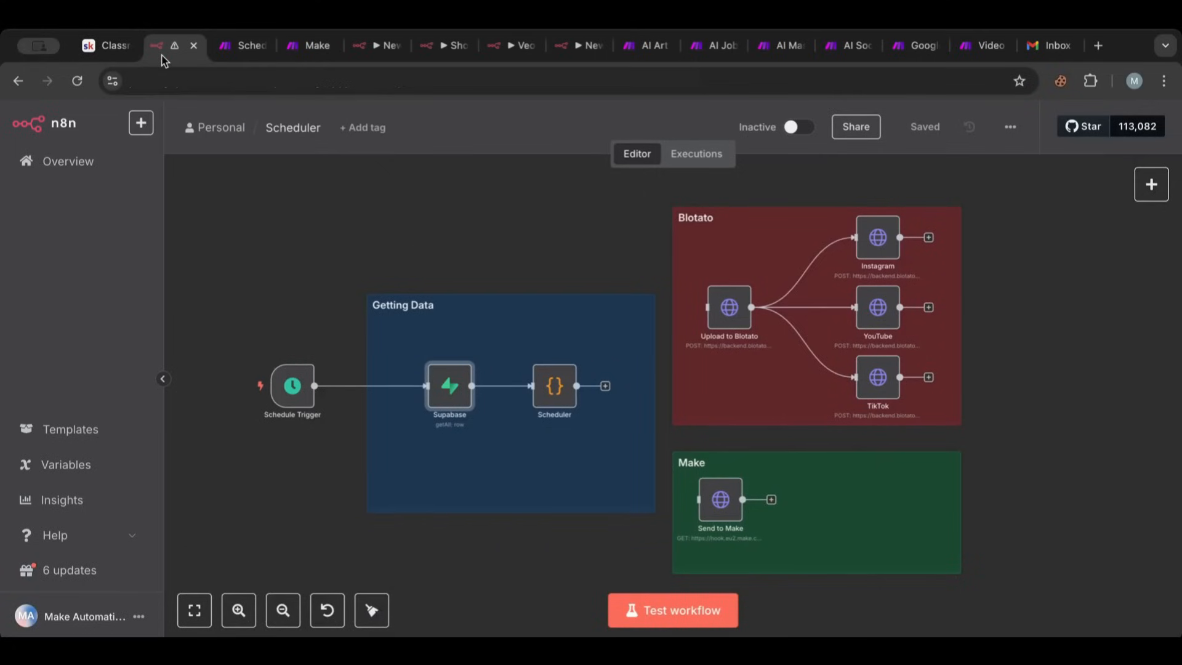
double_click(292, 126)
text(Social Media )
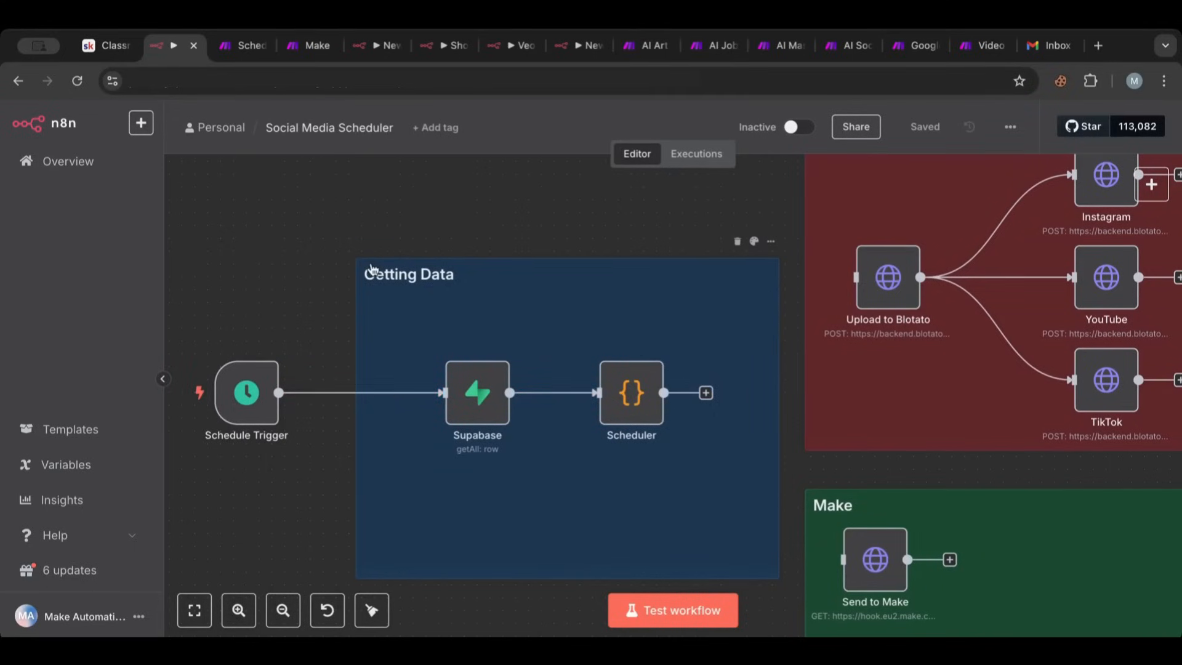
mouse_move(503, 340)
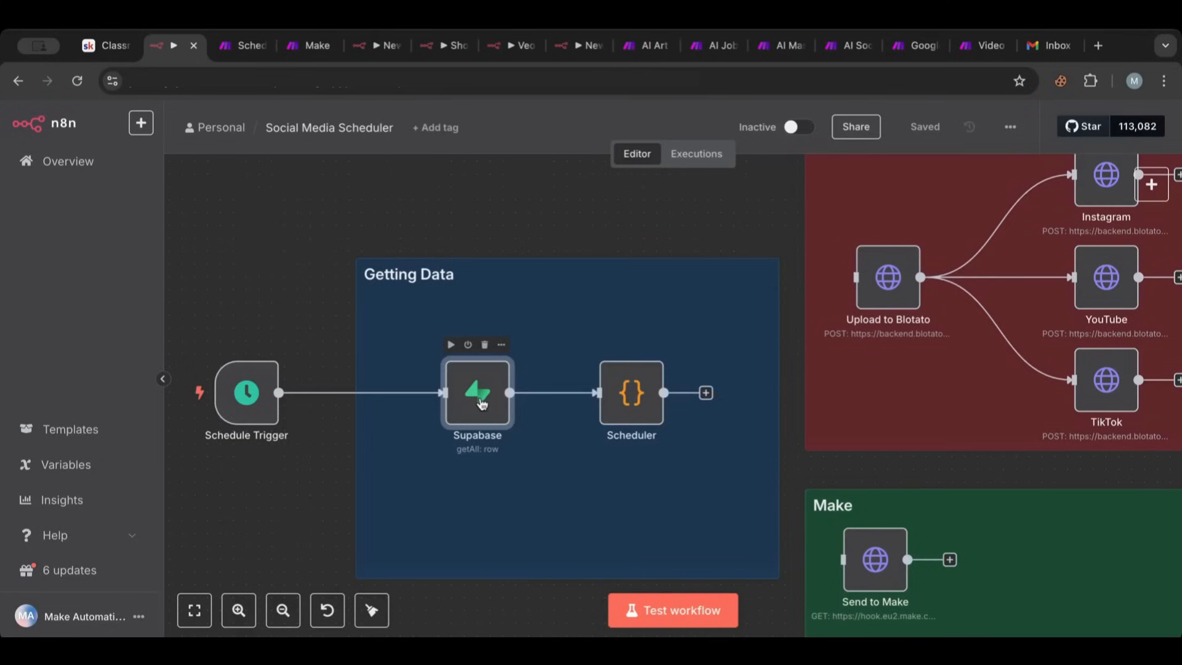
mouse_move(513, 369)
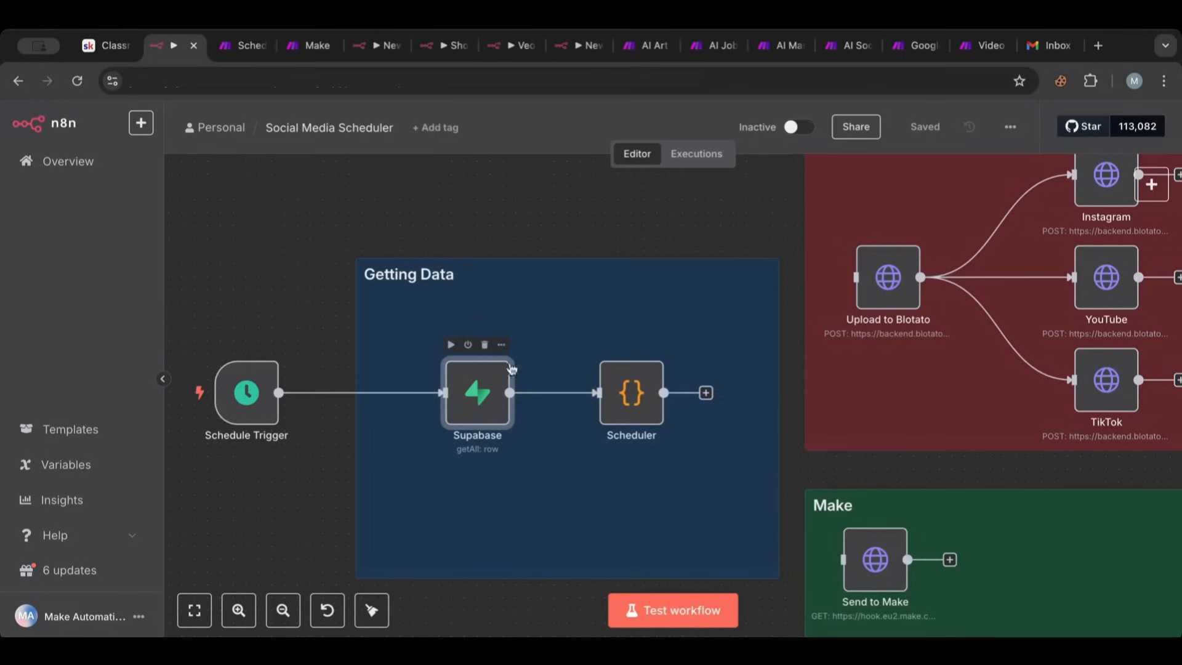
mouse_move(491, 323)
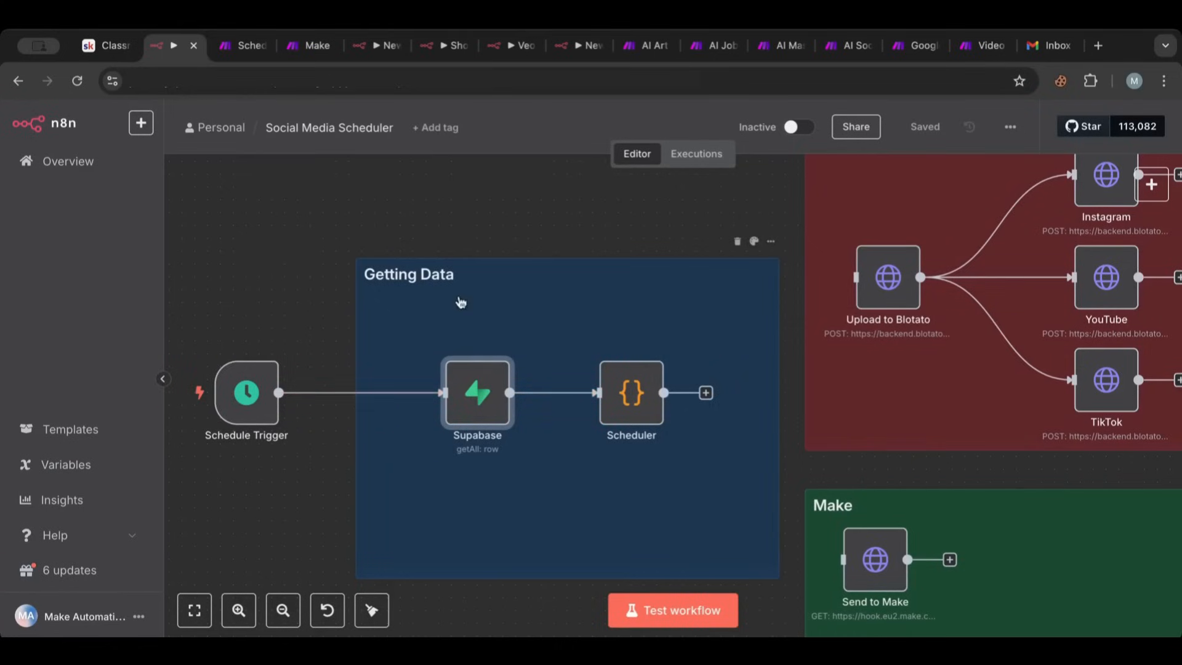
mouse_move(476, 397)
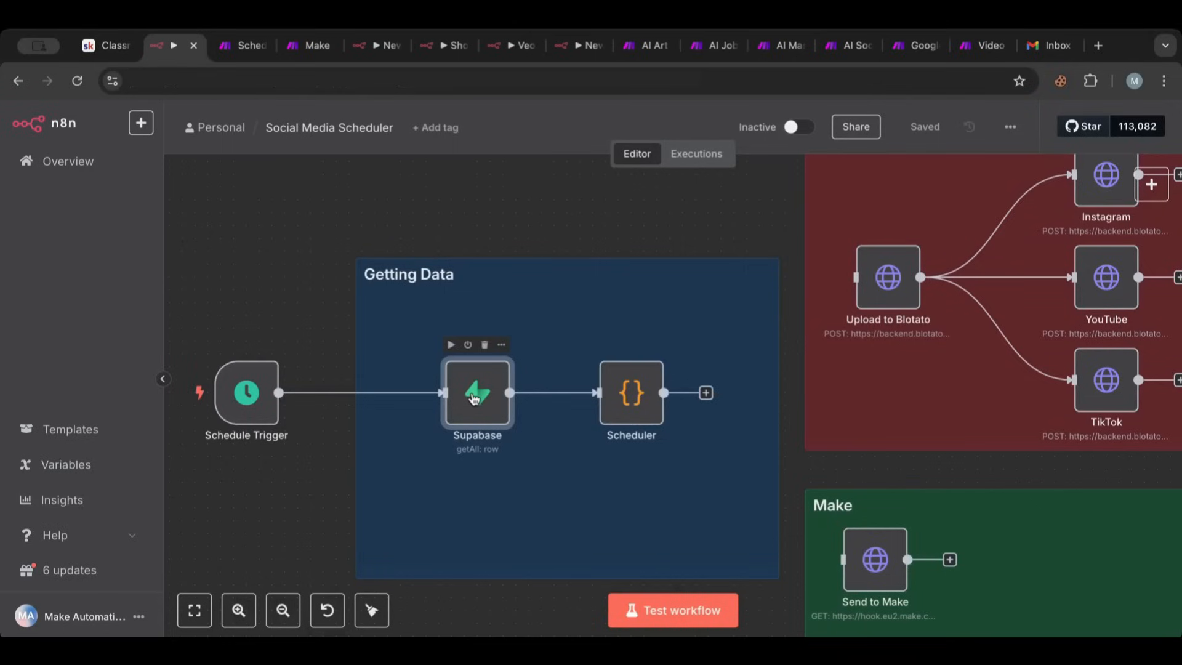
Test the Supabase node and browse the three returned Social Media rows with media and captions
double_click(477, 393)
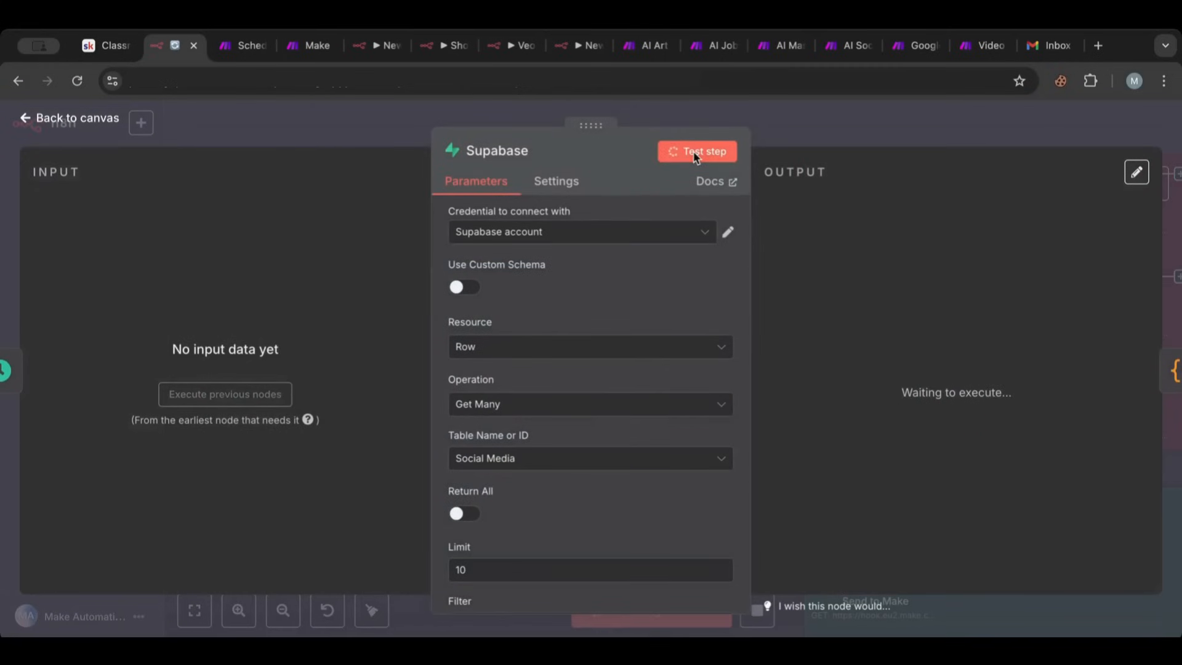
click(696, 151)
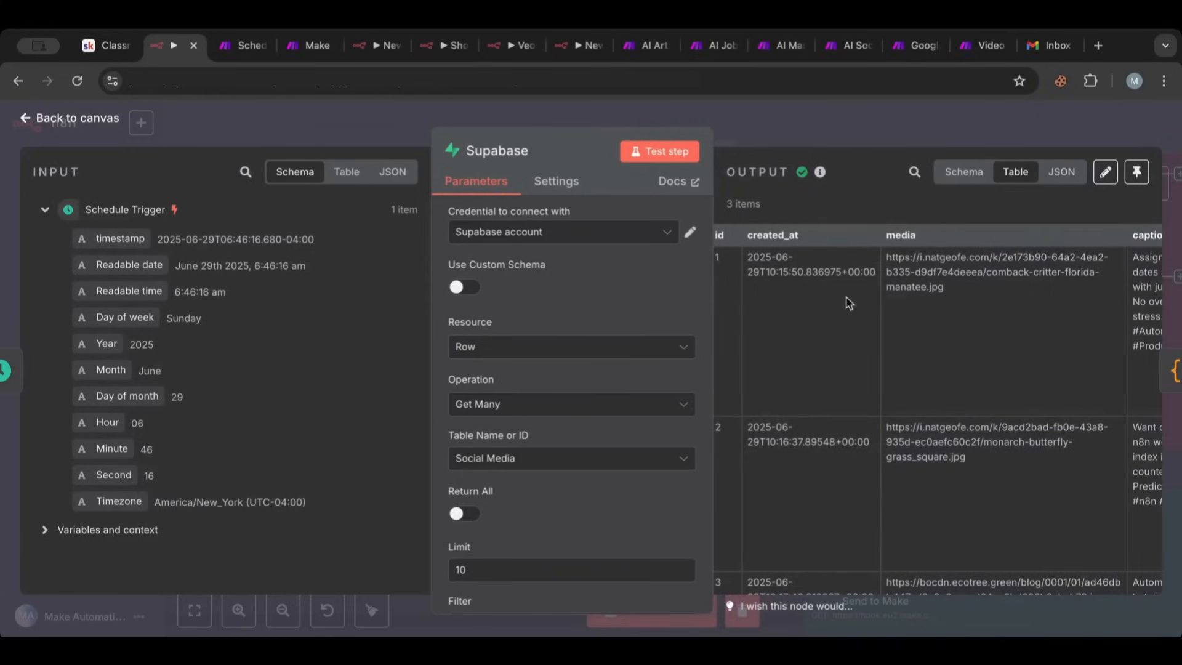
scroll(right, 3)
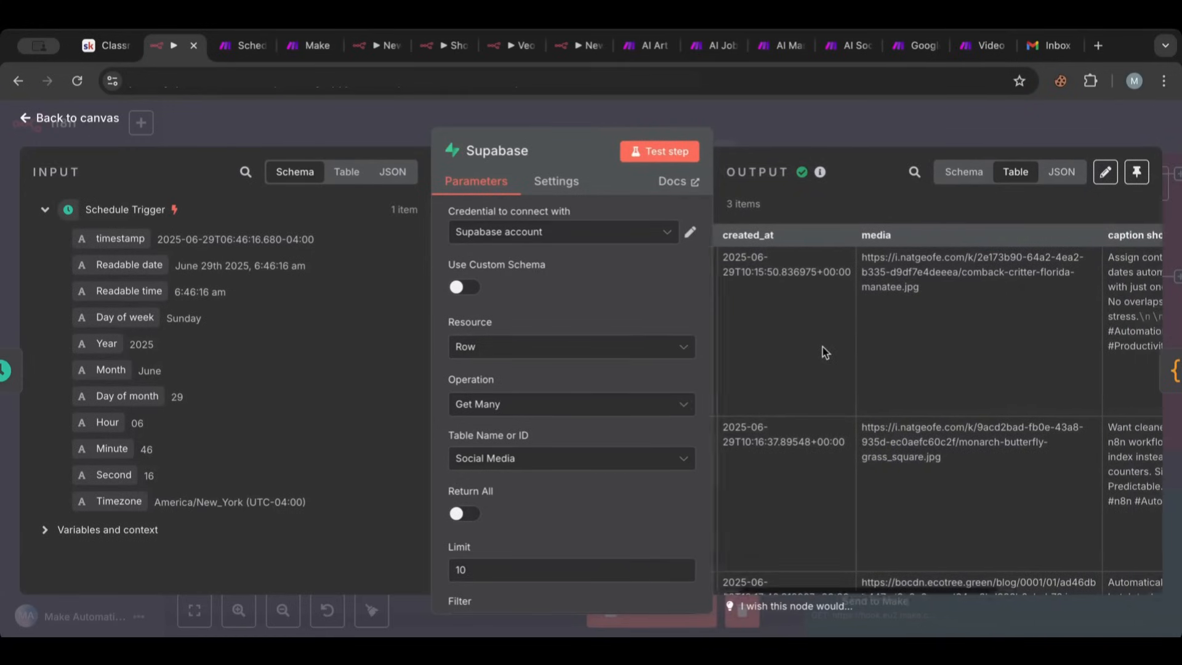
scroll(right, 3)
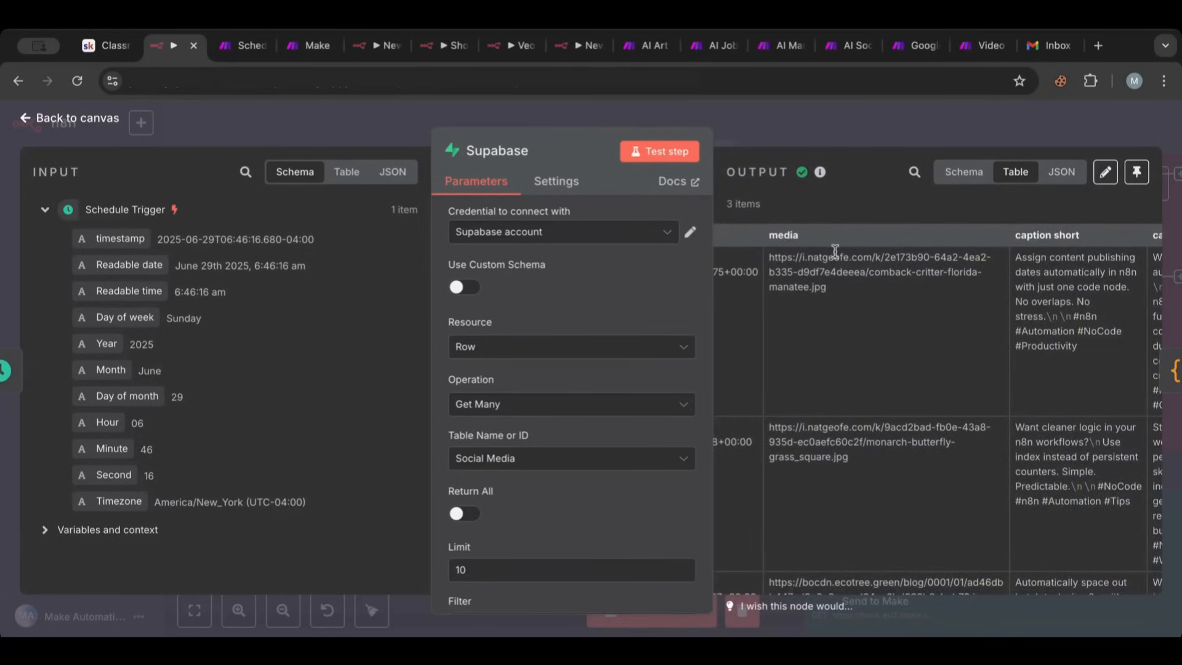
scroll(right, 3)
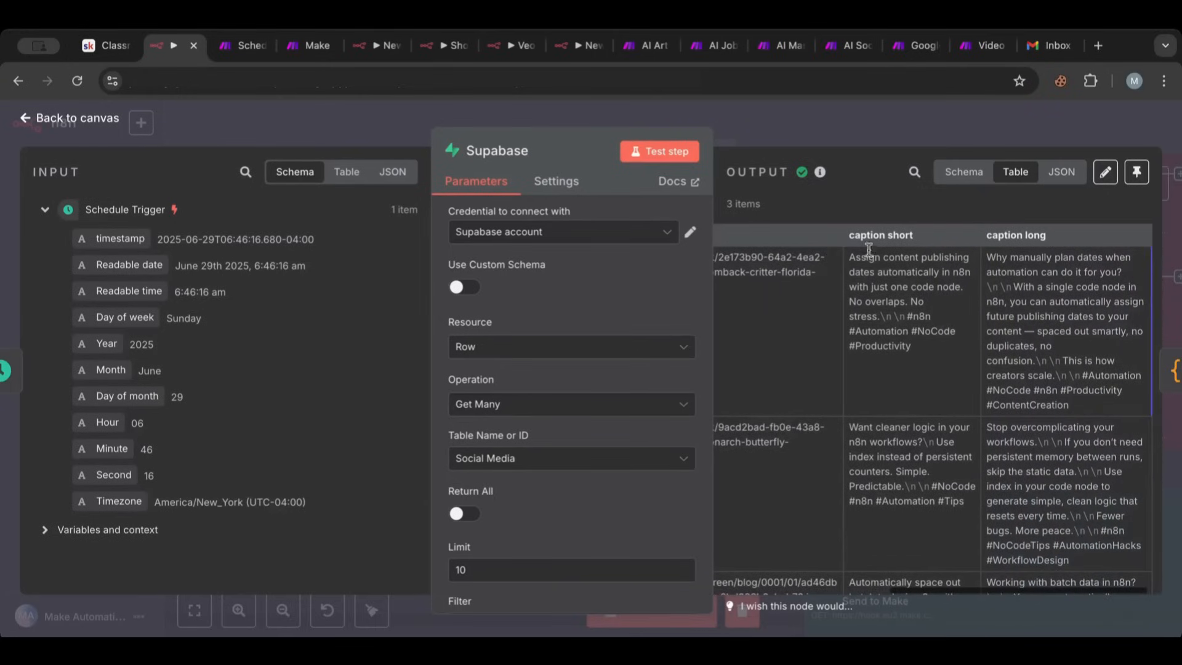
mouse_move(1026, 236)
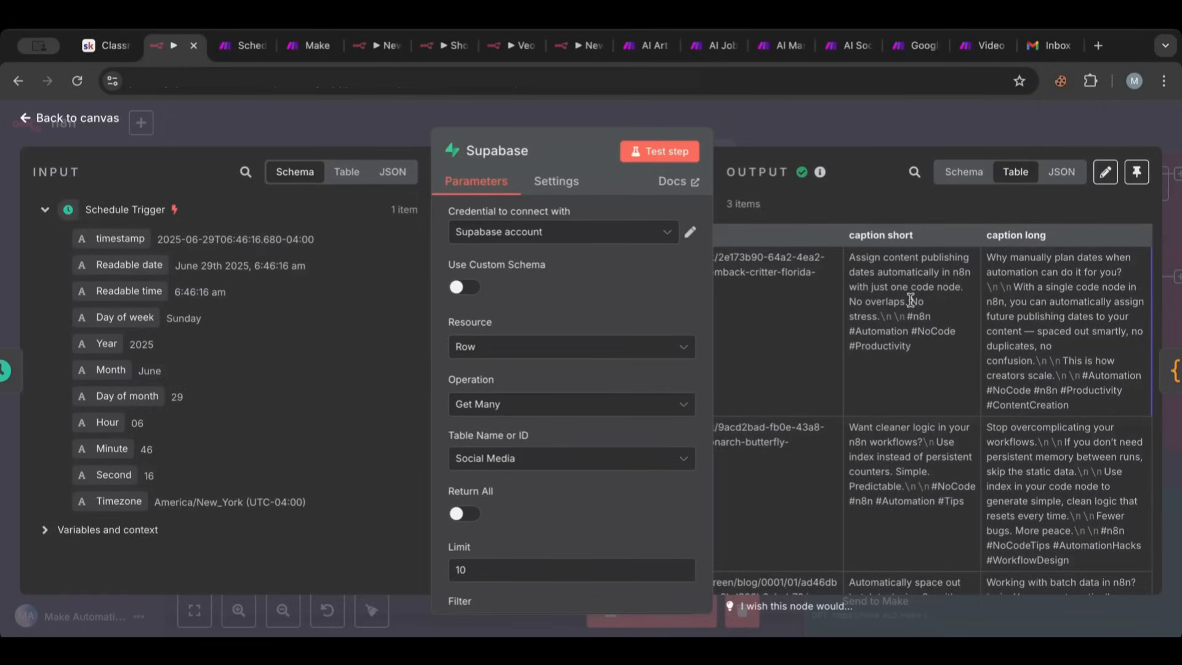
mouse_move(1149, 341)
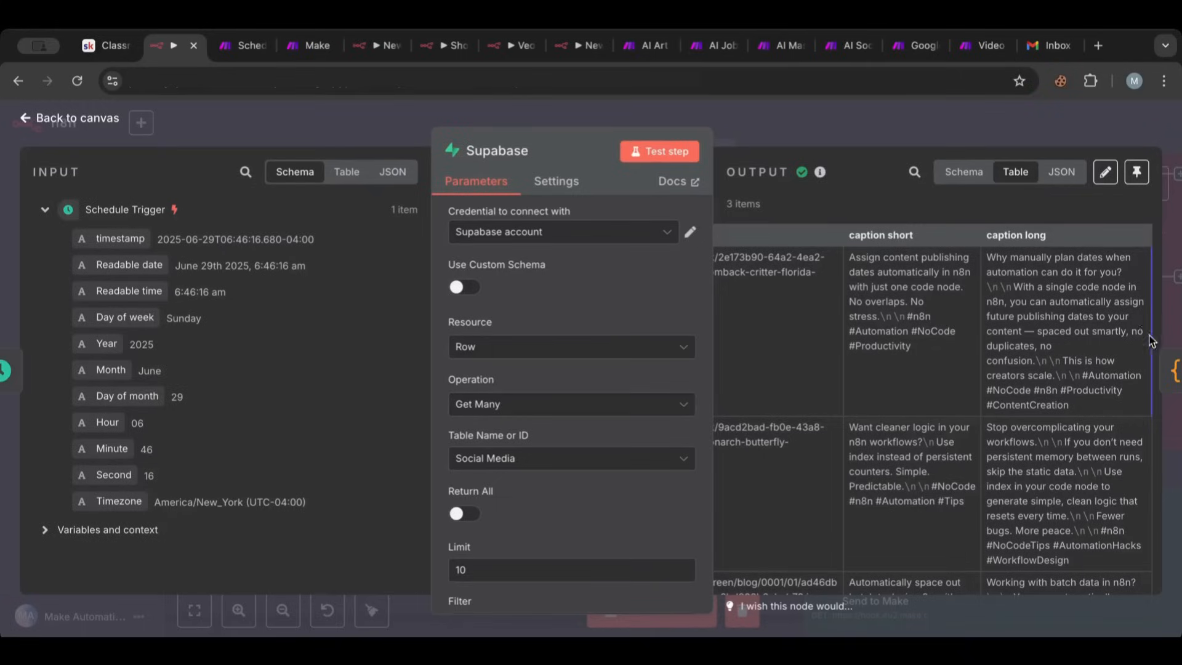
scroll(left, 3)
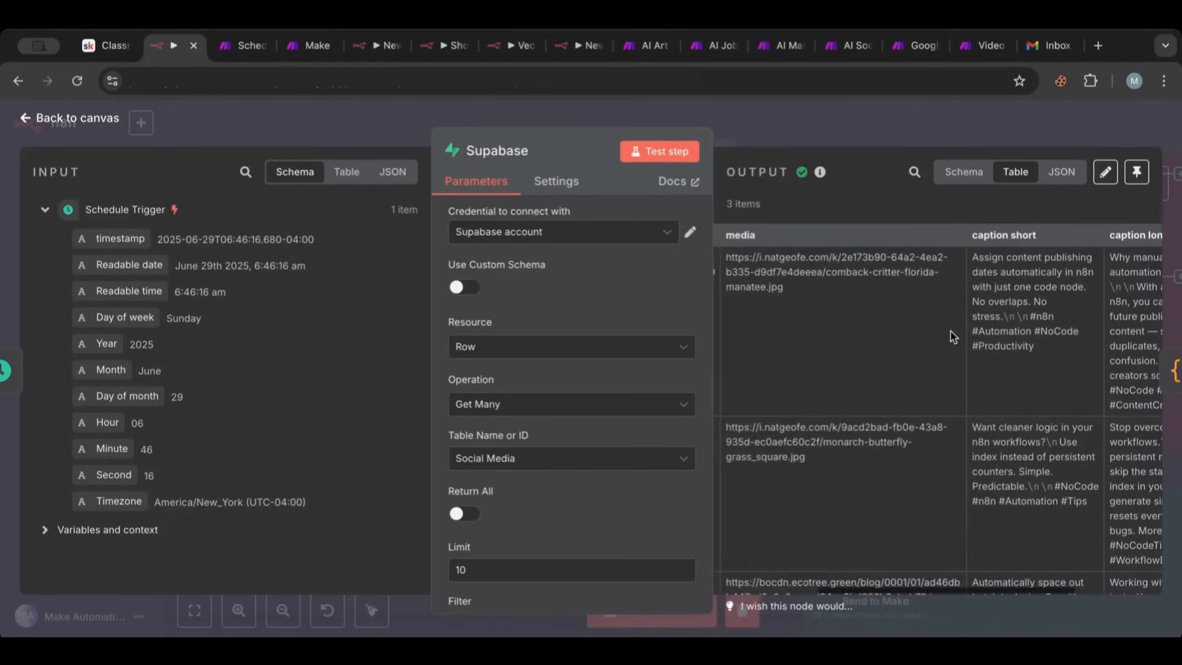
scroll(right, 3)
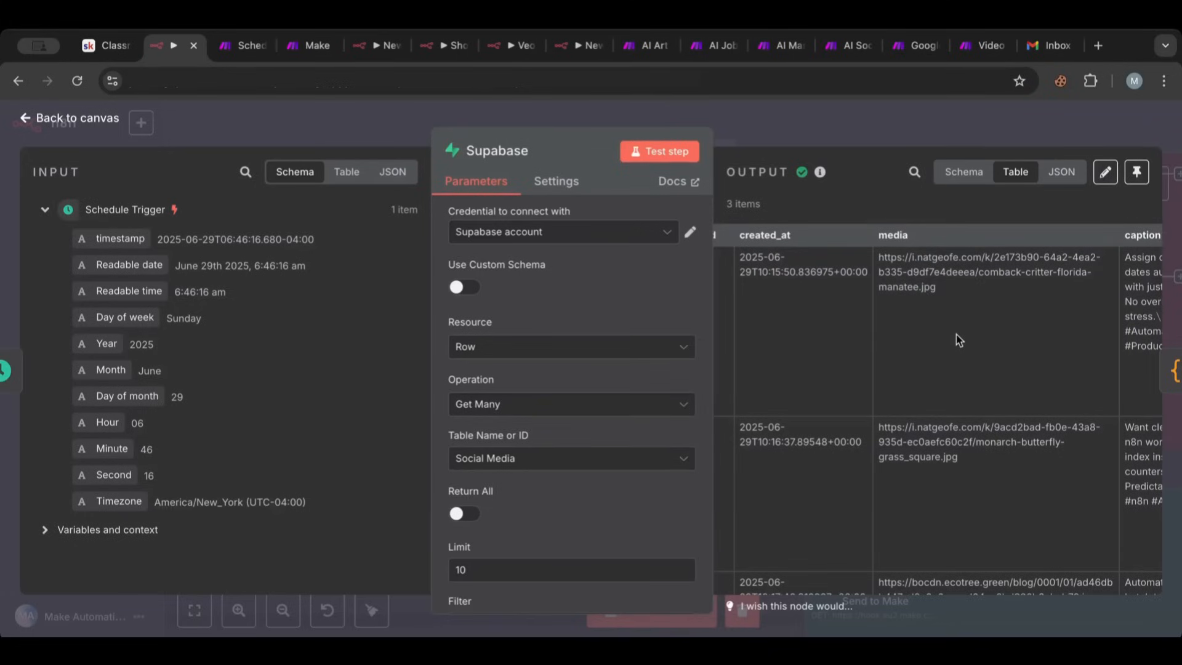
mouse_move(867, 335)
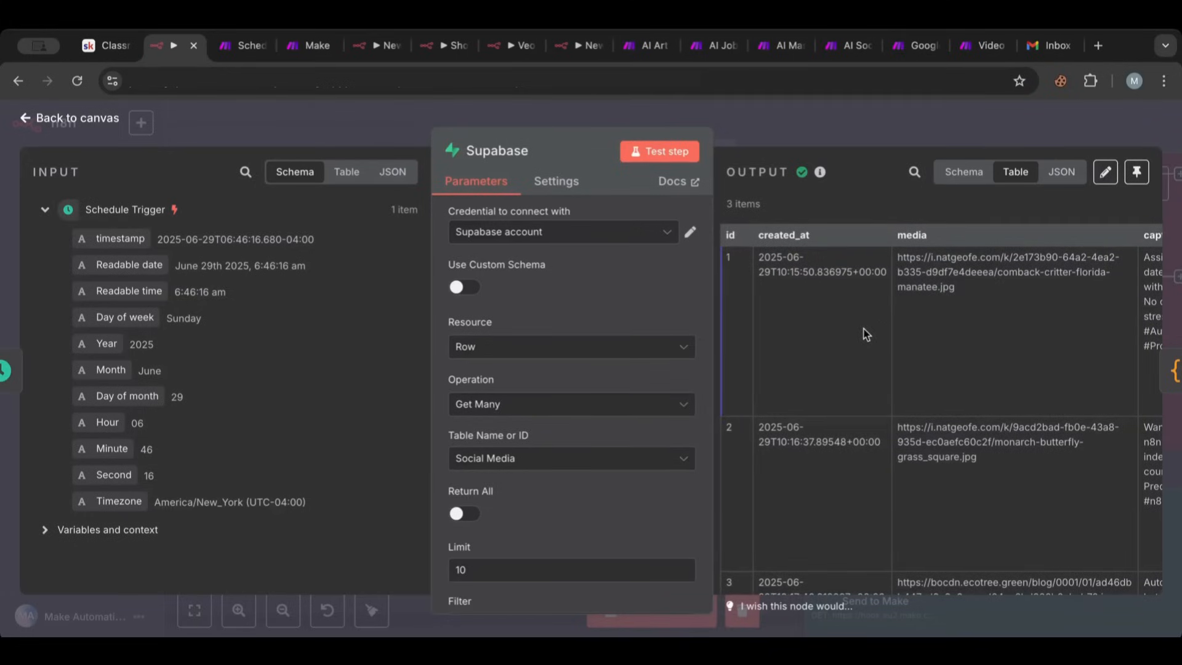
scroll(down, 3)
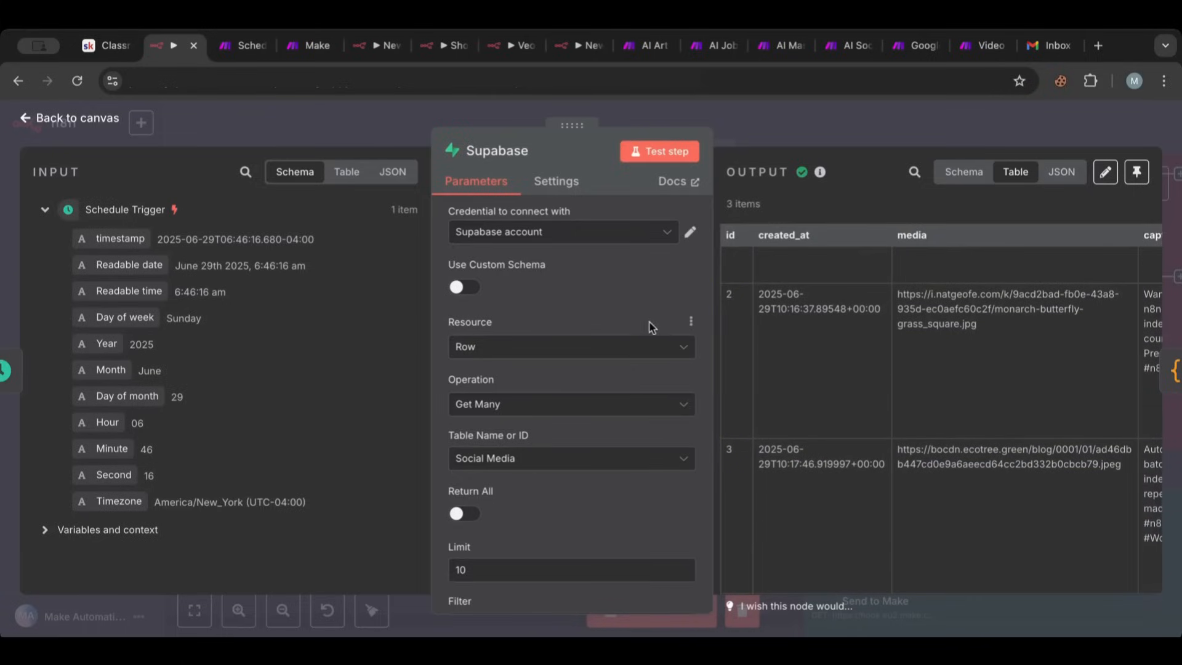
mouse_move(569, 214)
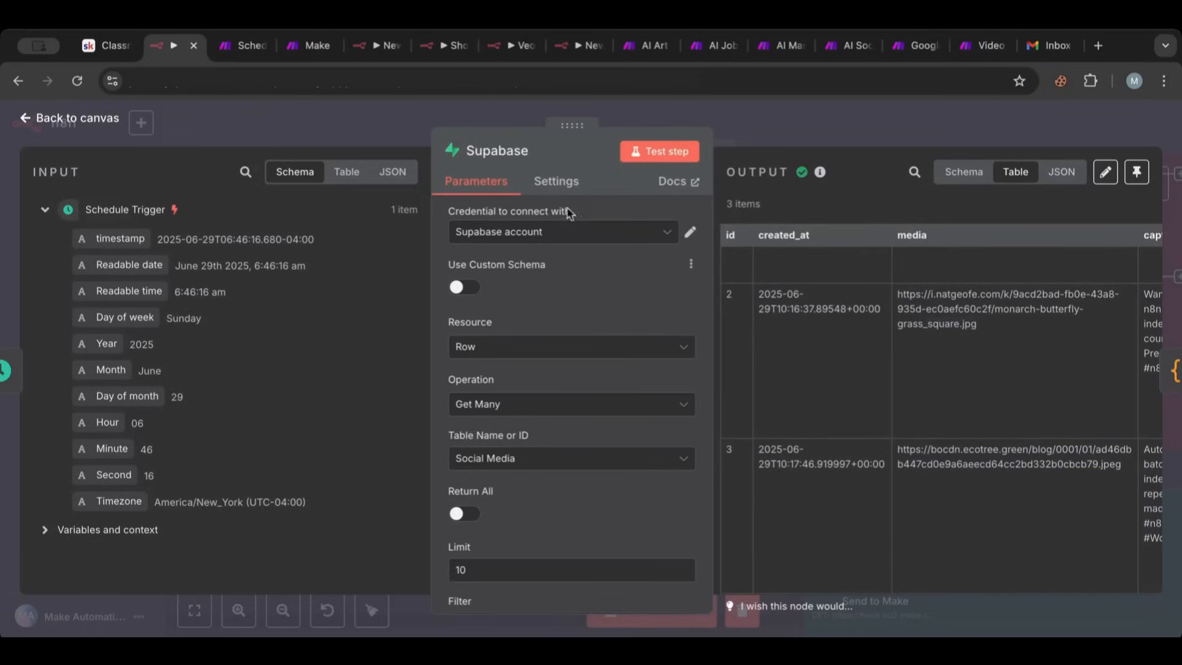
Scroll to the Supabase string filter limiting rows to those created between today's and tomorrow's midnight
scroll(down, 3)
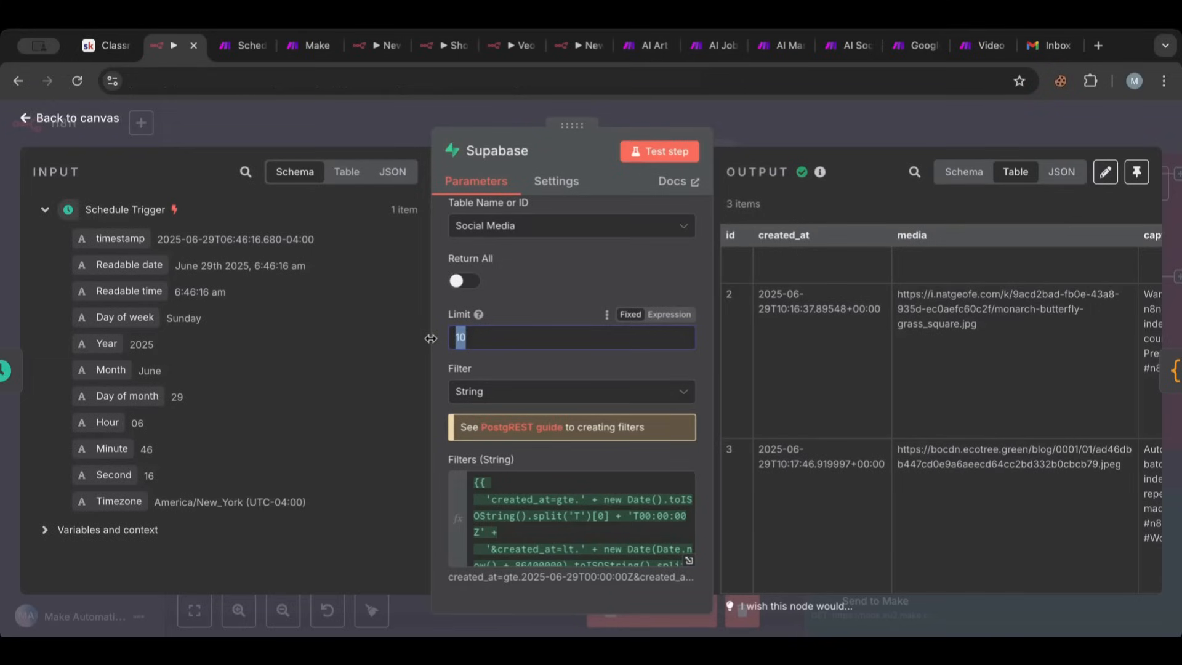
scroll(down, 3)
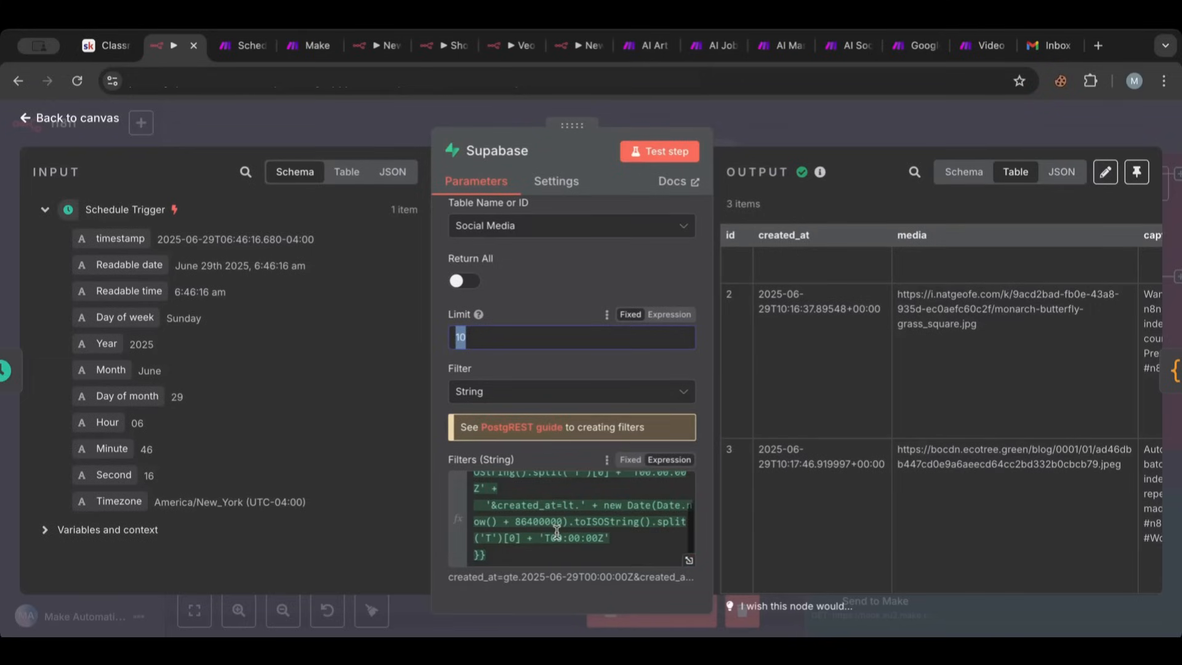
scroll(up, 3)
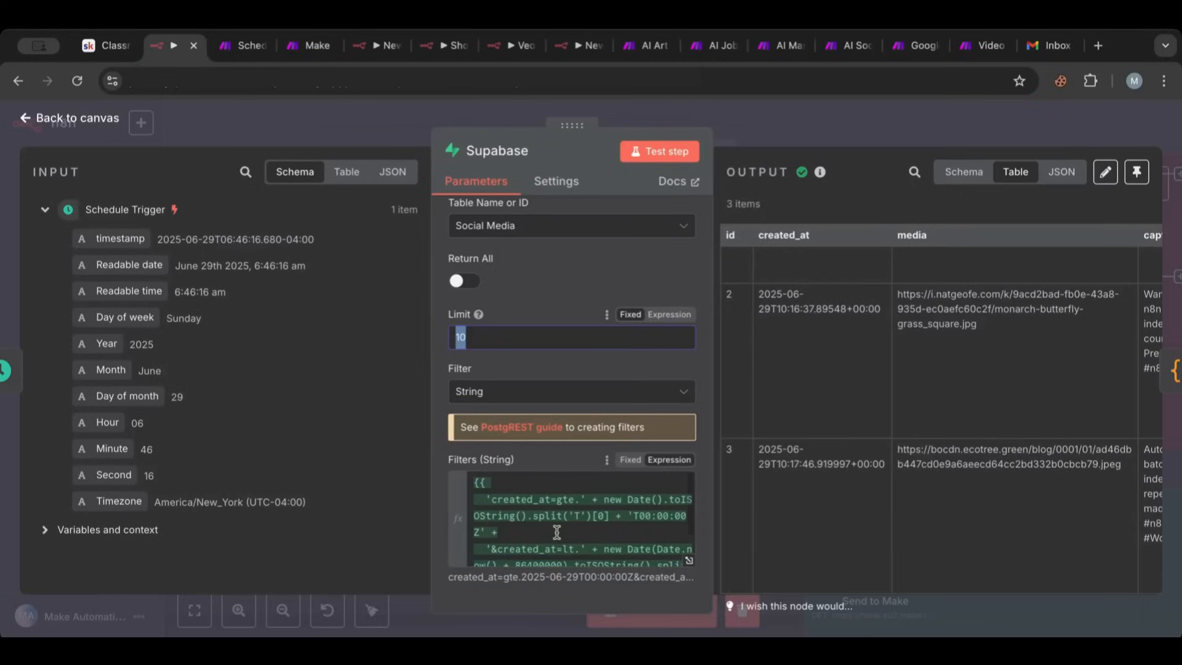
mouse_move(527, 488)
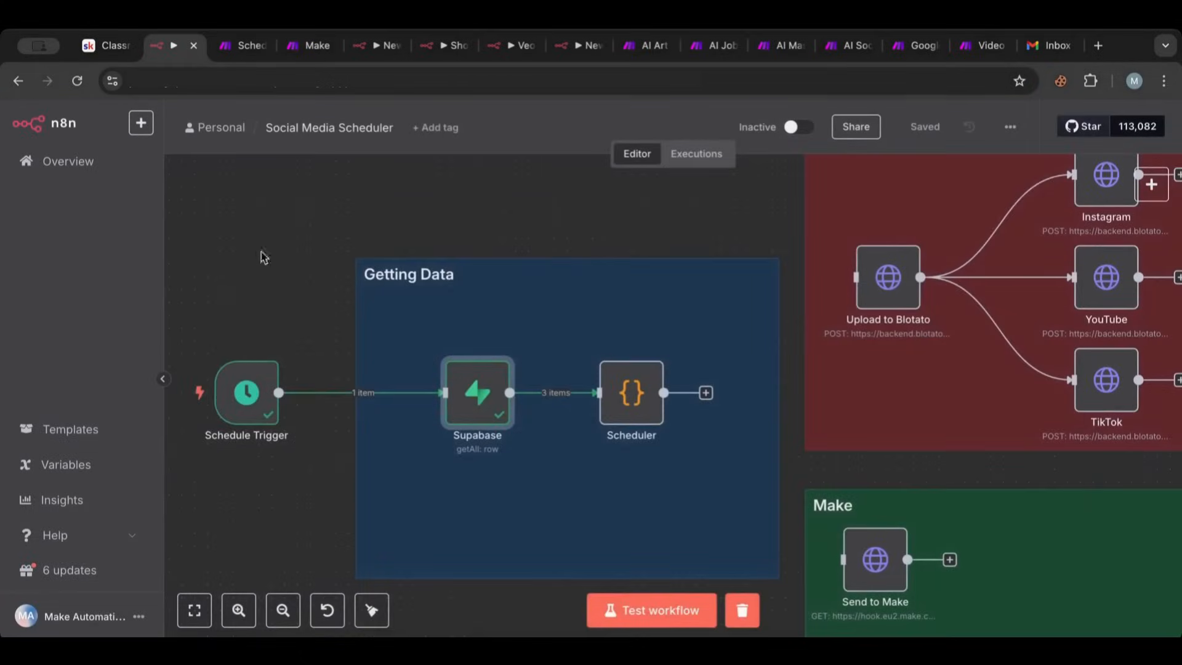
double_click(246, 393)
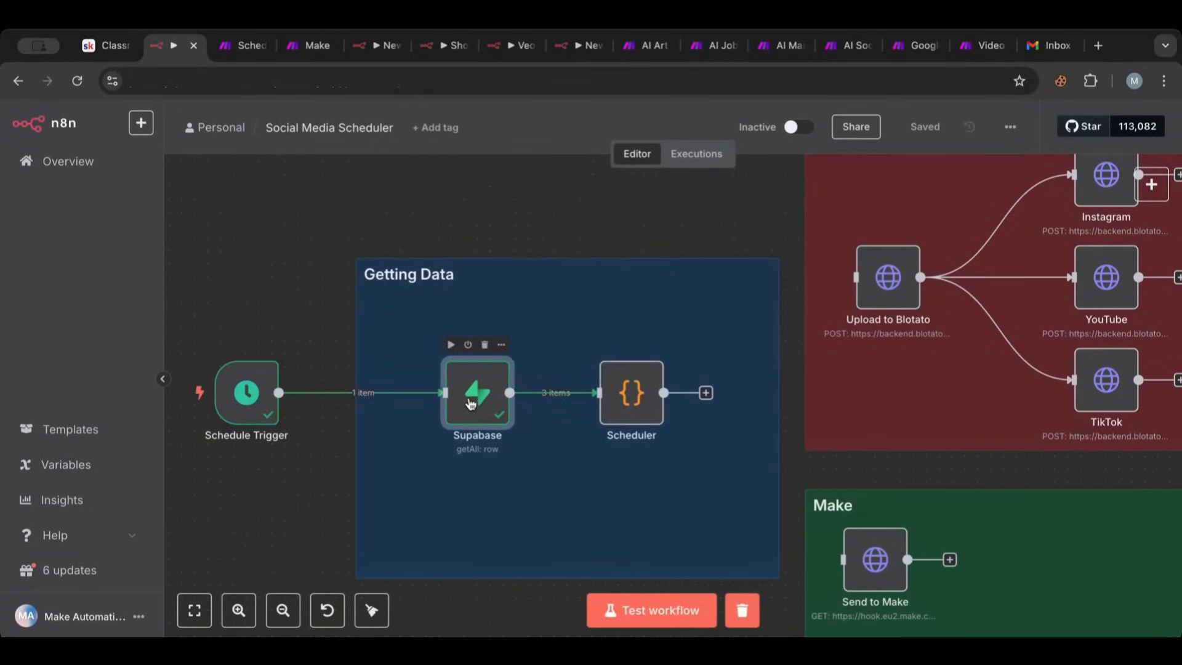
double_click(478, 393)
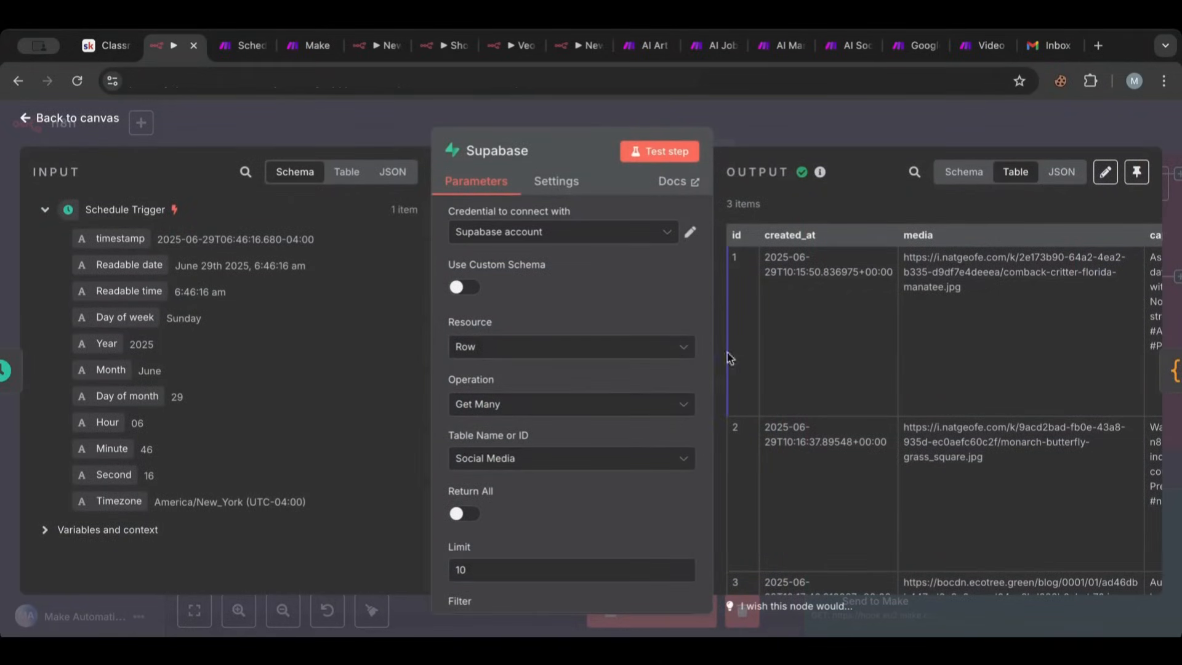
mouse_move(786, 390)
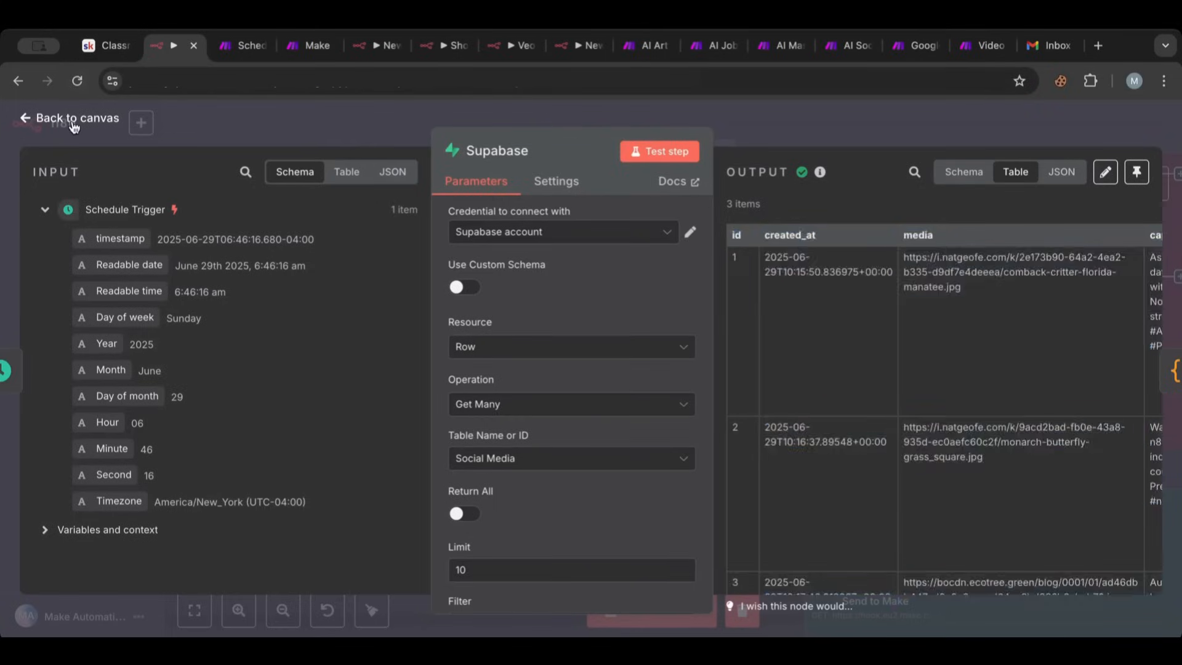
click(74, 118)
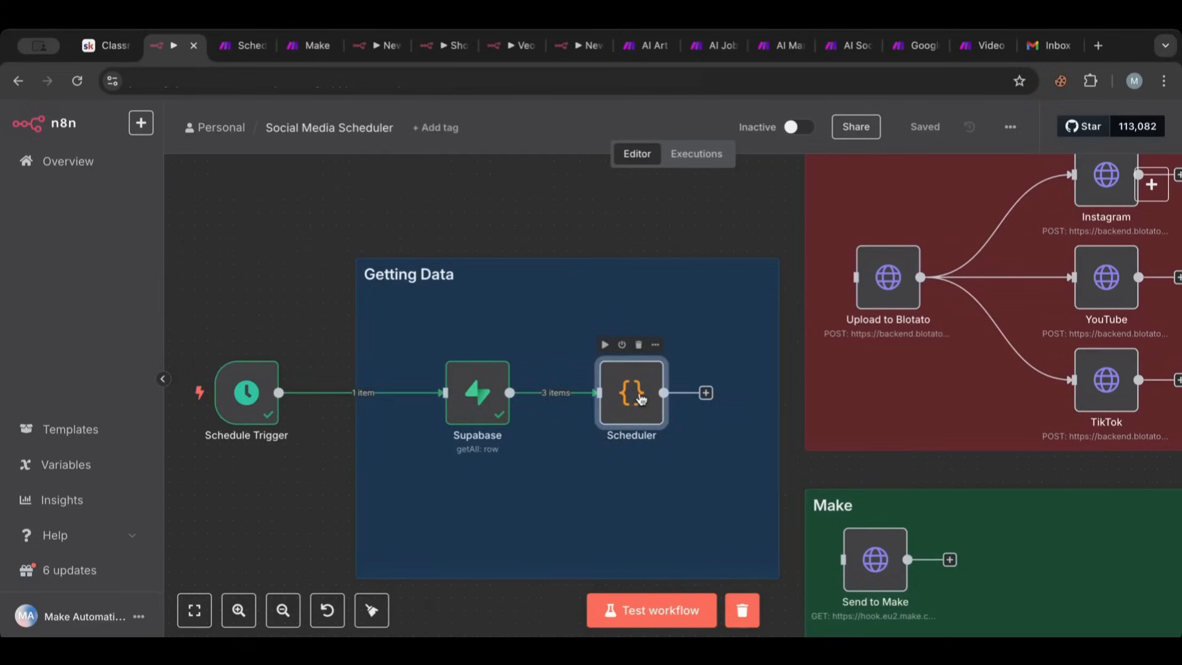
double_click(631, 392)
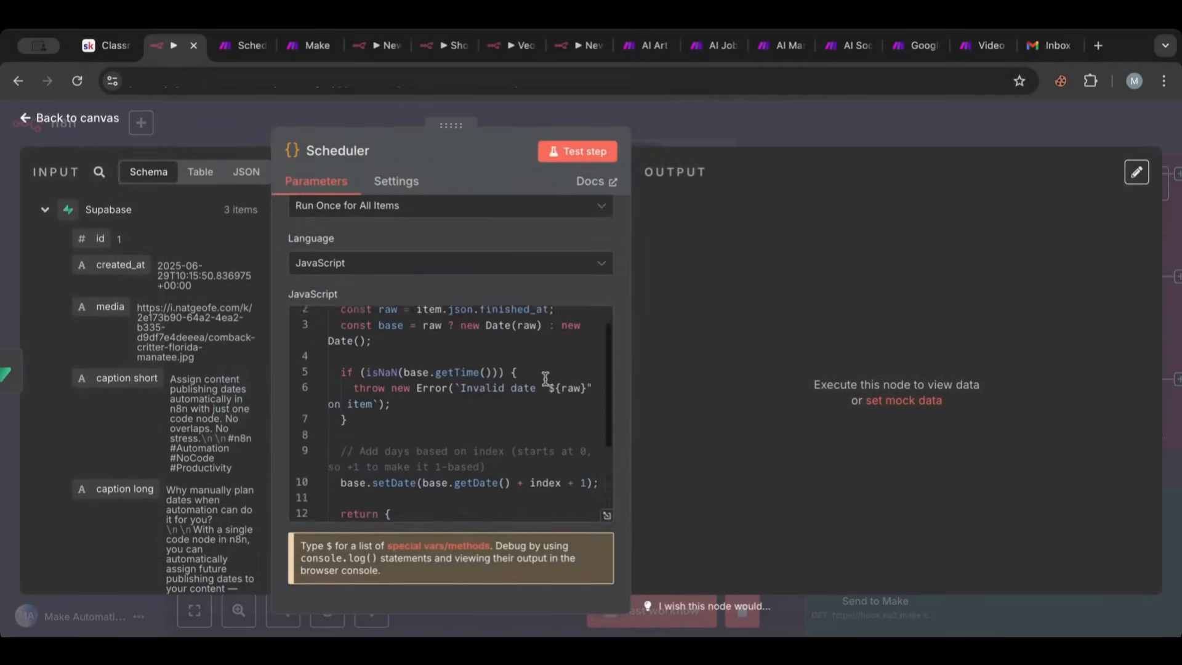
scroll(down, 3)
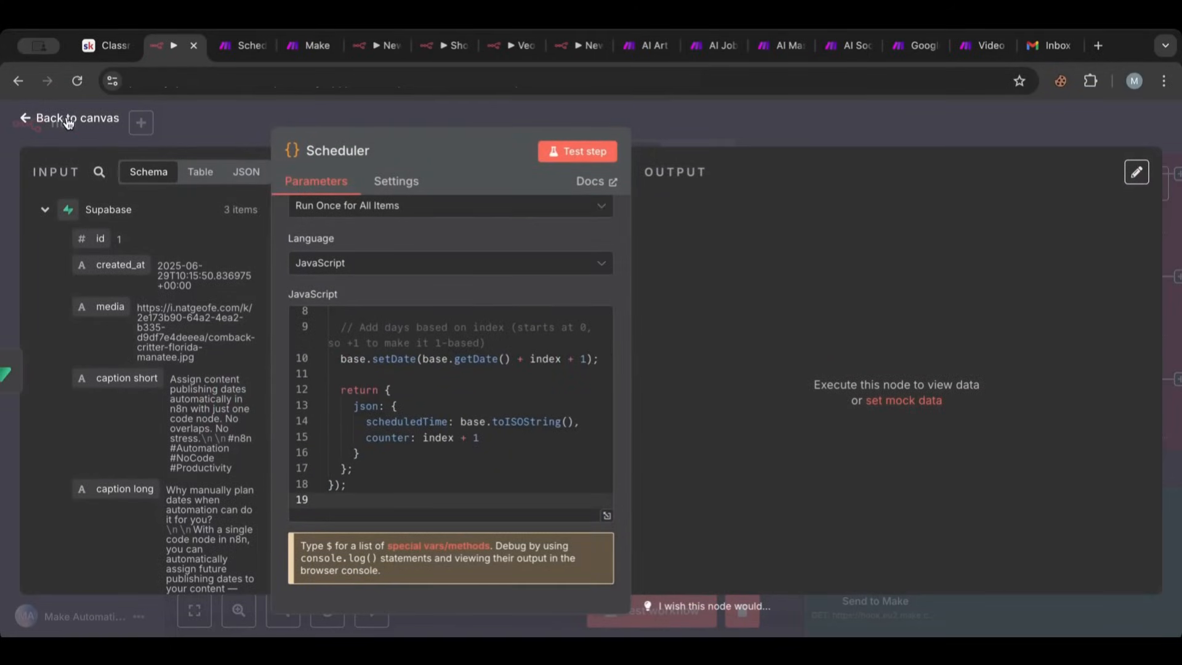
click(68, 117)
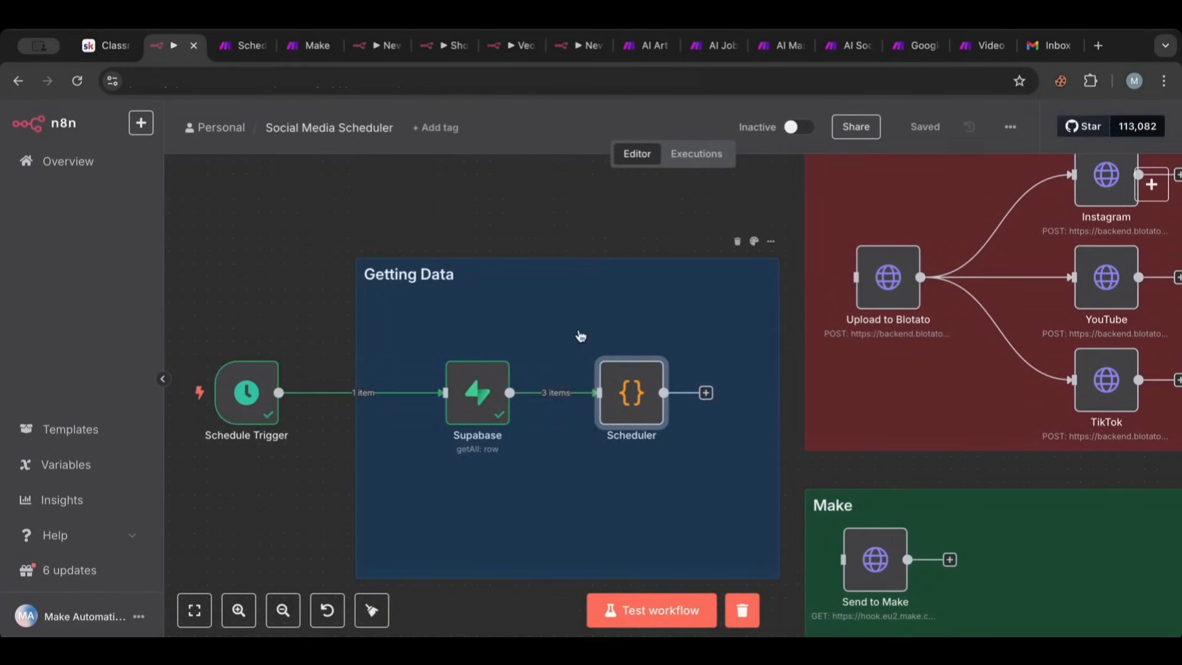
mouse_move(551, 423)
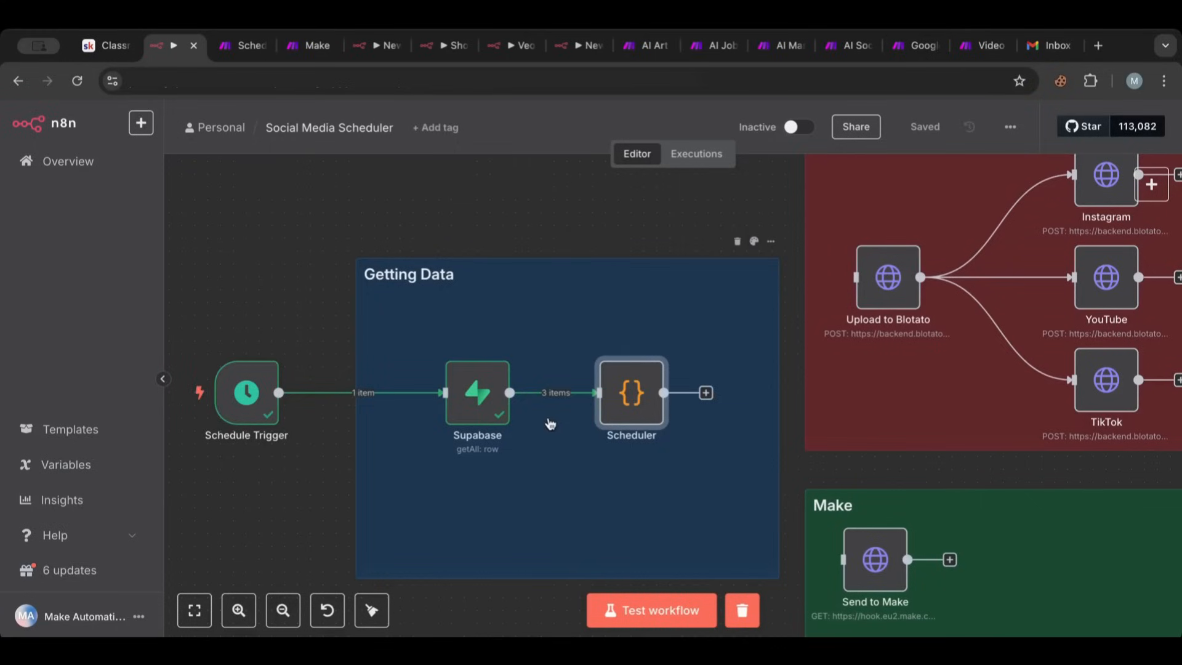
mouse_move(575, 389)
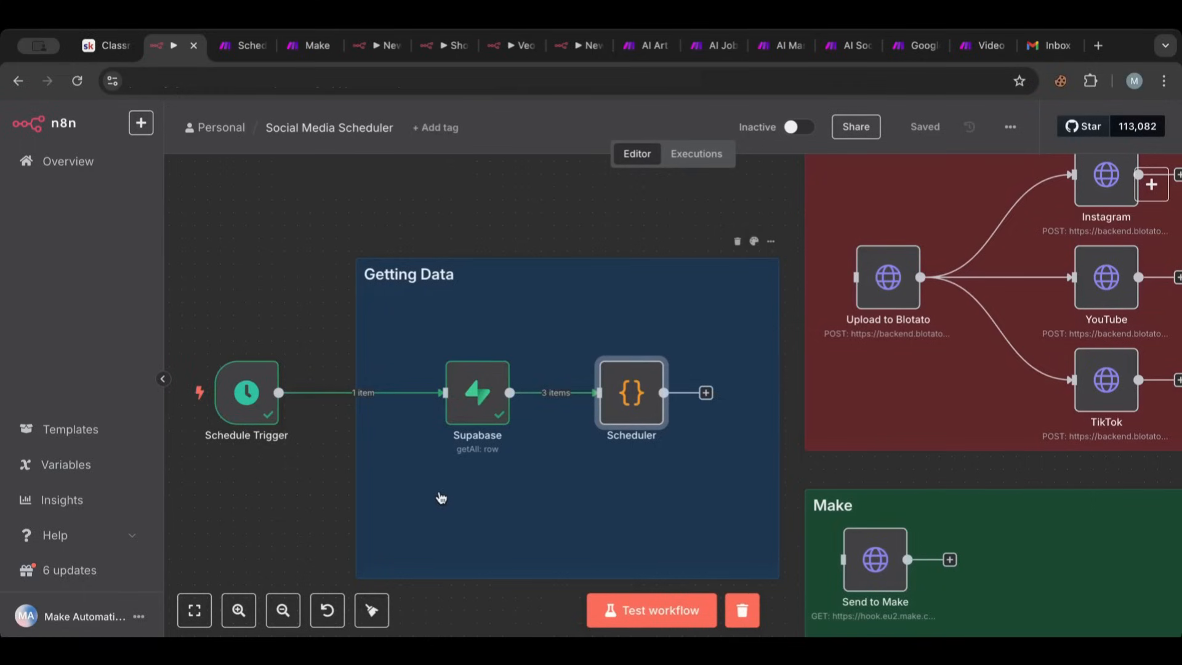
mouse_move(476, 410)
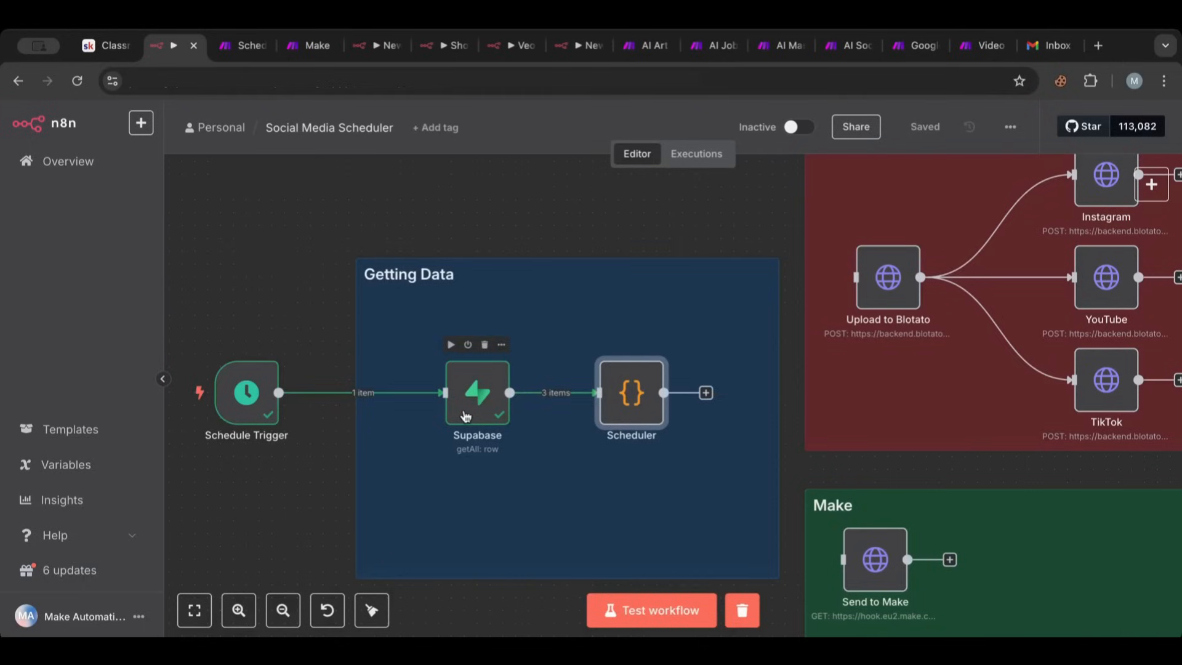
mouse_move(664, 407)
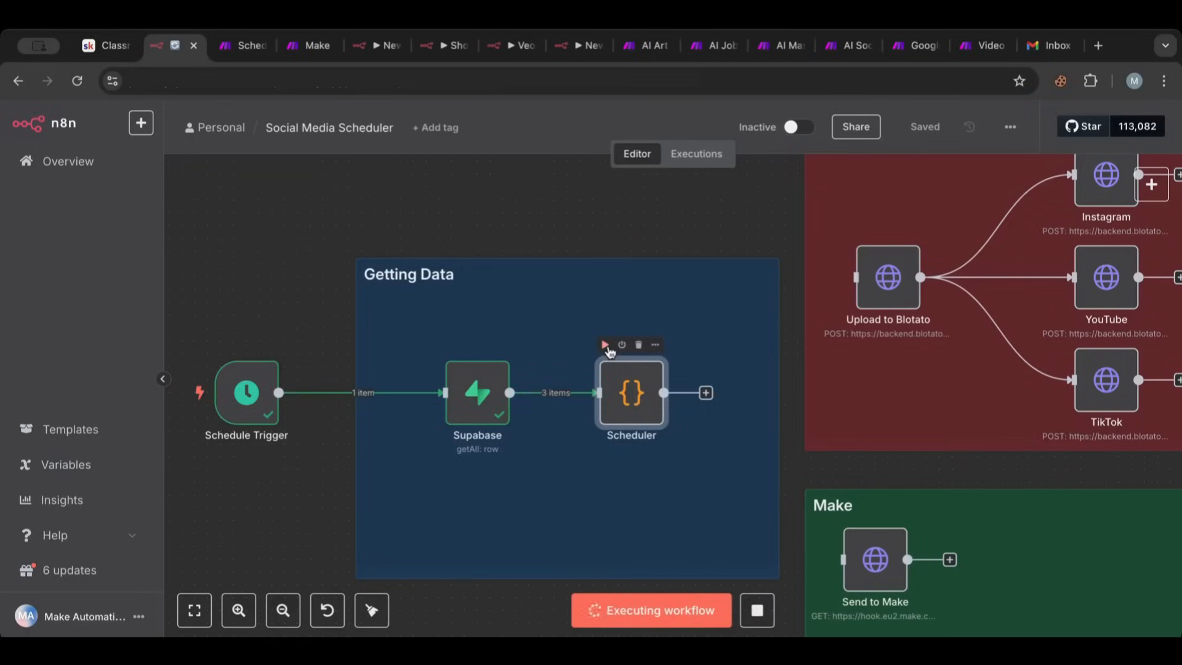
Execute the Scheduler node and inspect its three items dated one day apart from 2025-06-30
click(604, 345)
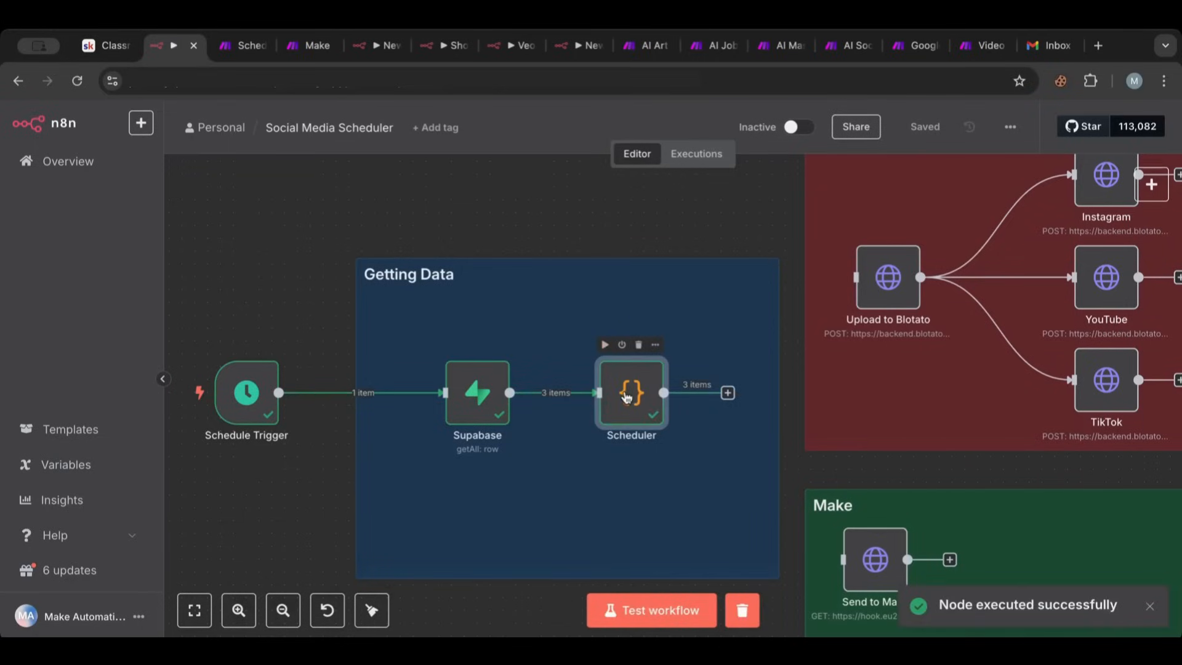
double_click(632, 393)
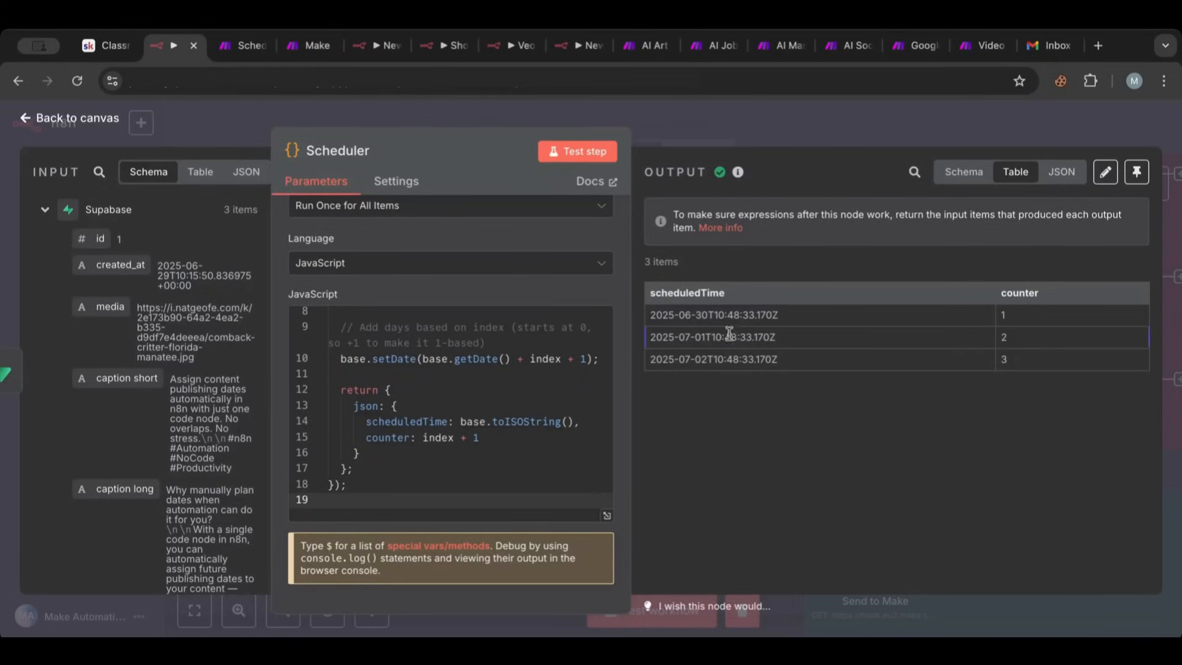
mouse_move(732, 337)
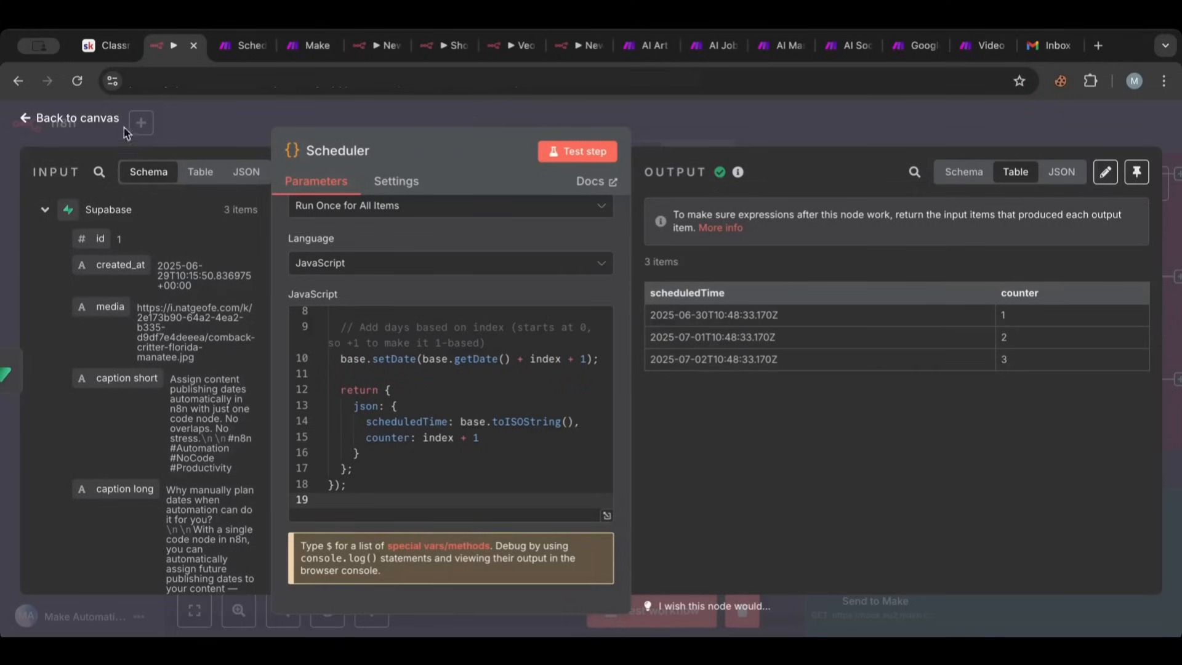
click(67, 117)
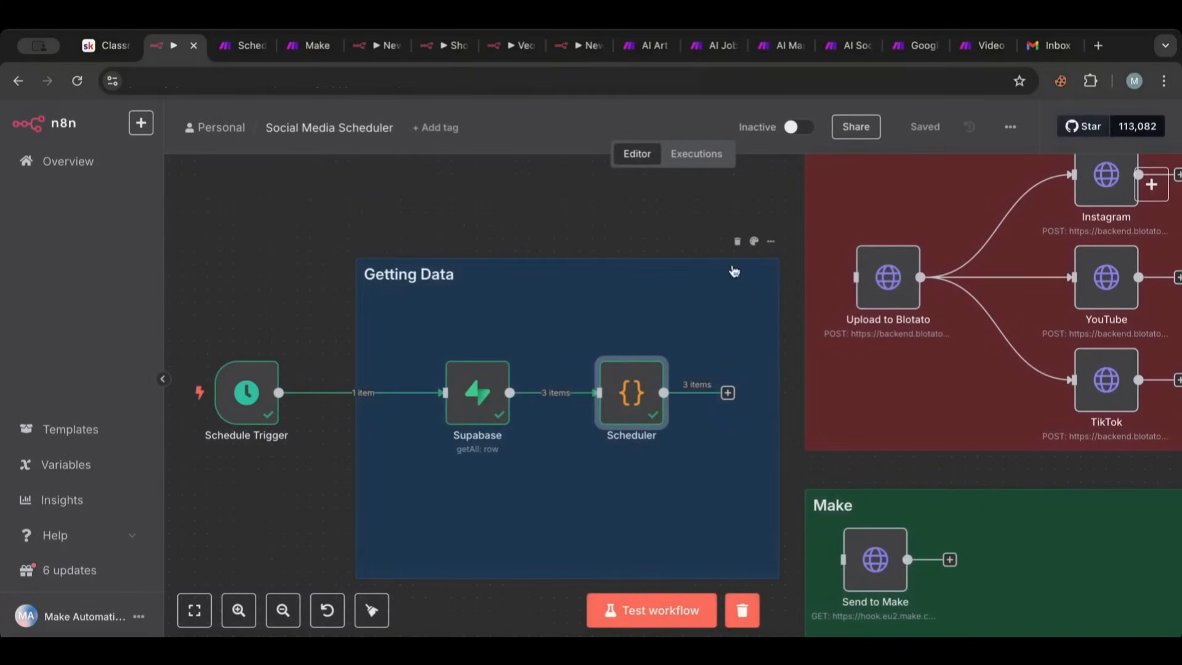
mouse_move(632, 383)
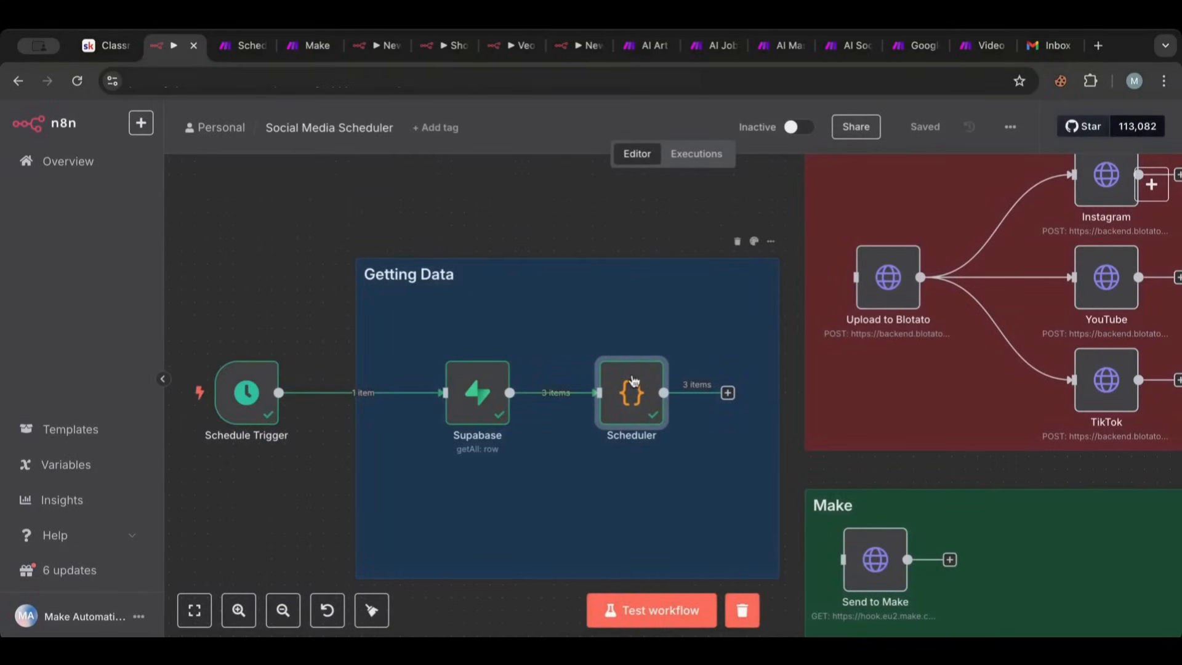
mouse_move(464, 359)
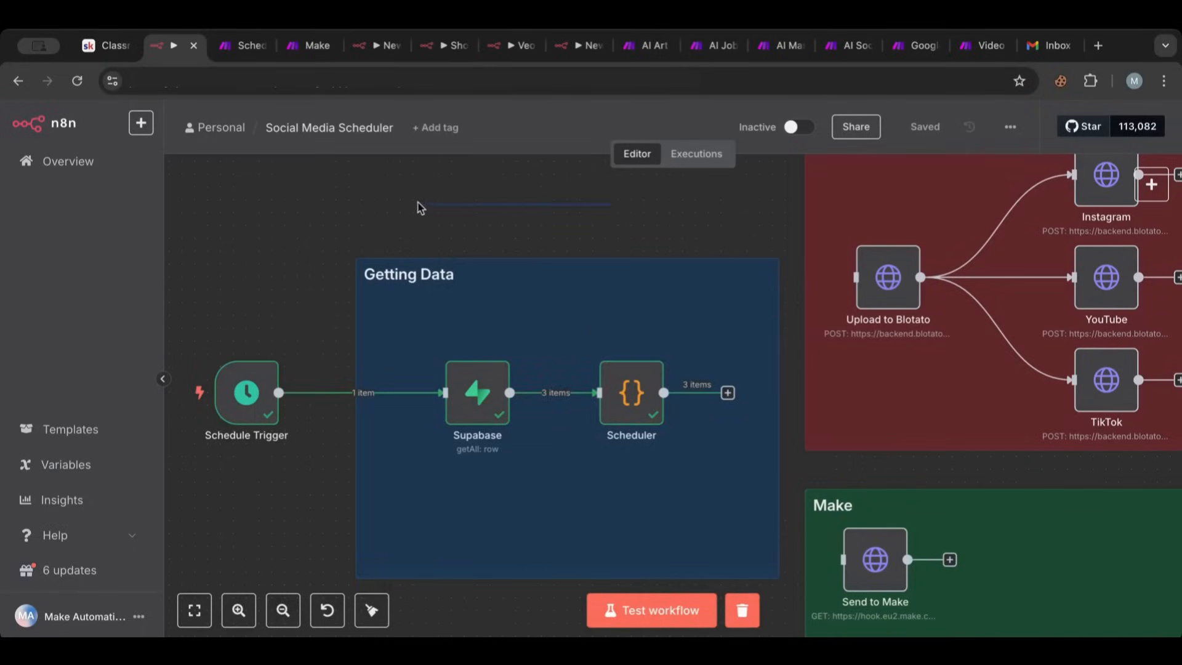
click(282, 611)
text(inst)
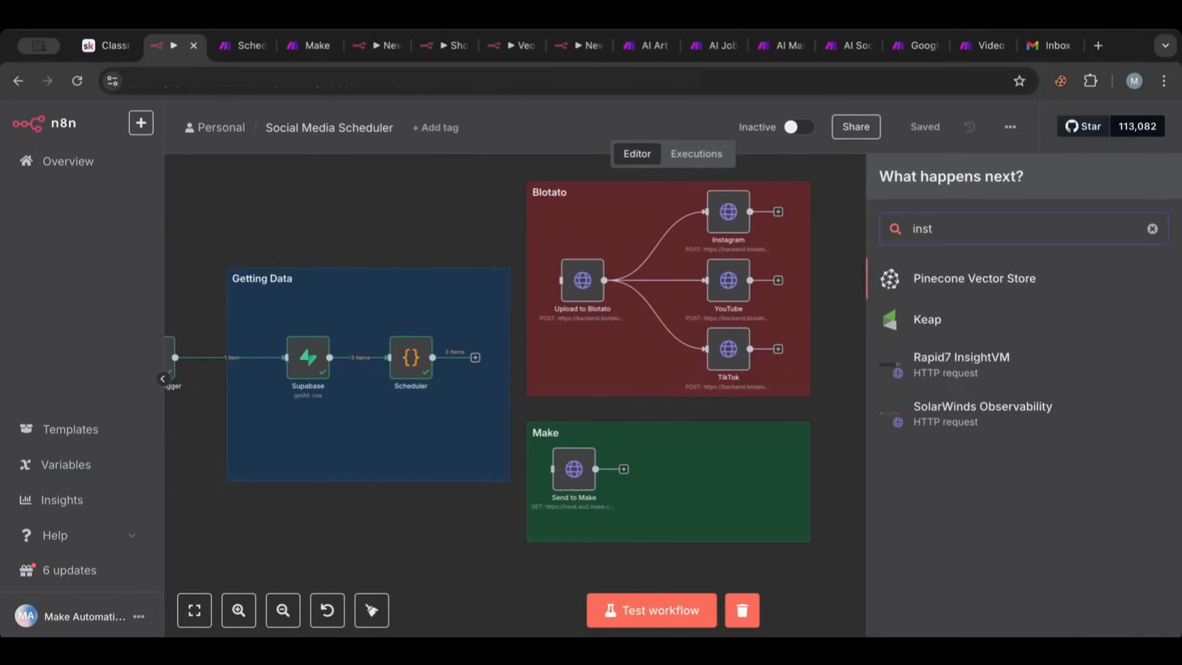
text(link)
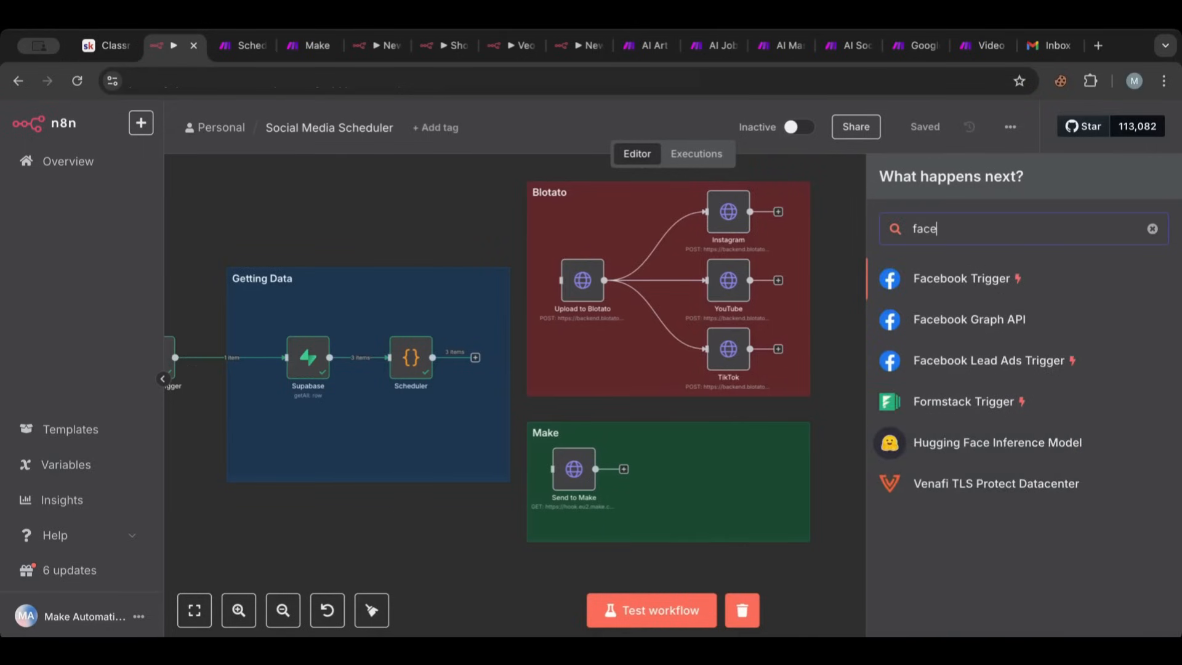
click(1152, 229)
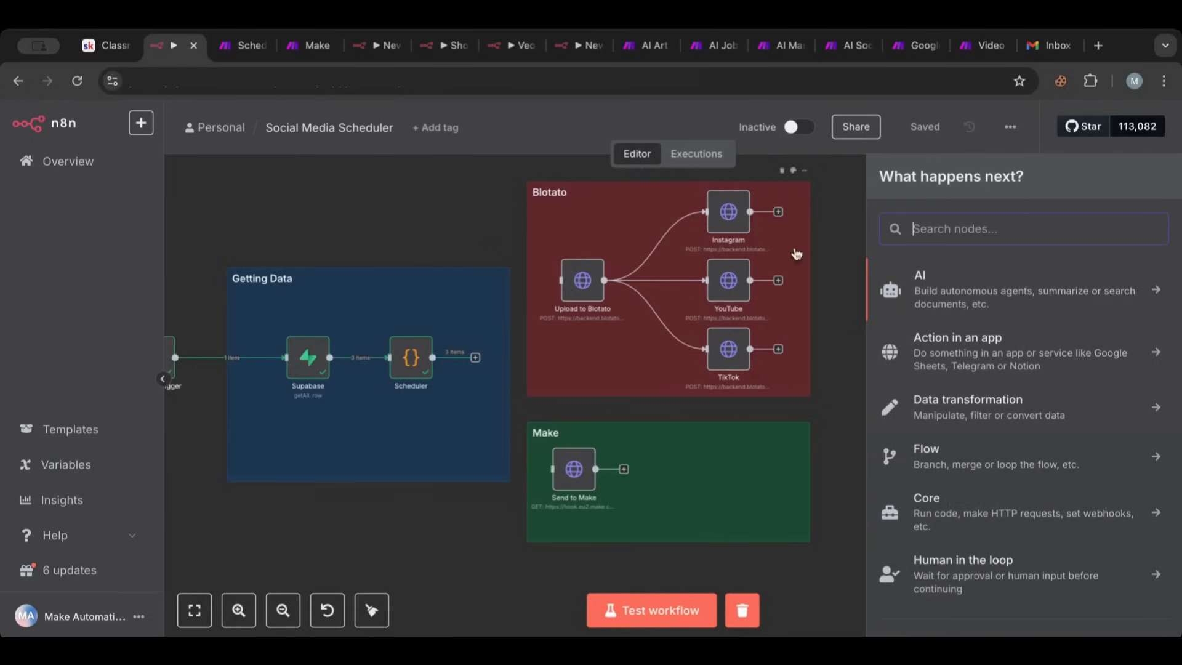
text(pin)
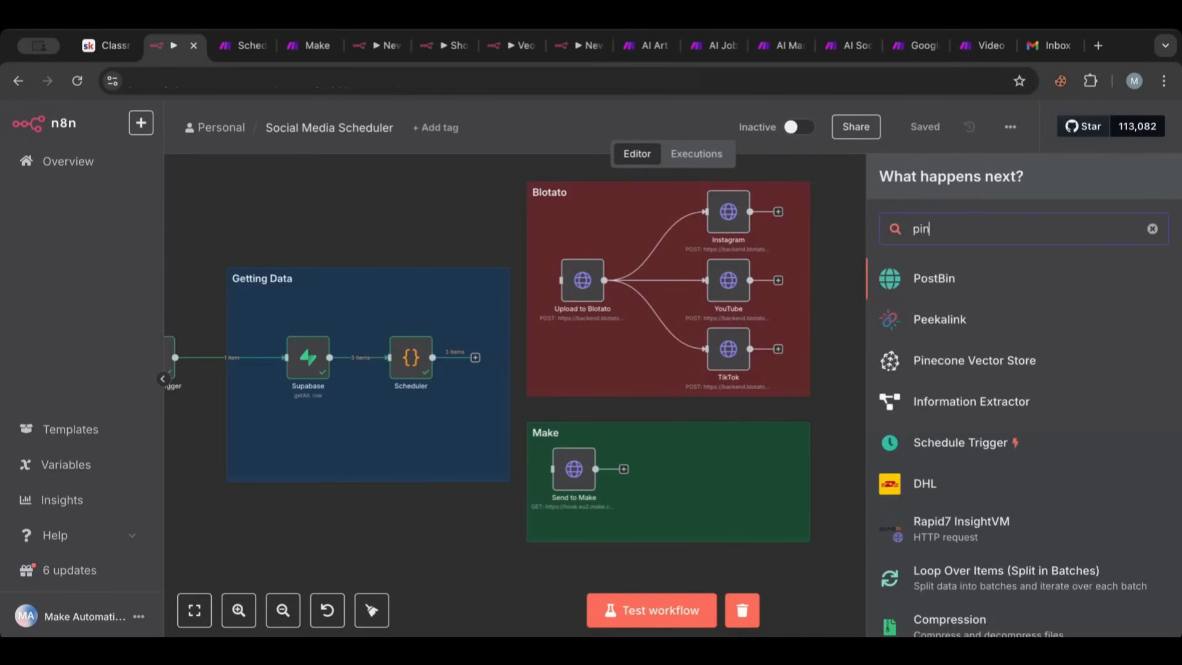
click(1152, 228)
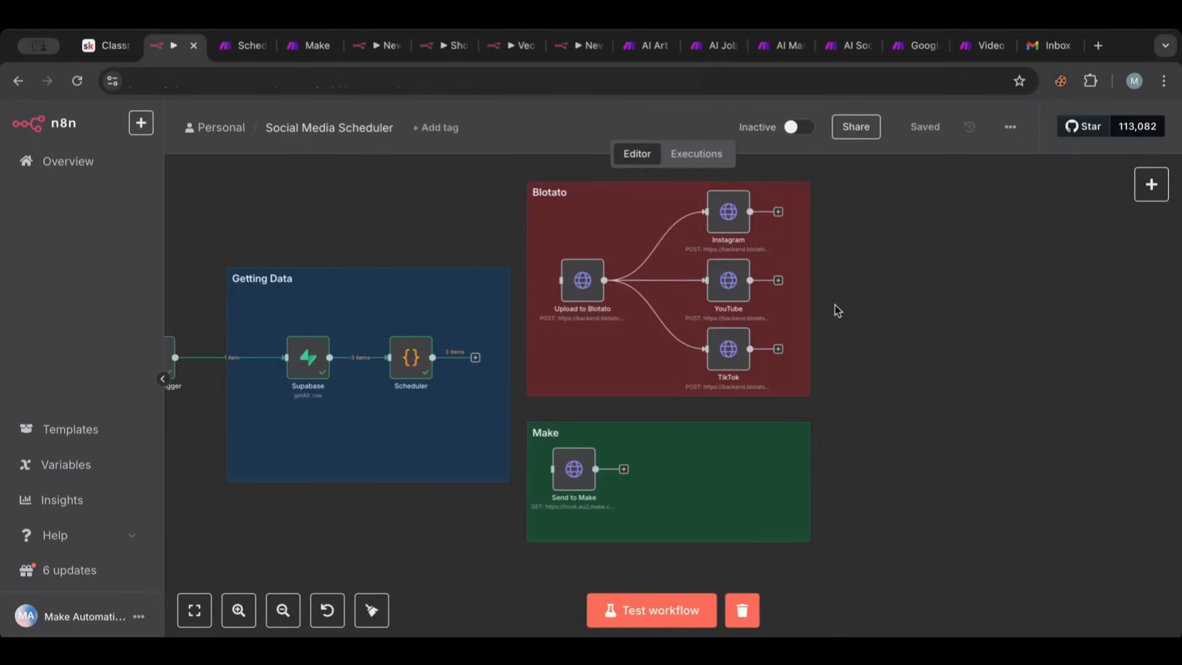
mouse_move(680, 255)
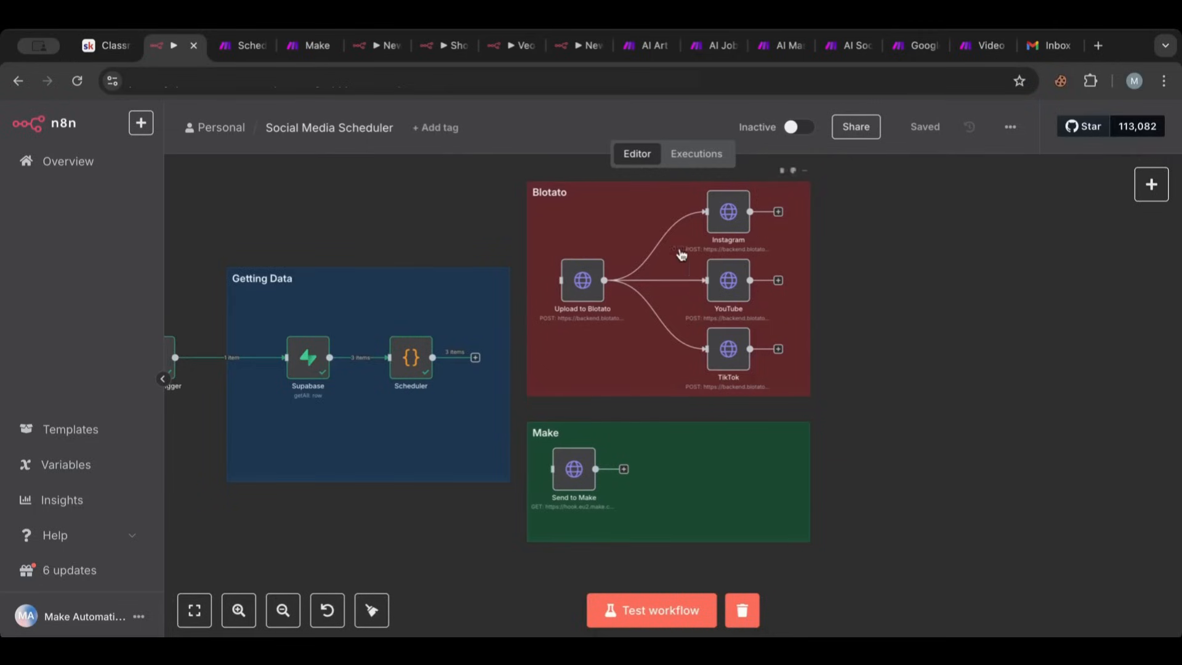
mouse_move(697, 255)
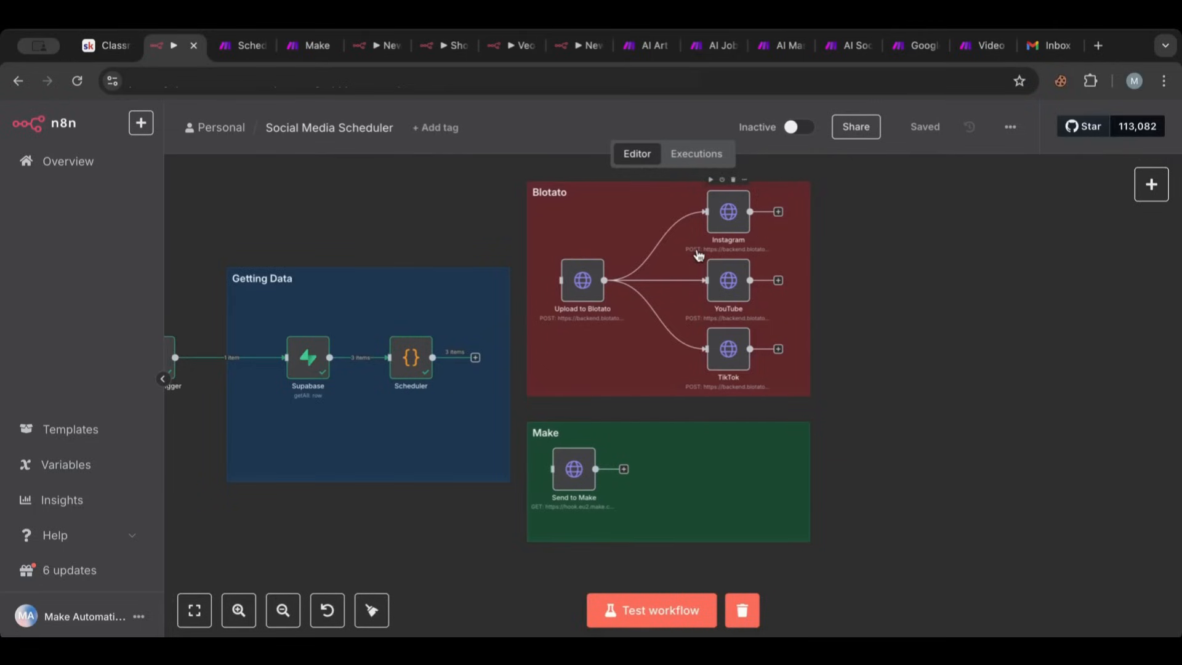
mouse_move(887, 283)
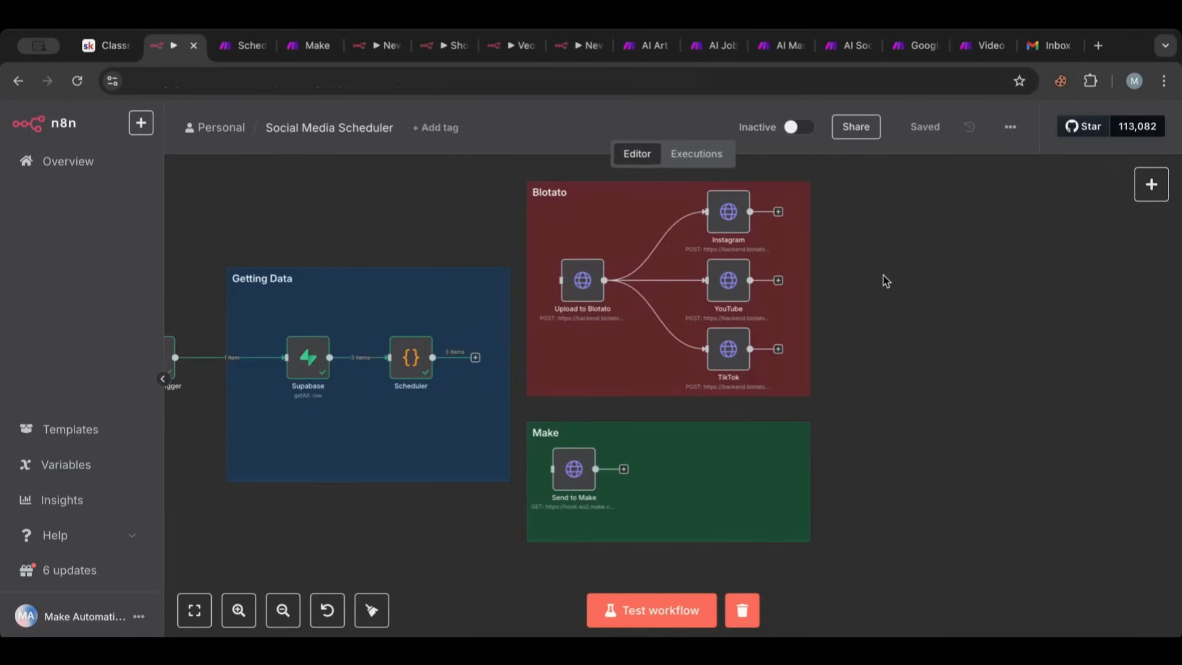
mouse_move(488, 343)
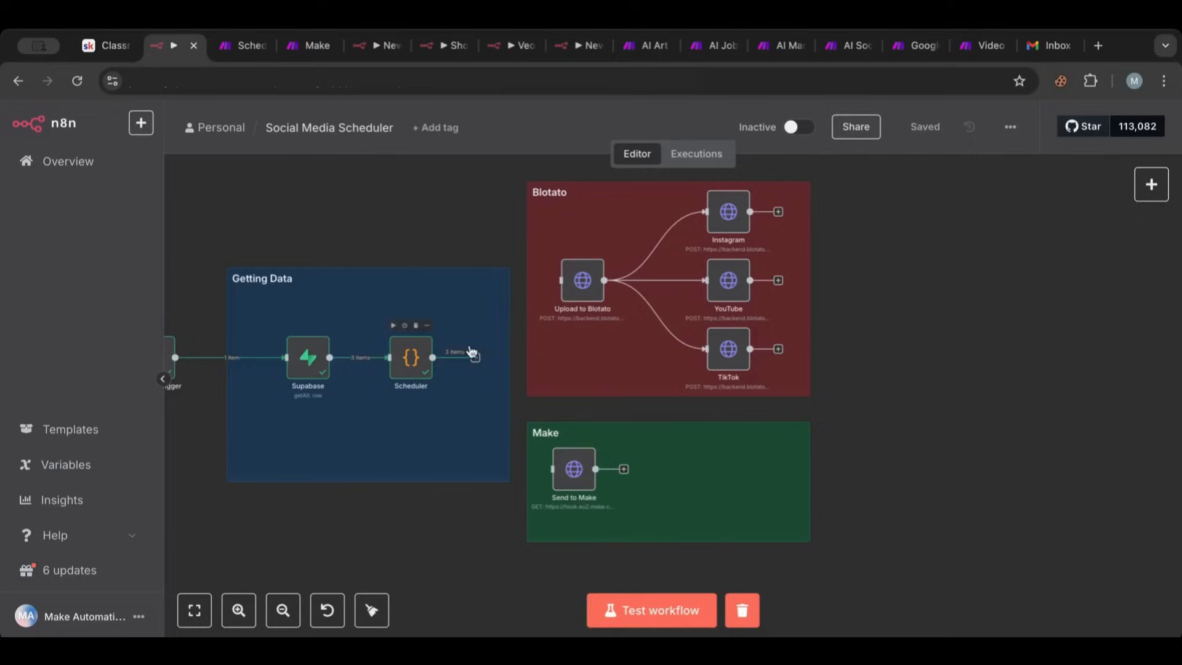
mouse_move(770, 244)
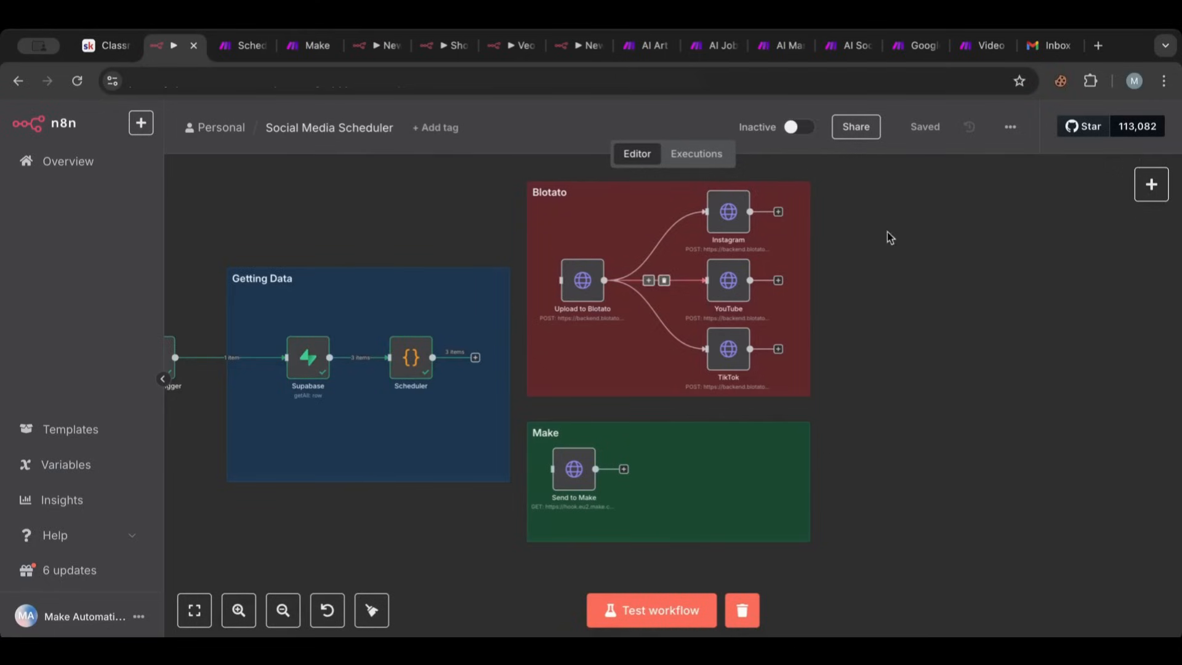
mouse_move(581, 285)
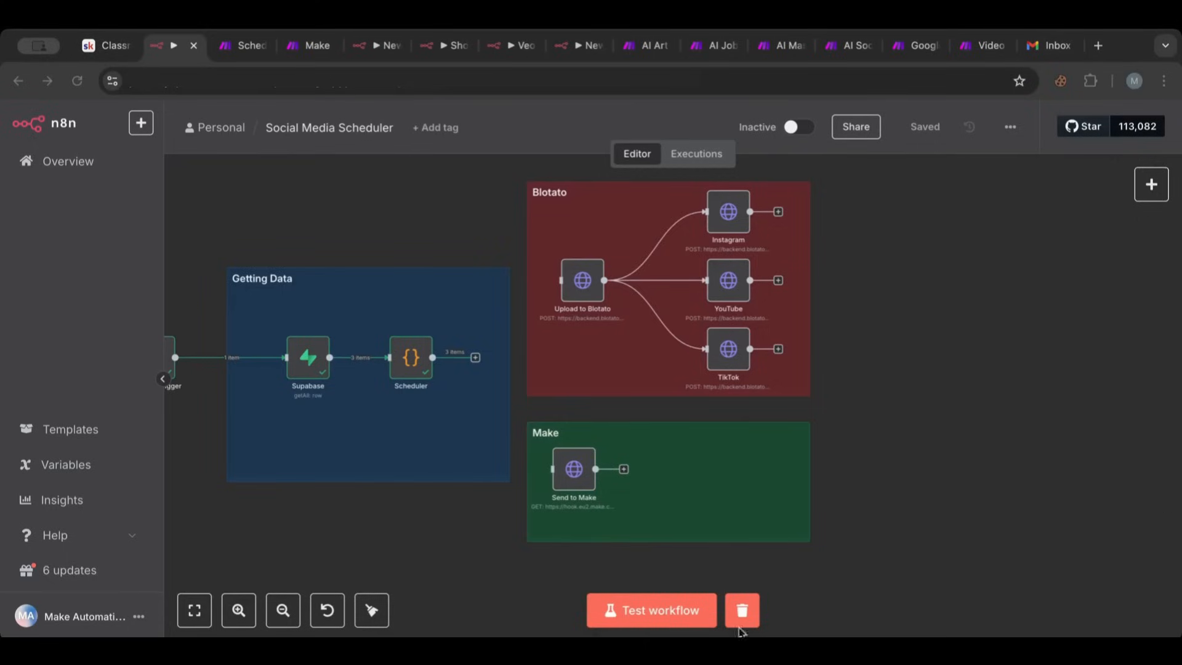
mouse_move(587, 277)
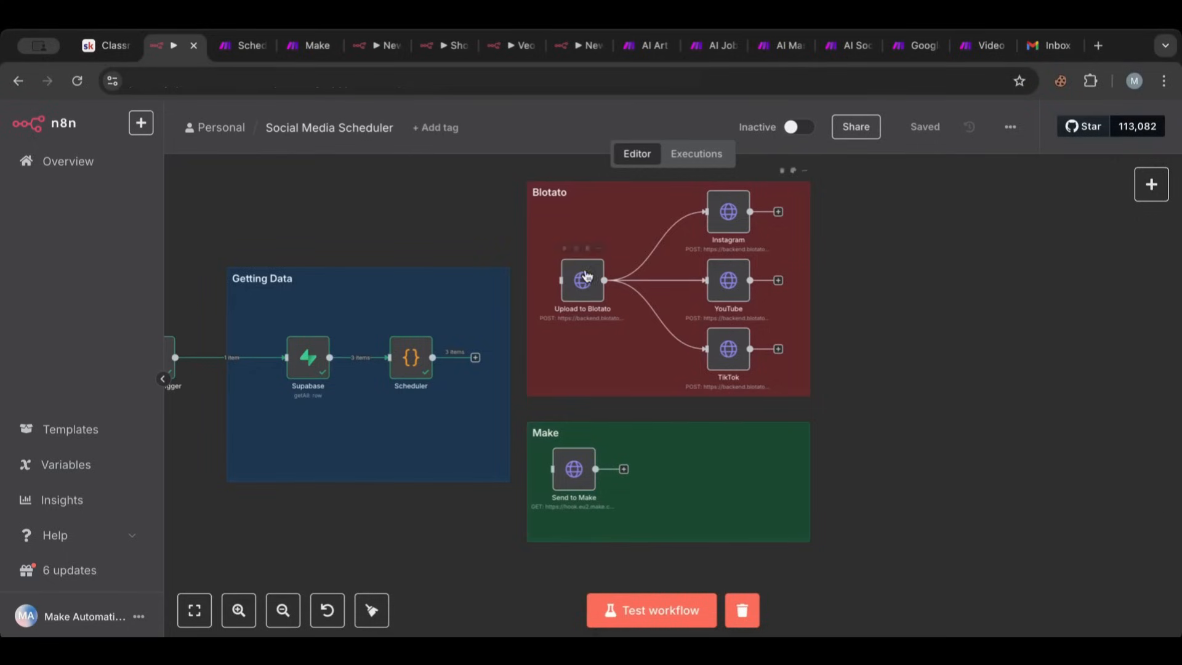
Review Upload to Blotato's URL, API key header and JSON body media url expression
double_click(582, 279)
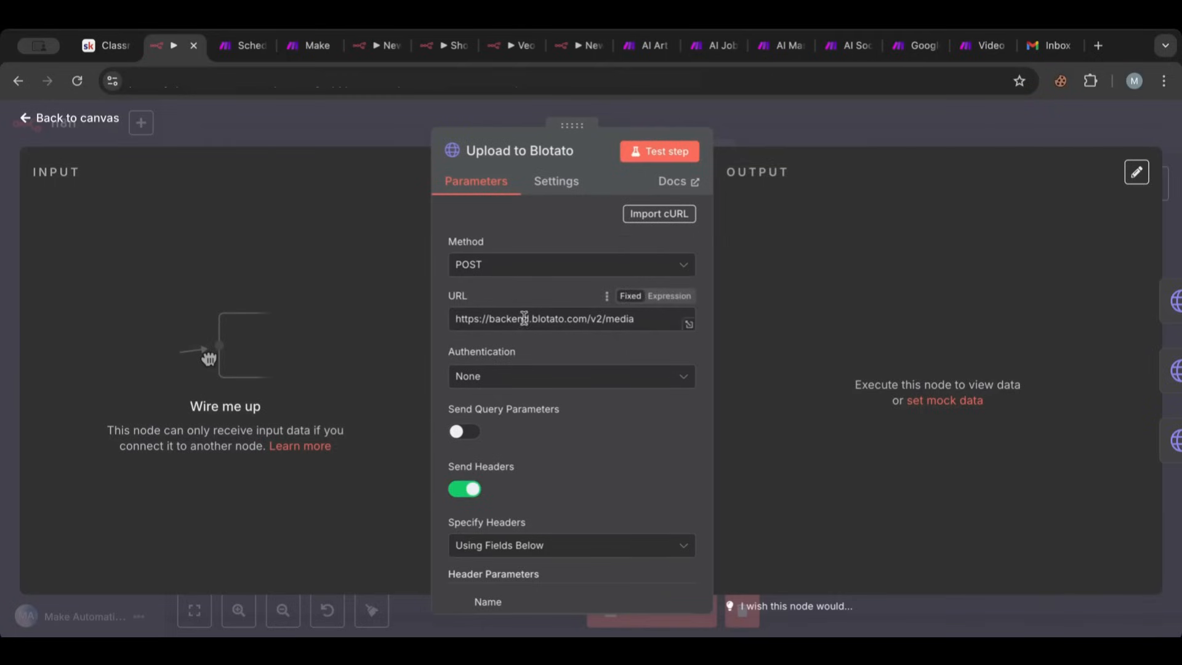
mouse_move(575, 347)
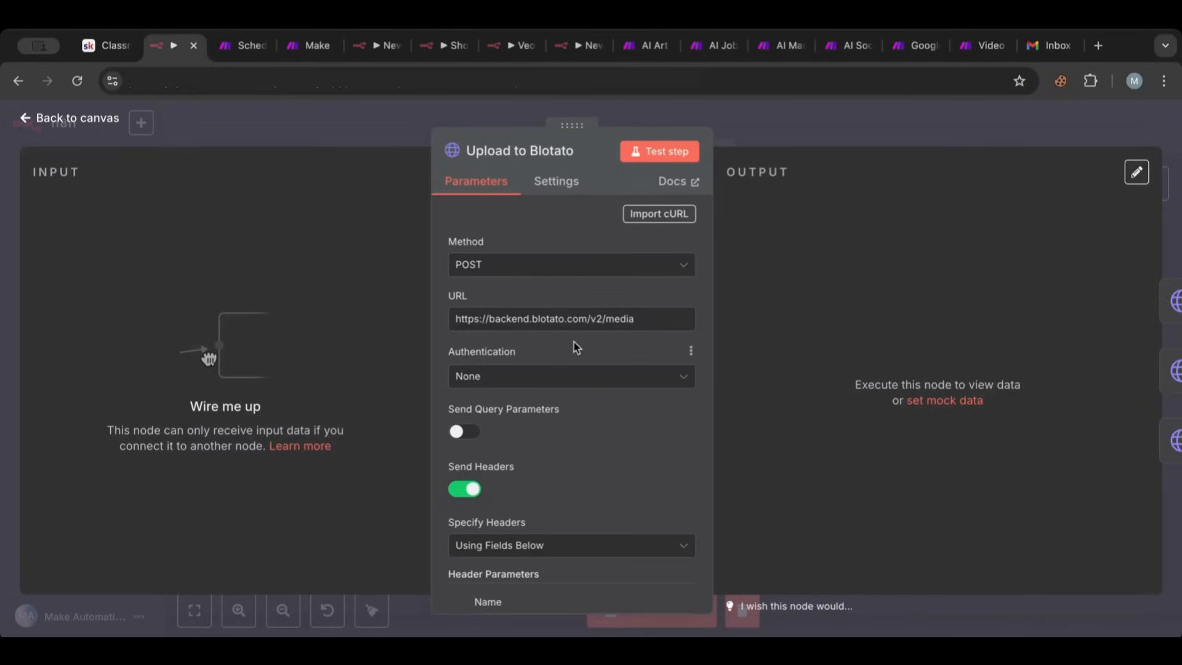
mouse_move(542, 365)
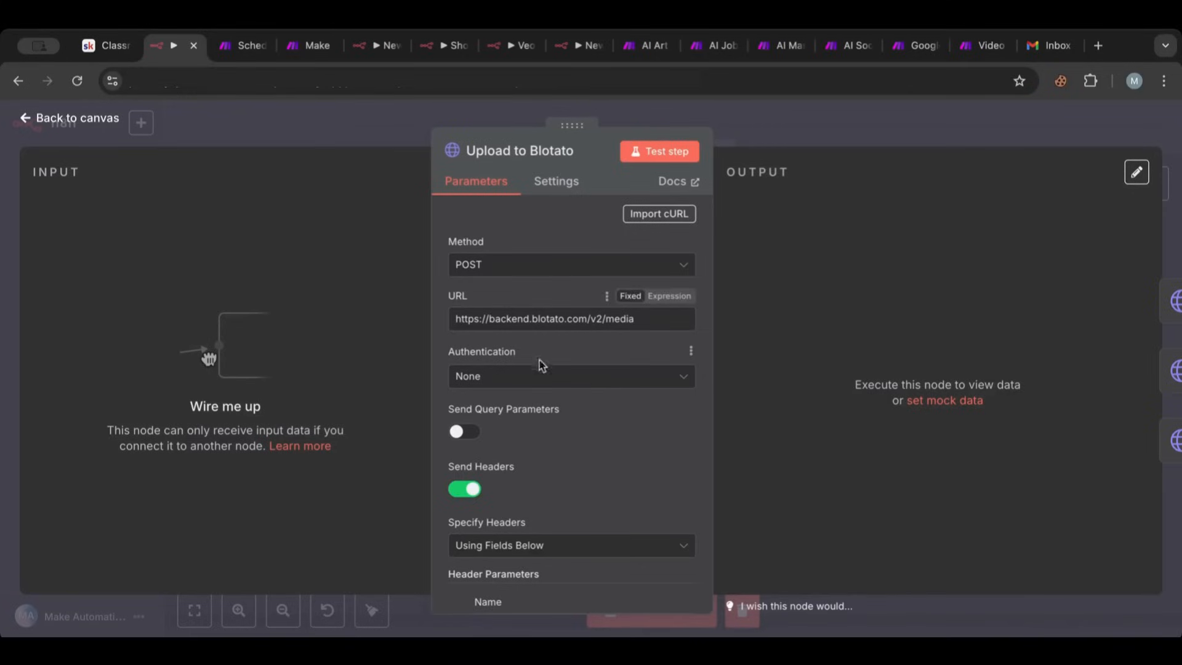
mouse_move(560, 379)
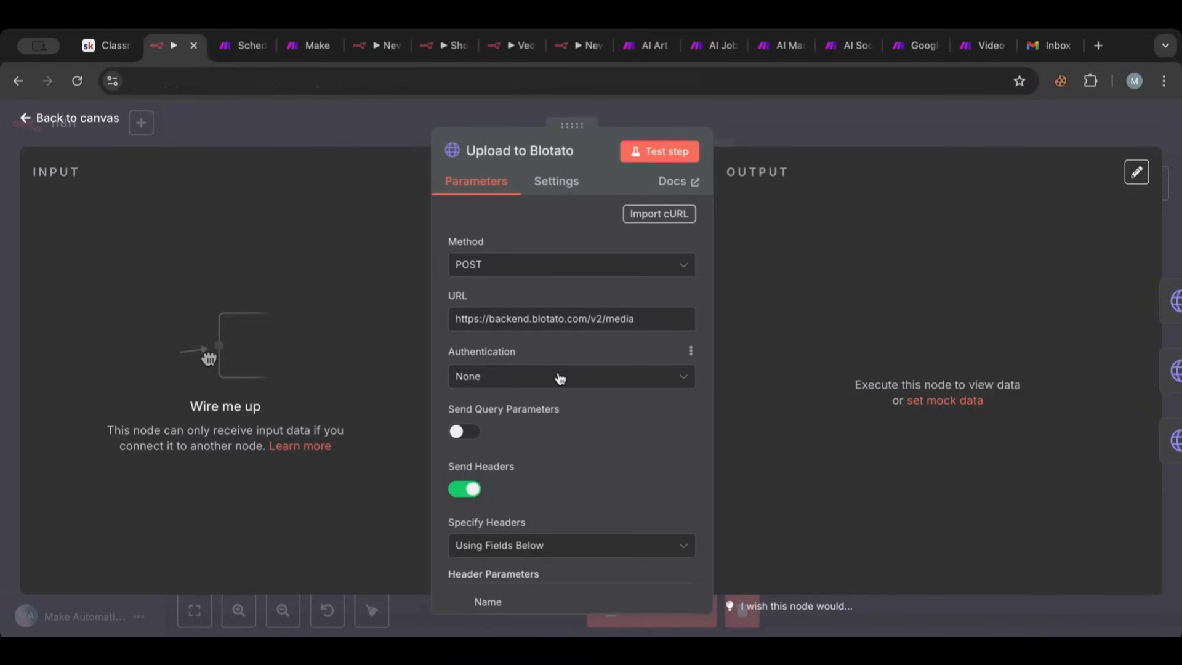
scroll(down, 3)
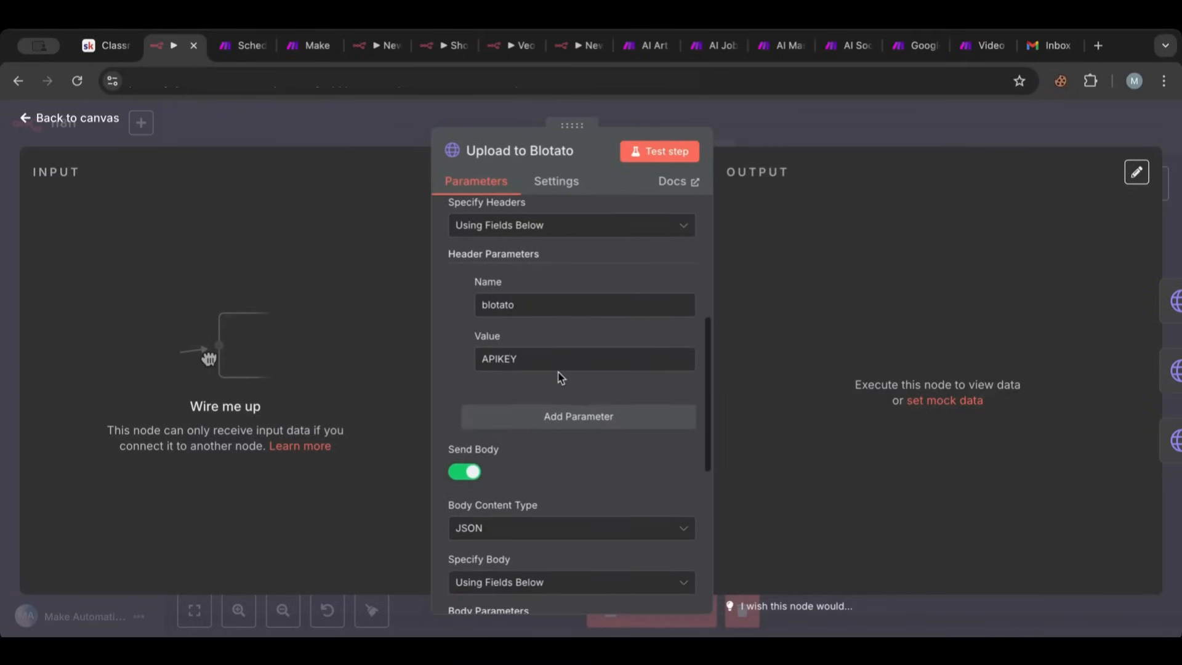
scroll(up, 3)
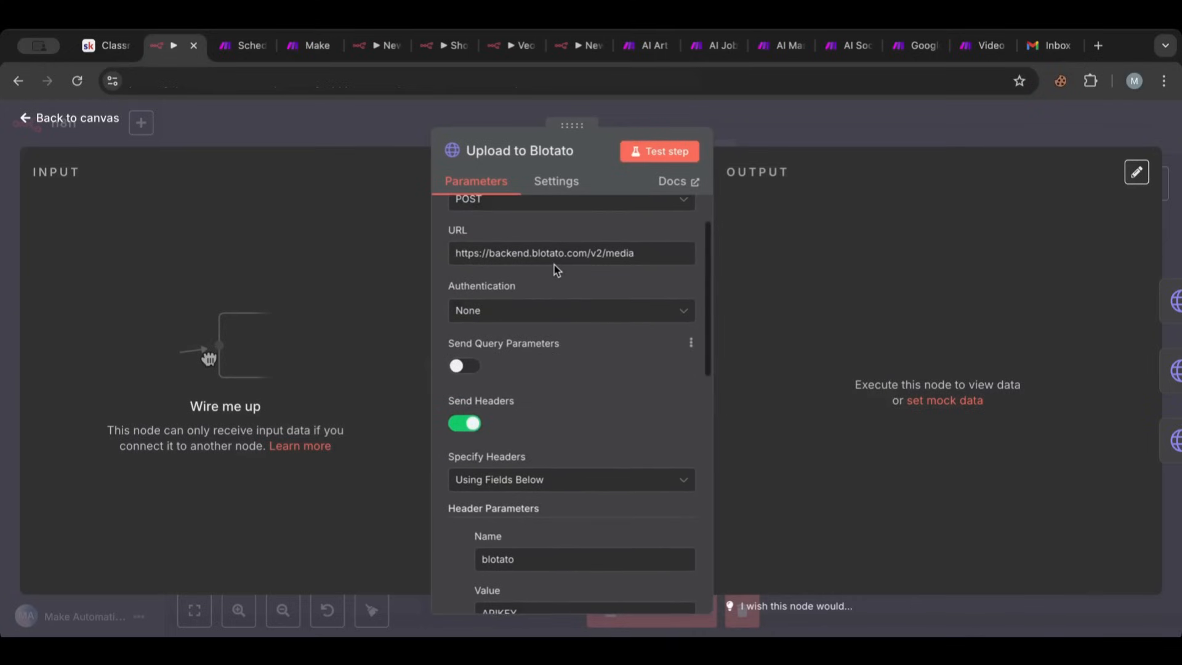
scroll(down, 3)
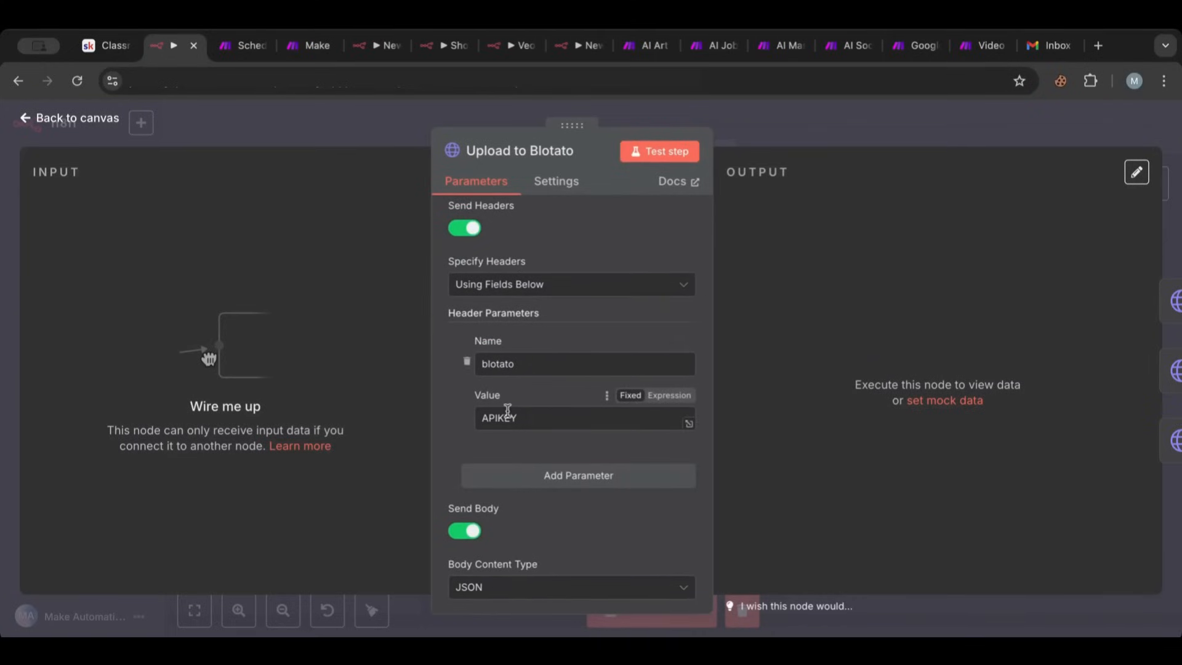
mouse_move(554, 413)
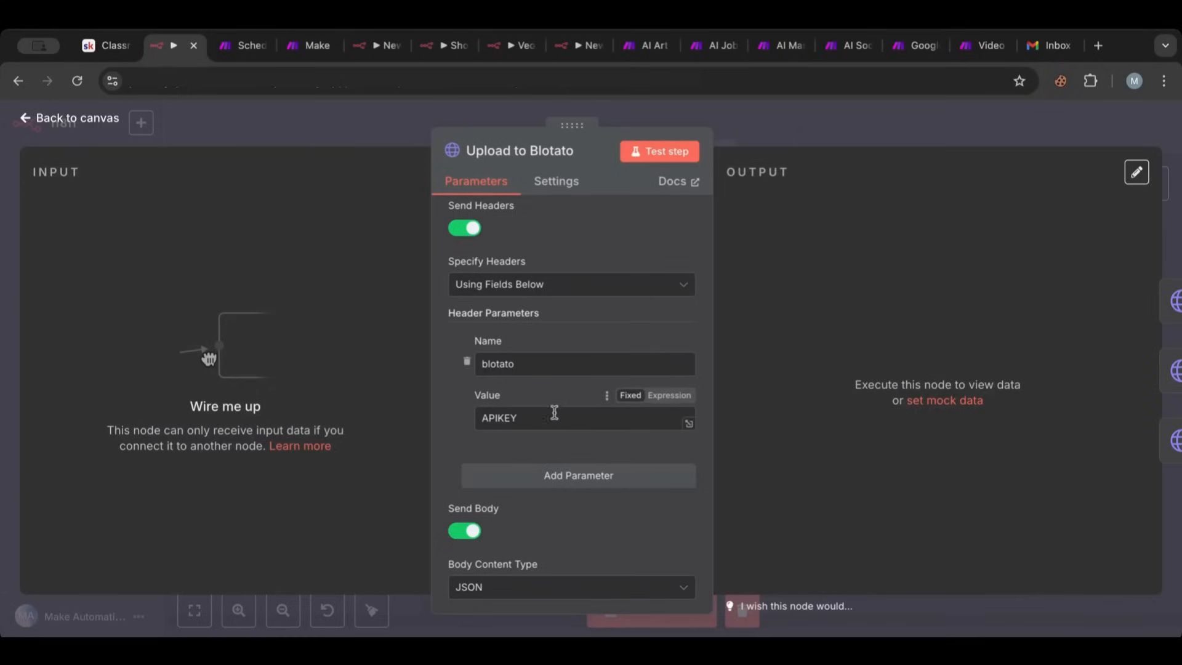
scroll(down, 3)
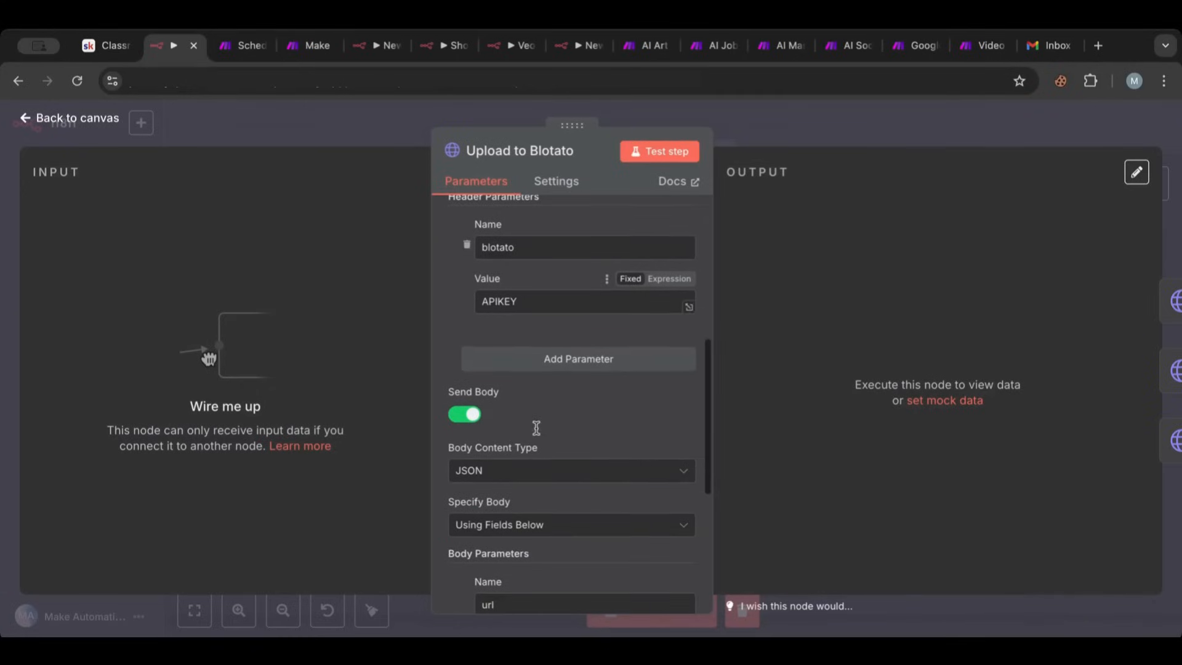
scroll(up, 3)
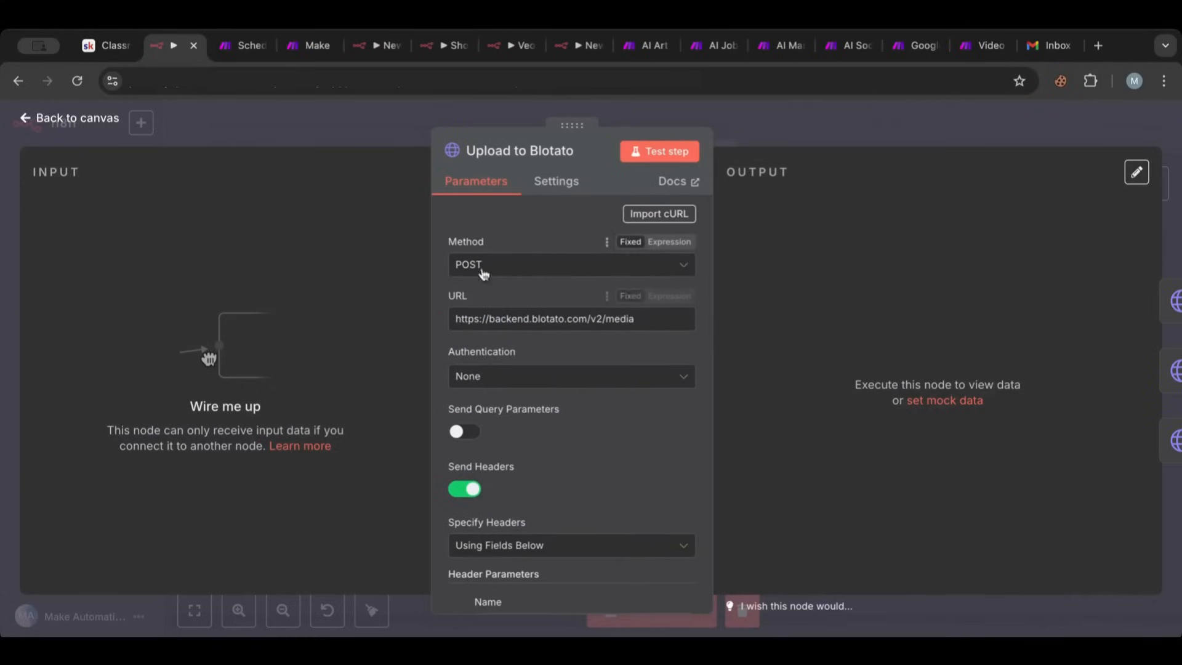
scroll(down, 3)
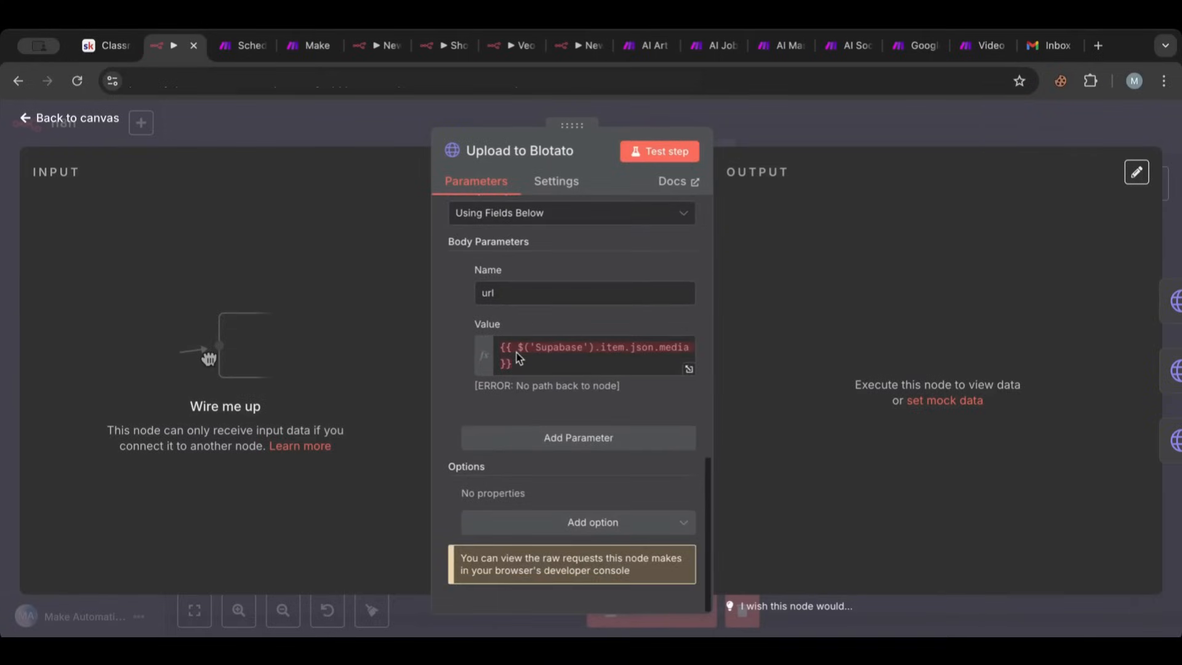
scroll(up, 3)
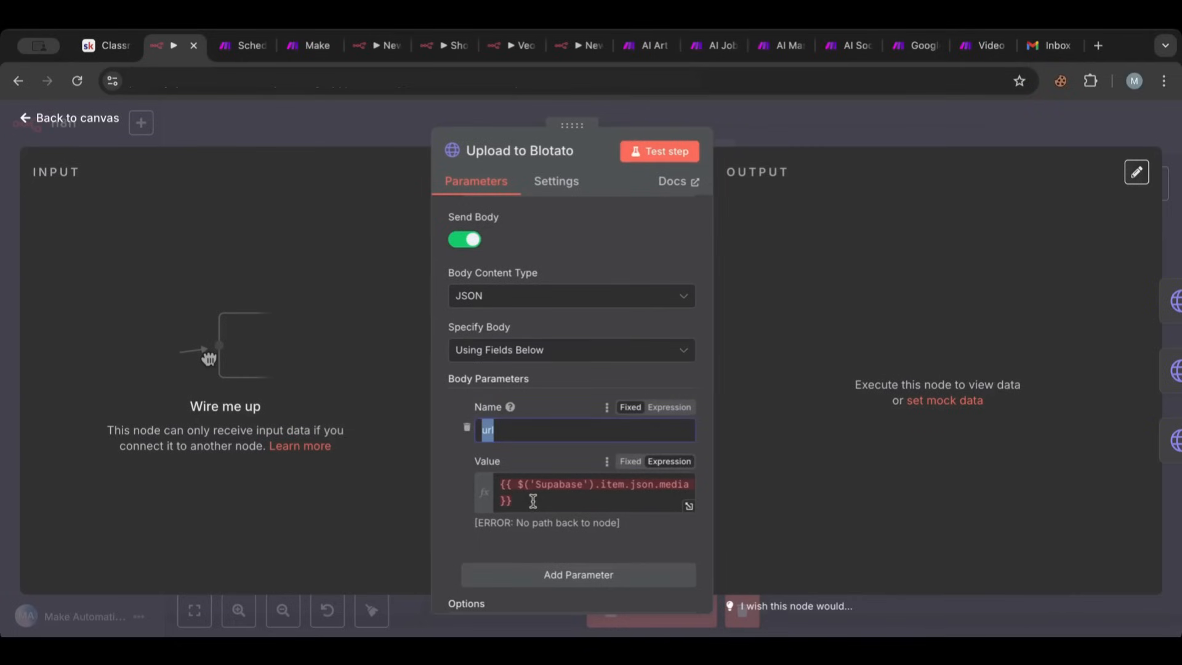
click(596, 484)
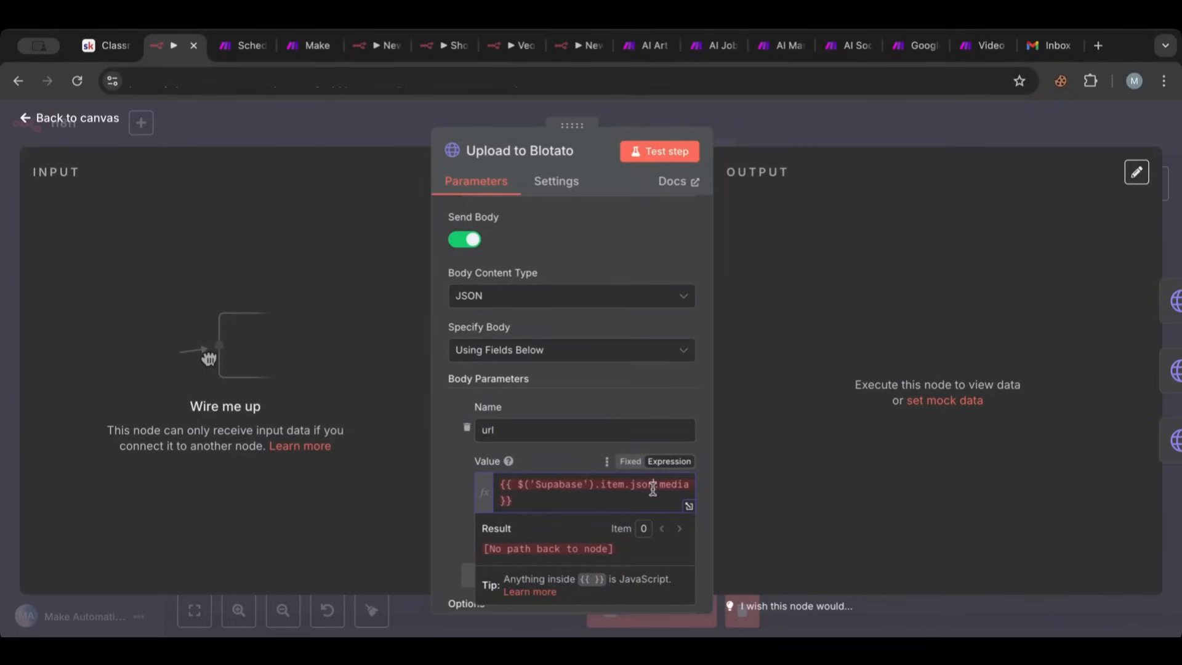
click(67, 117)
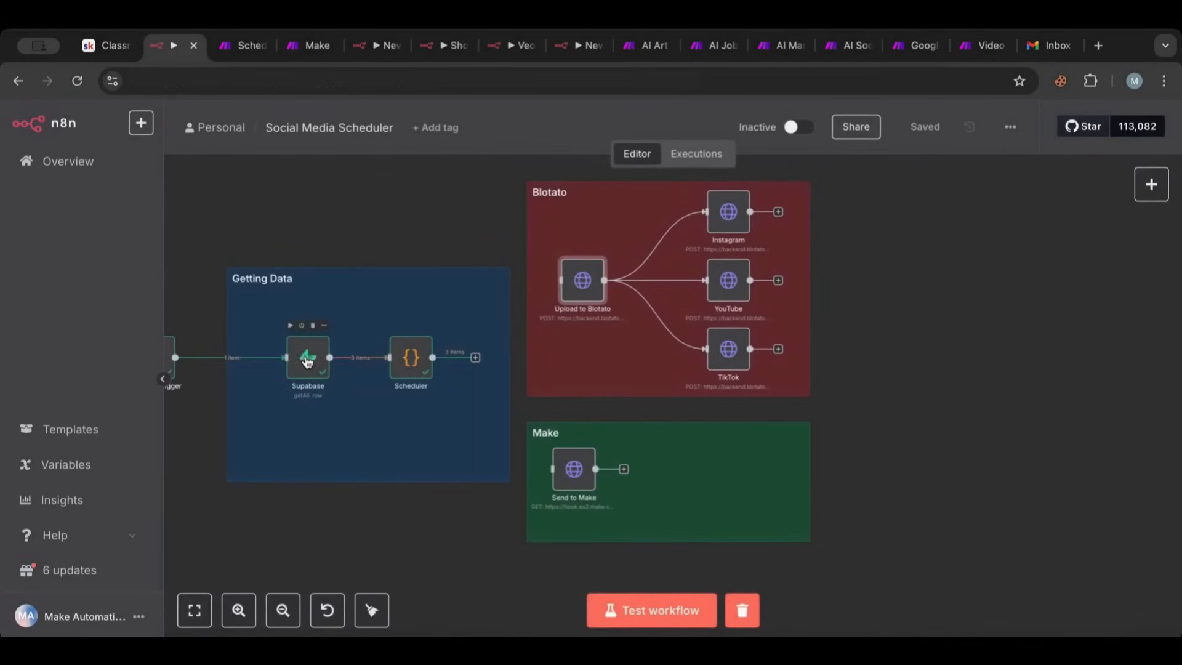
double_click(307, 357)
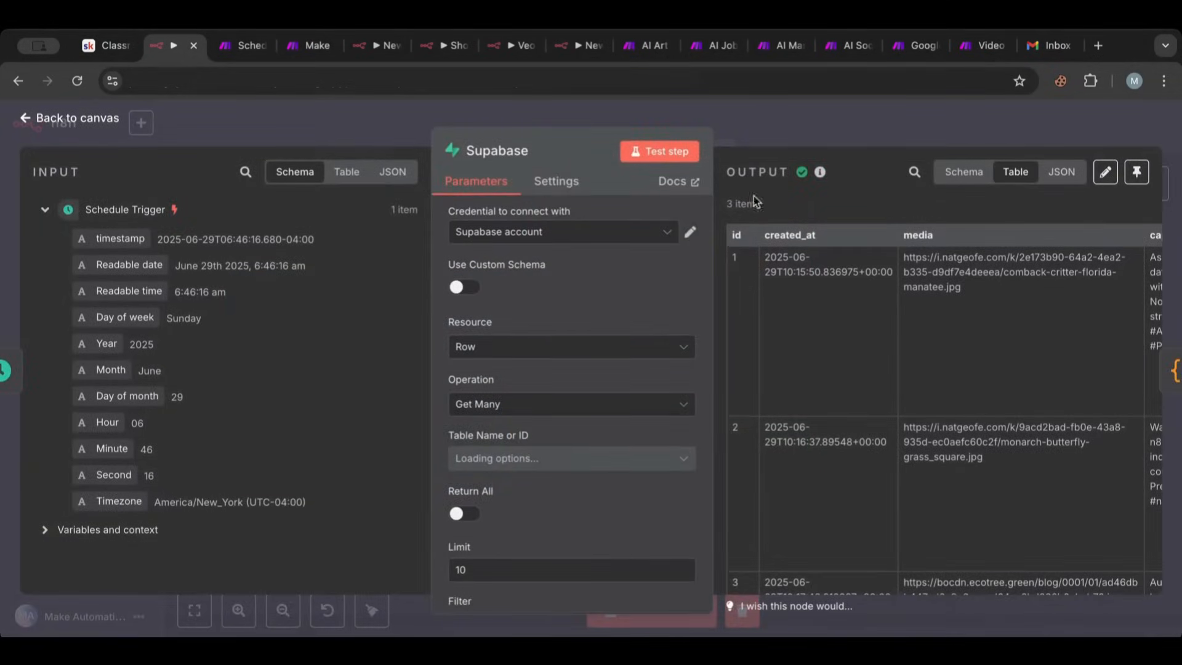
click(74, 118)
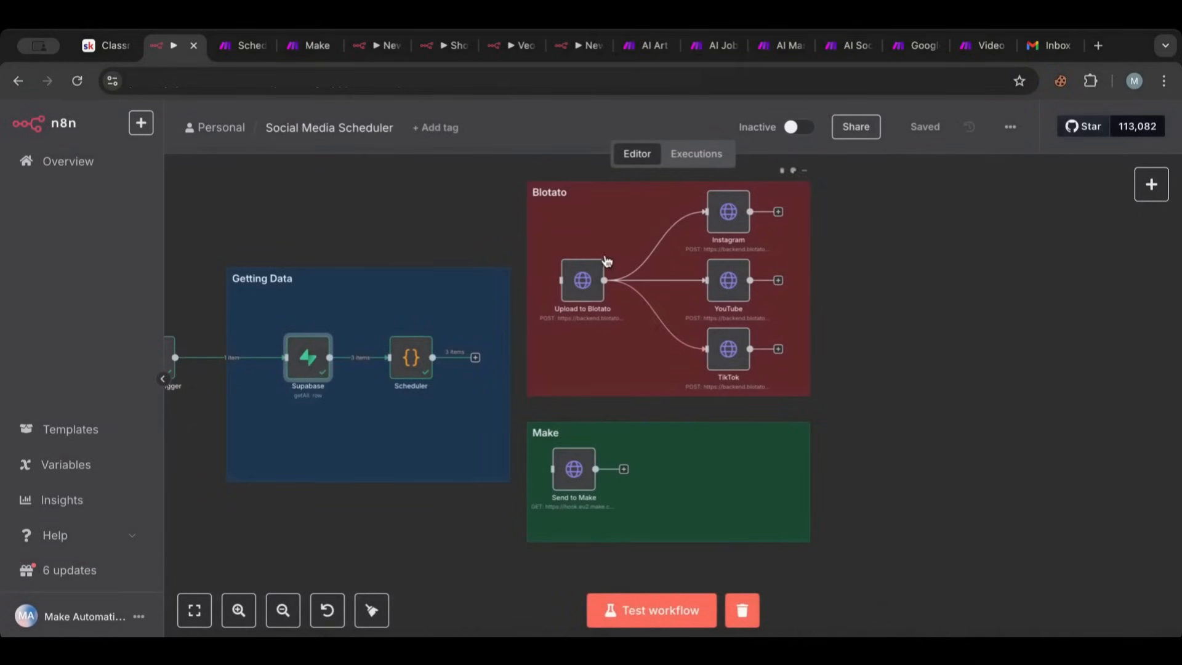
mouse_move(728, 219)
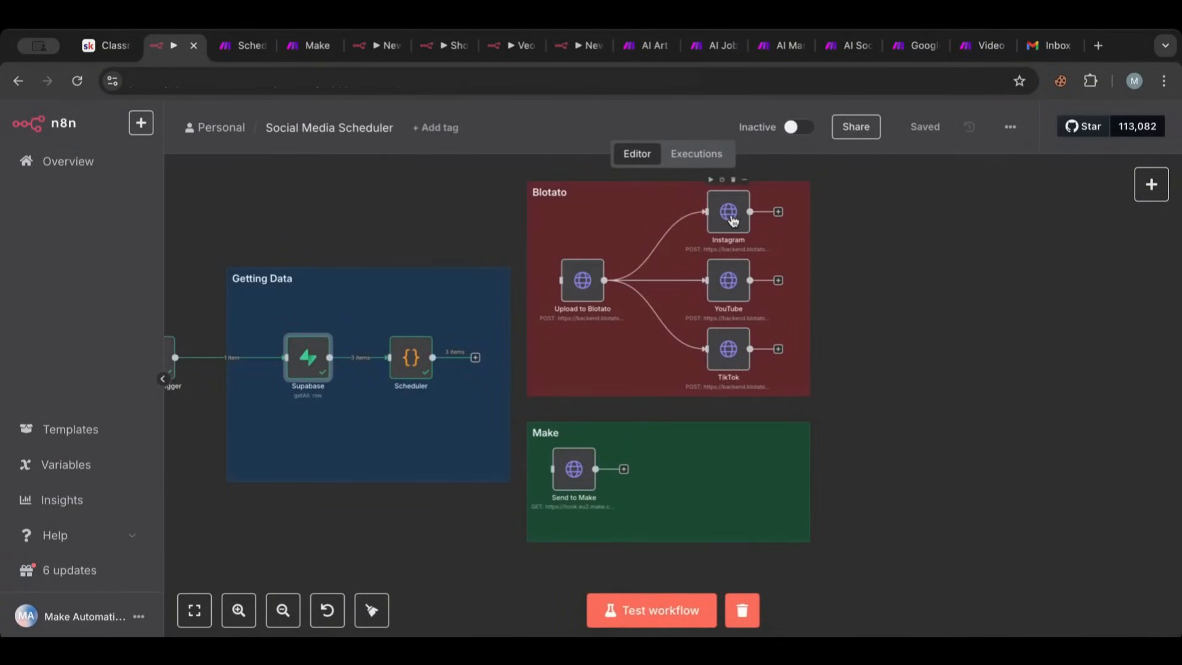
mouse_move(730, 236)
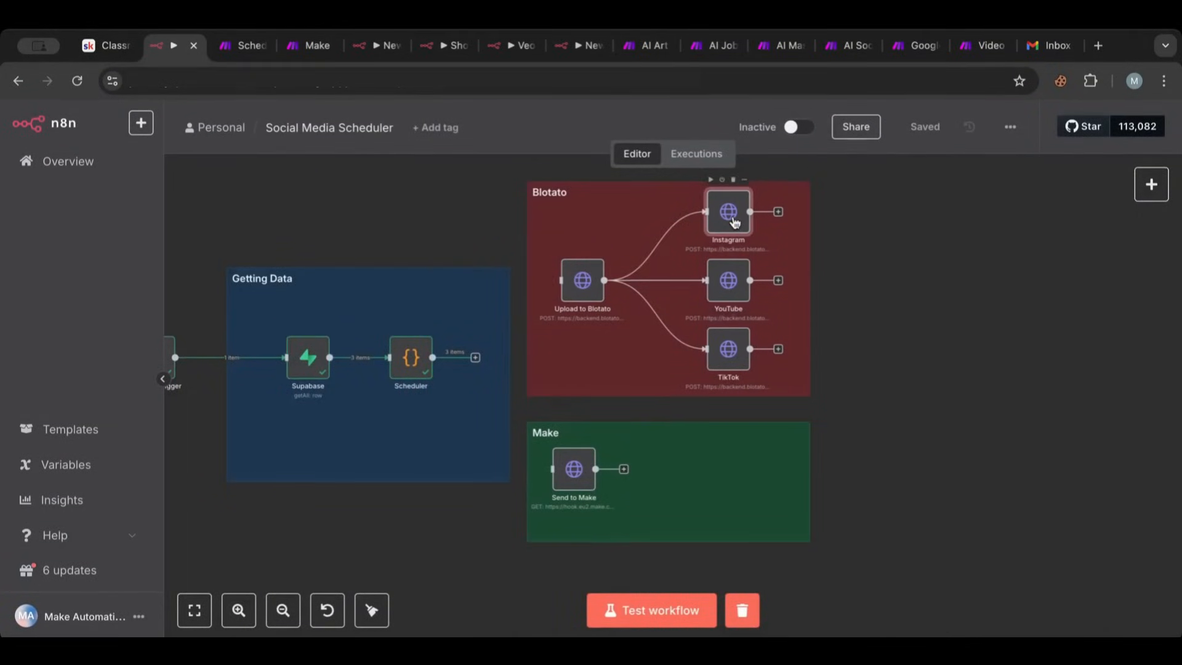
double_click(726, 211)
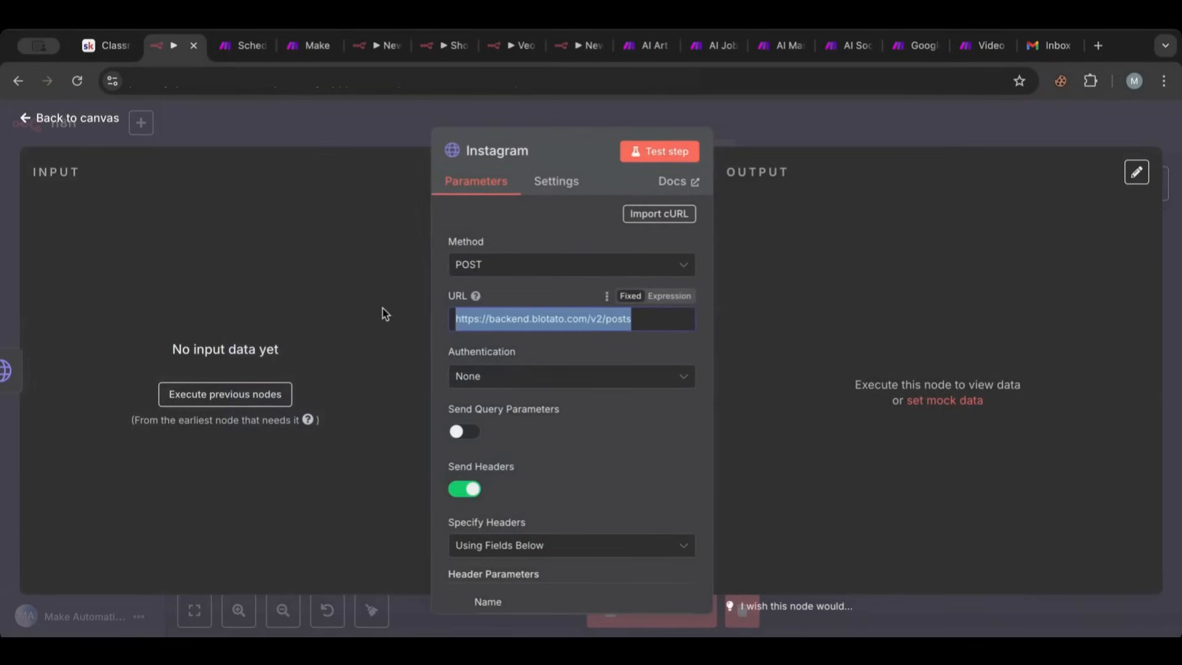
scroll(down, 3)
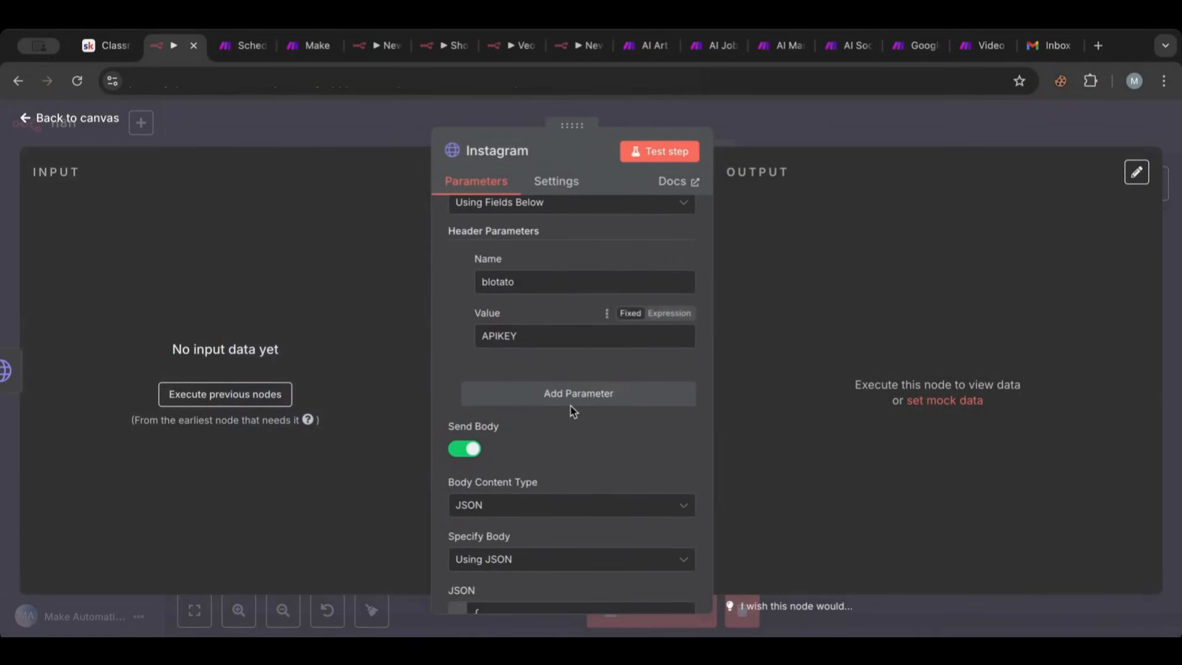
scroll(down, 3)
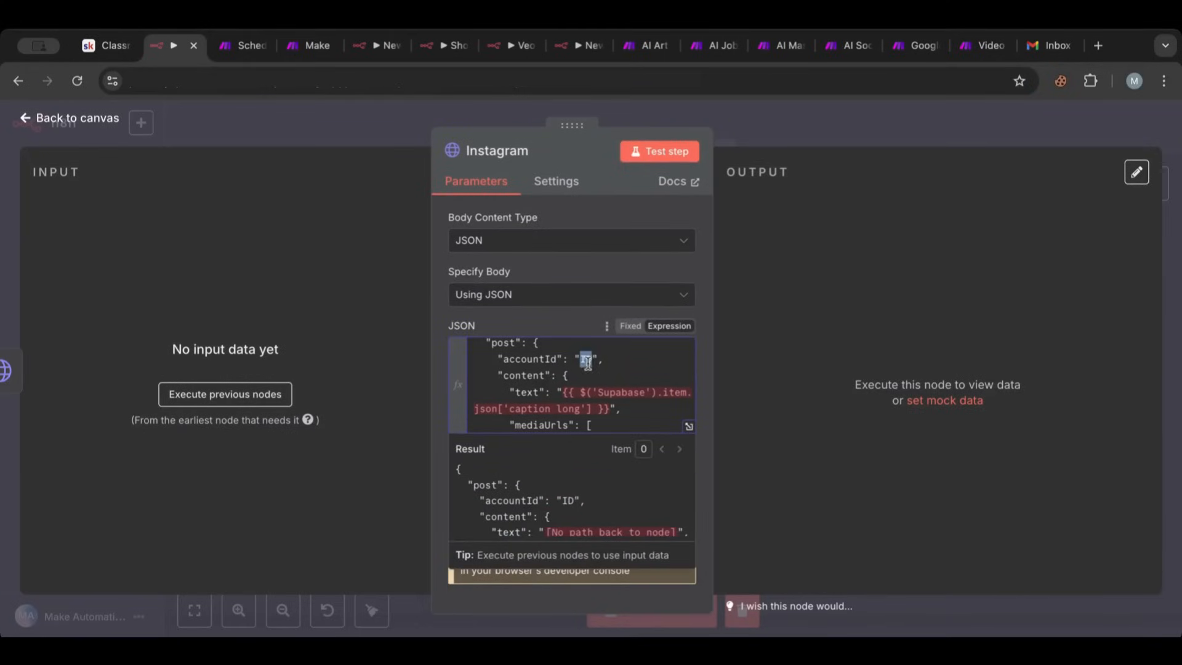
scroll(down, 3)
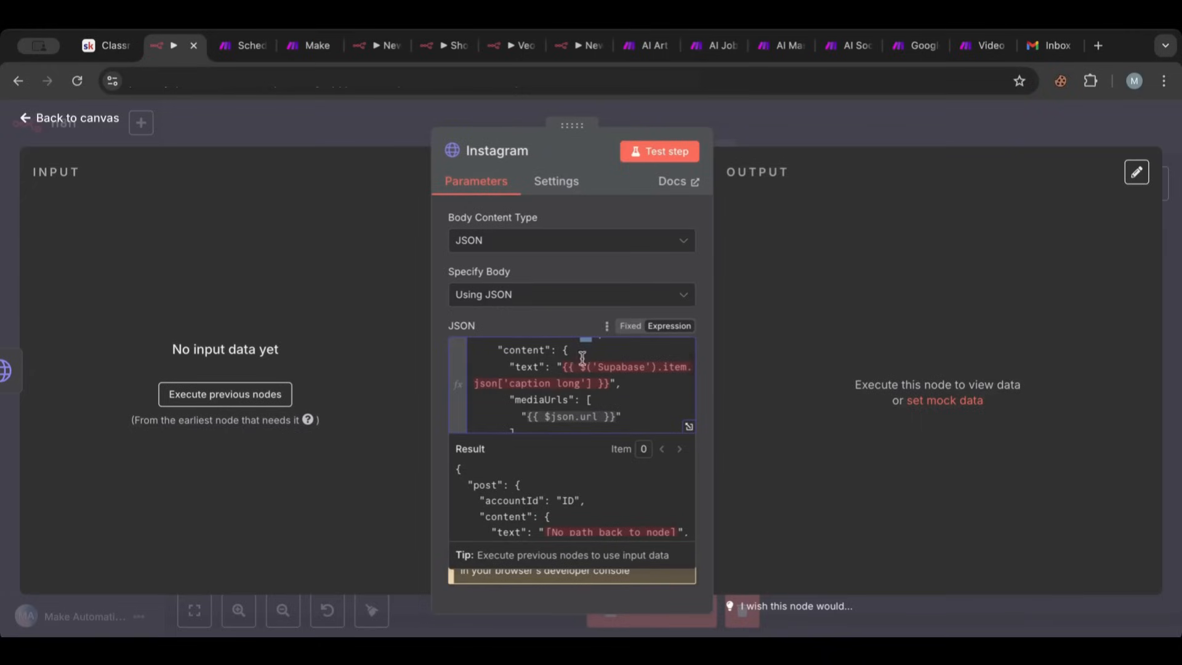
scroll(down, 3)
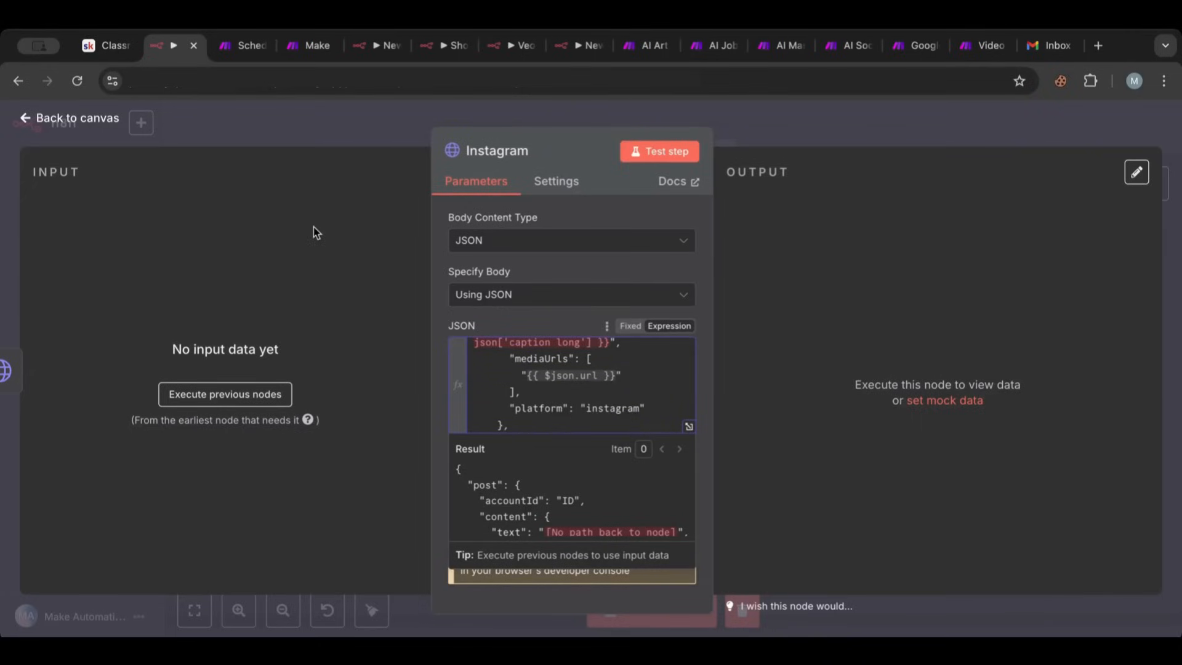
click(75, 117)
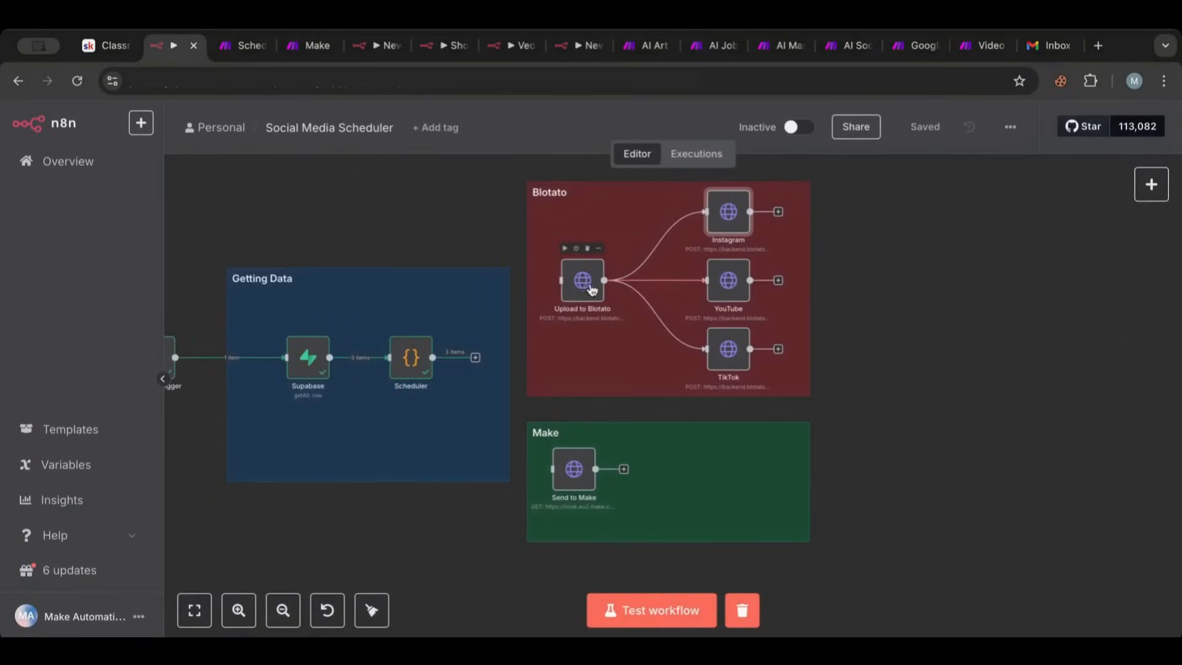
double_click(727, 211)
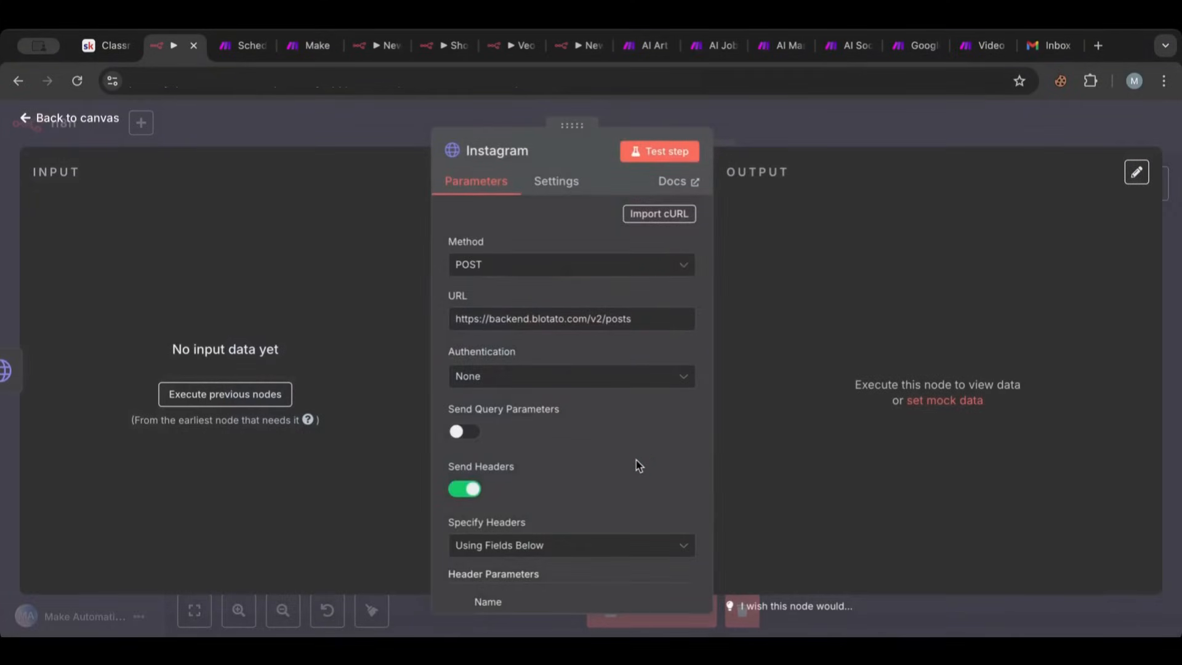
scroll(down, 3)
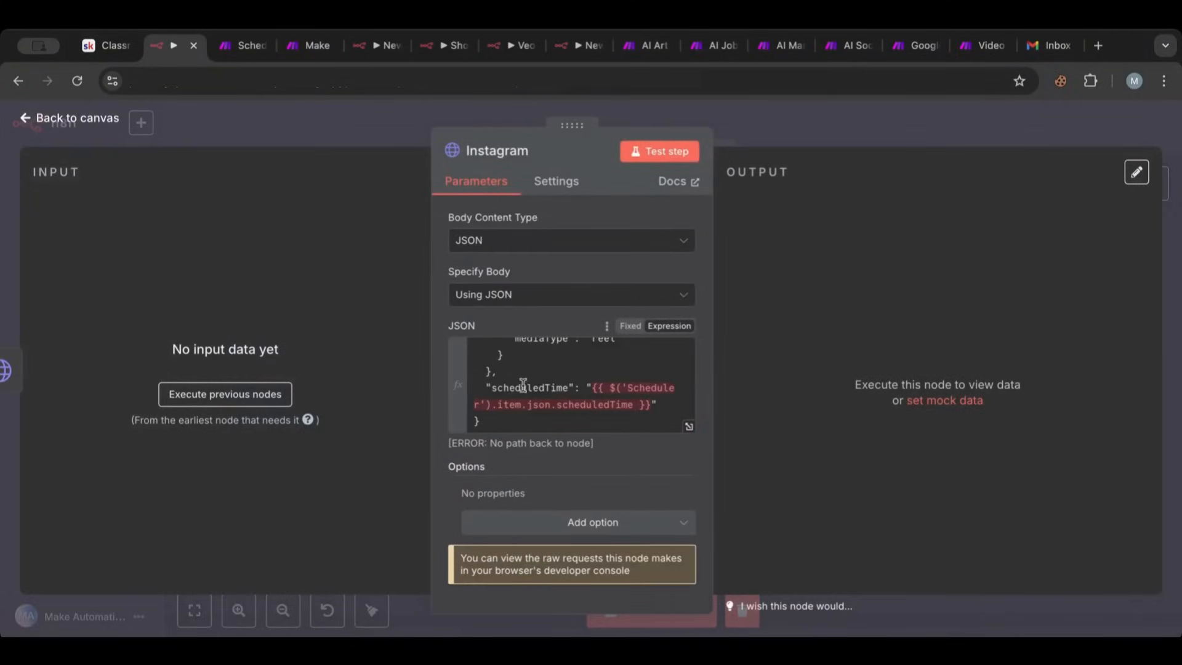
mouse_move(85, 122)
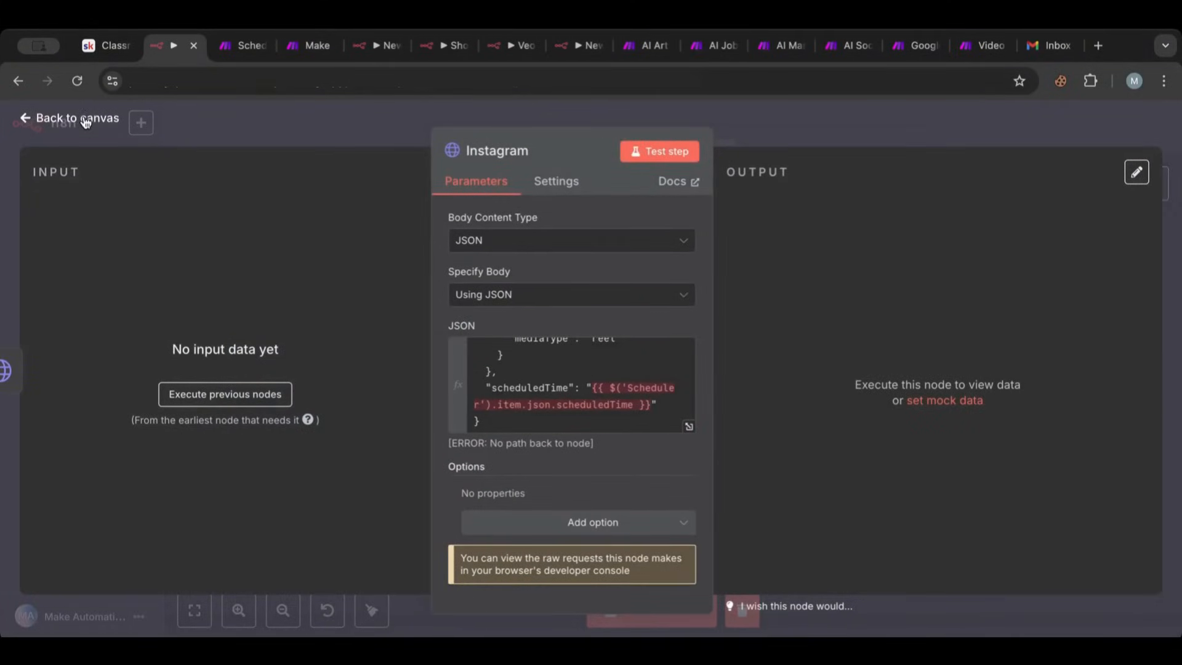
click(75, 118)
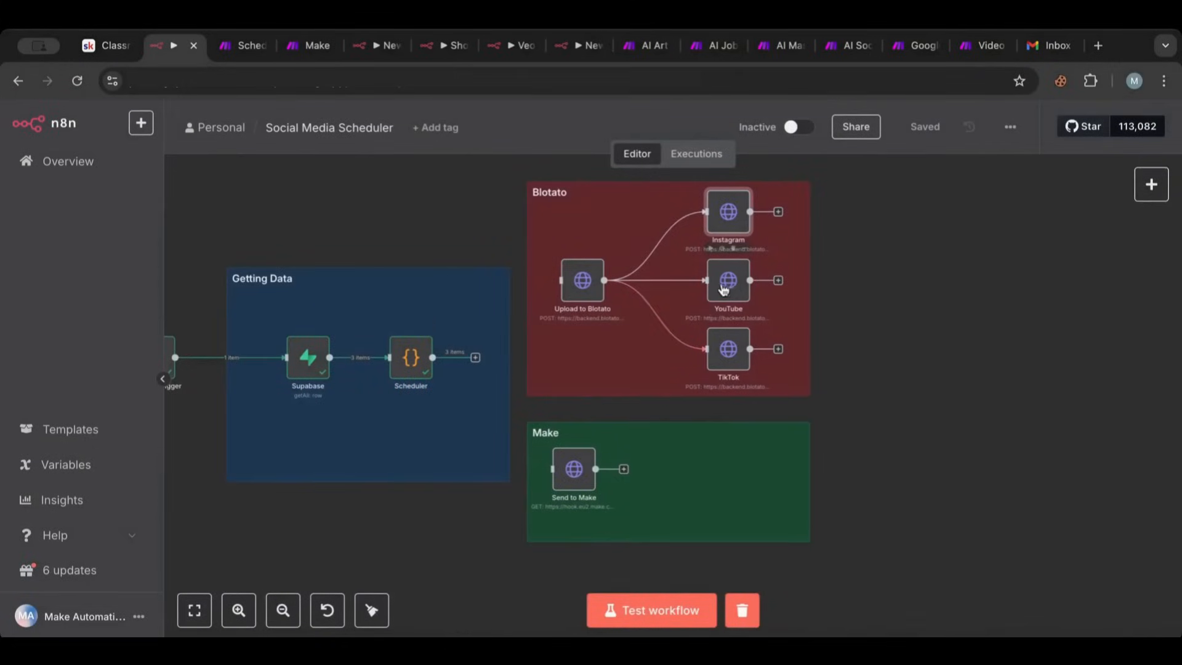
mouse_move(773, 384)
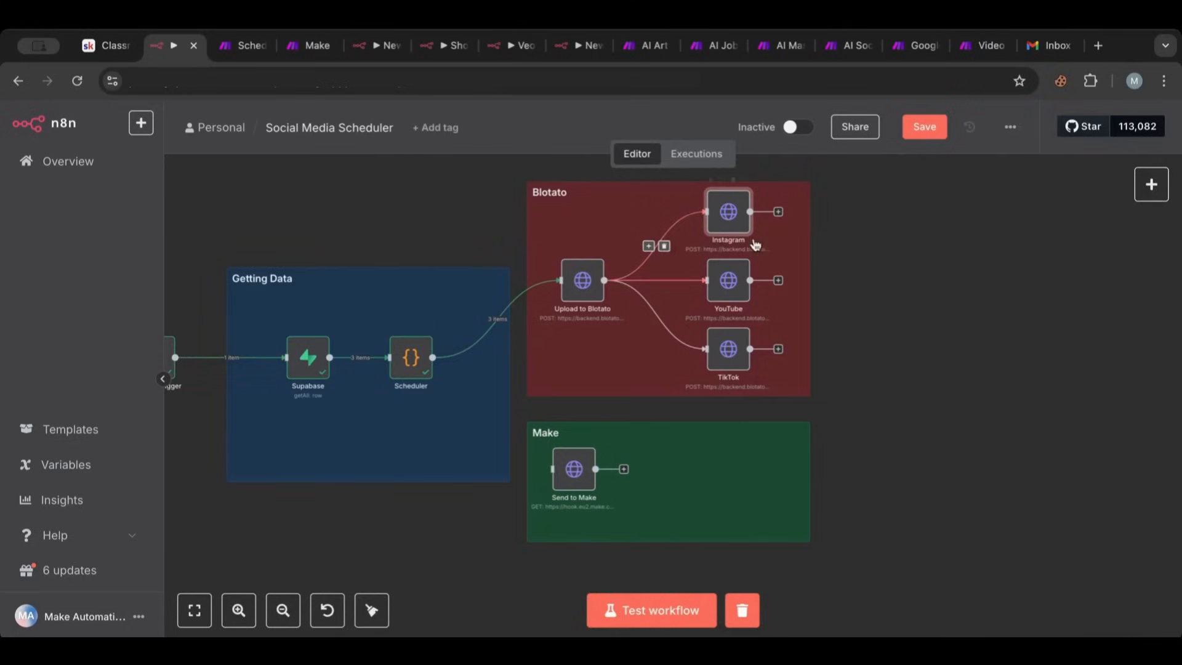
mouse_move(535, 329)
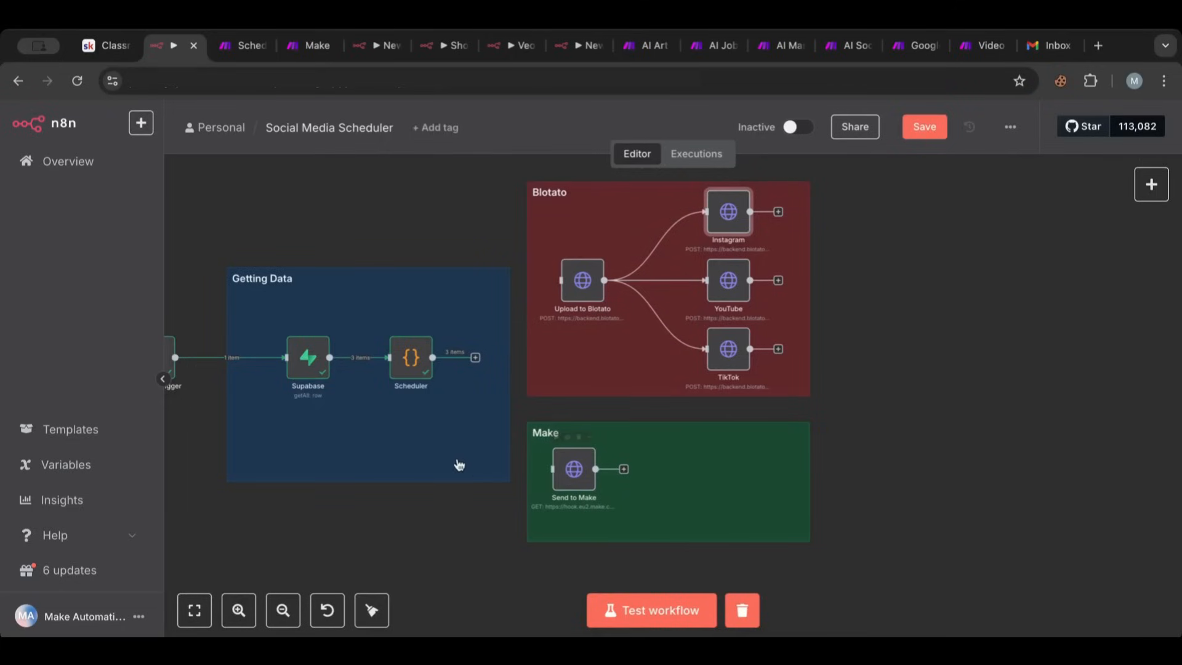
mouse_move(465, 468)
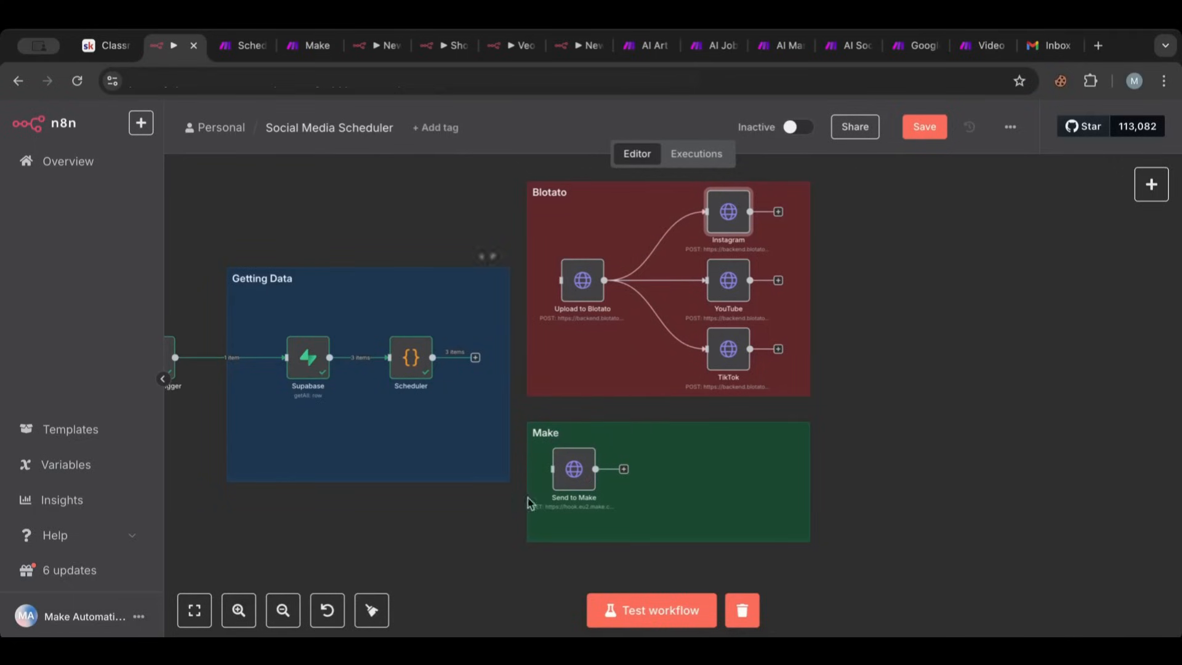
Open the Send to Make node showing its GET Make webhook request and query parameters
double_click(573, 469)
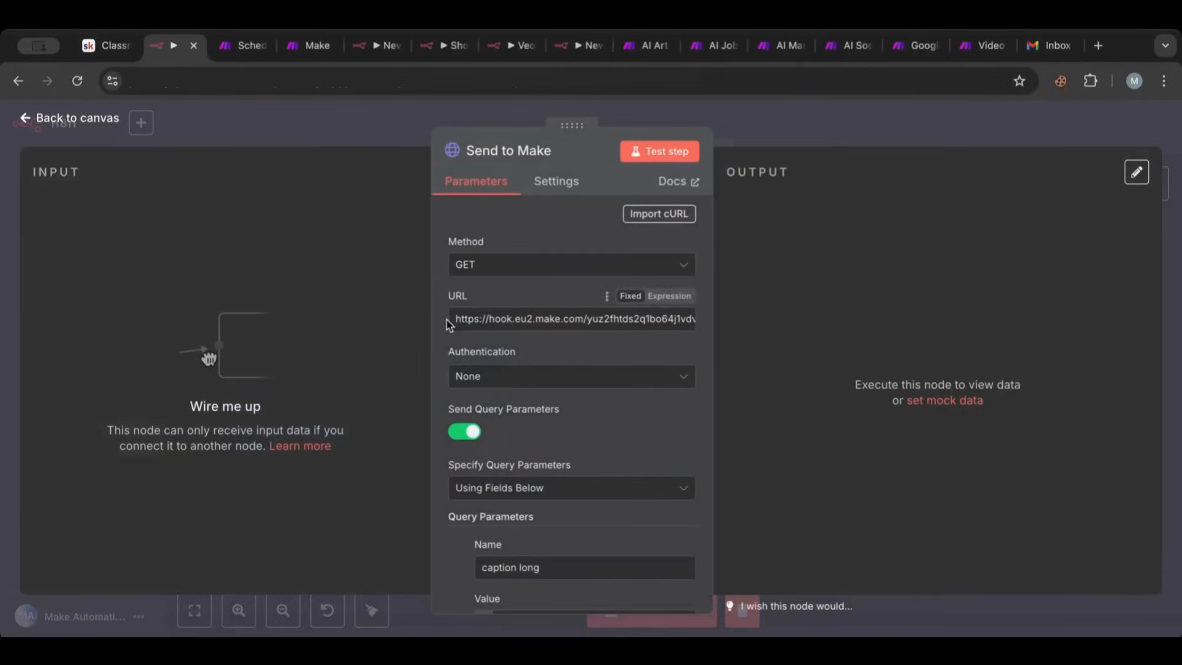
Select the entire Make webhook address in the Send to Make URL field
triple_click(571, 318)
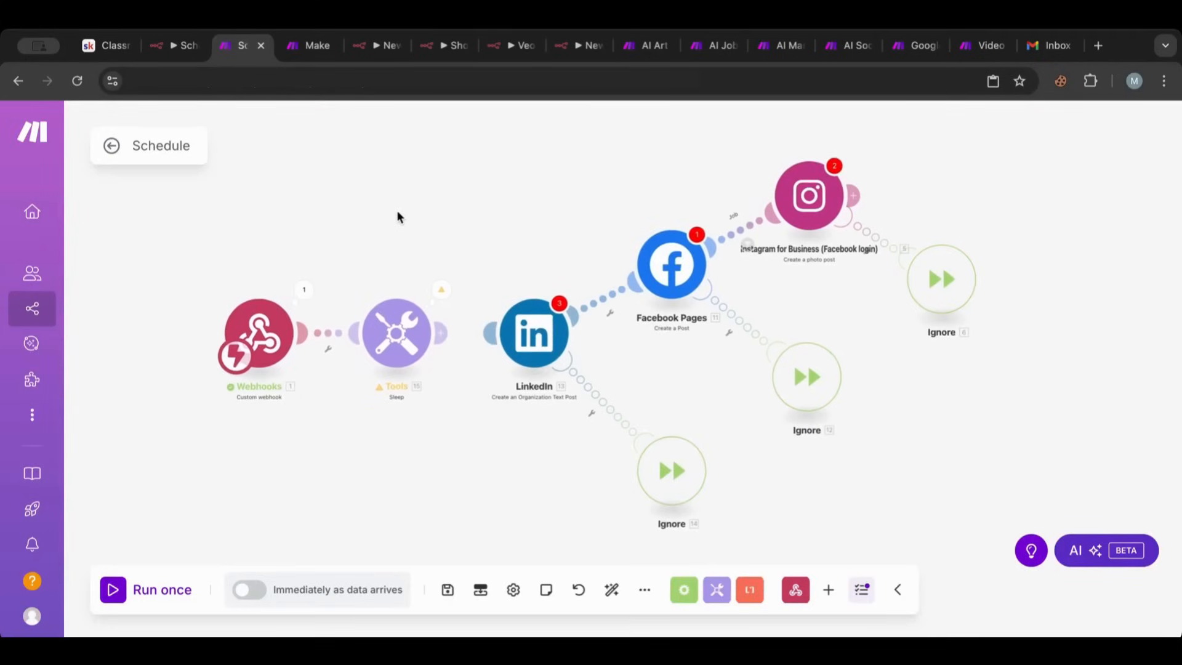
mouse_move(677, 347)
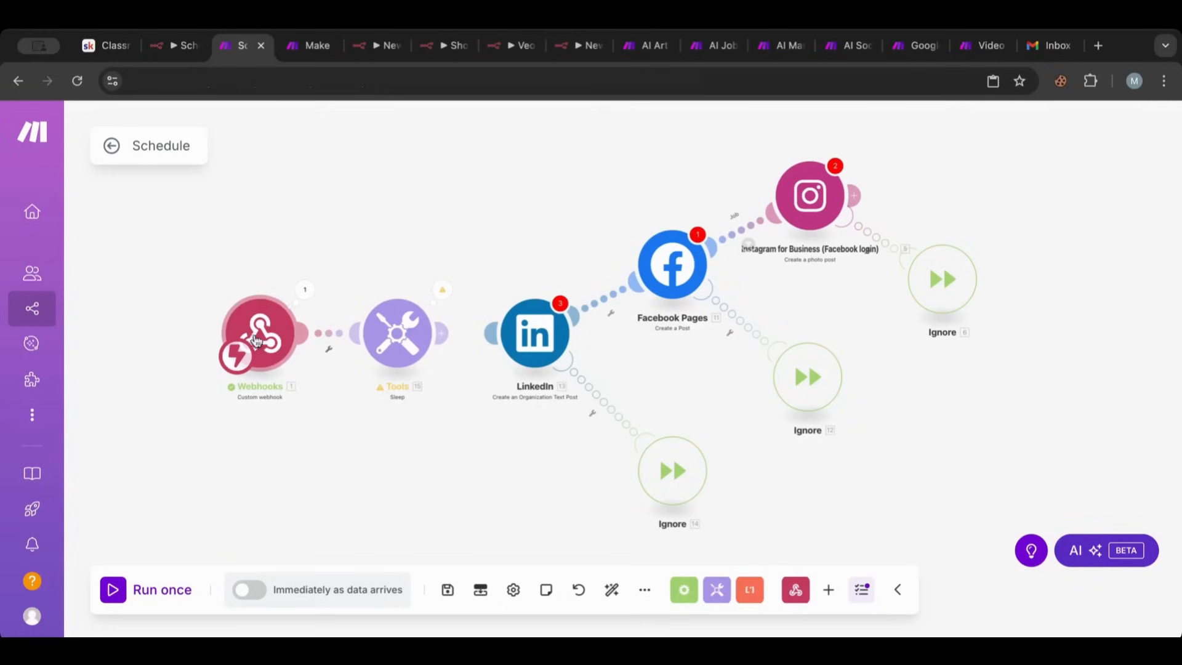
View the Make Webhooks module's Social Media Scheduler hook address, then return to n8n
click(258, 333)
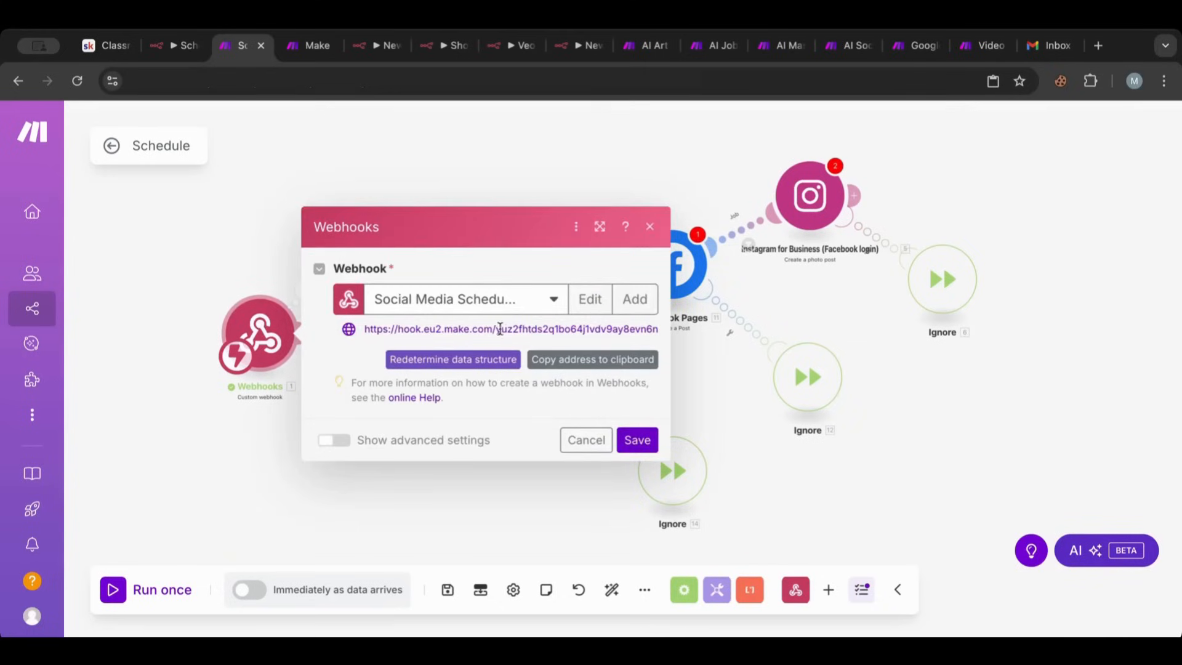
mouse_move(177, 45)
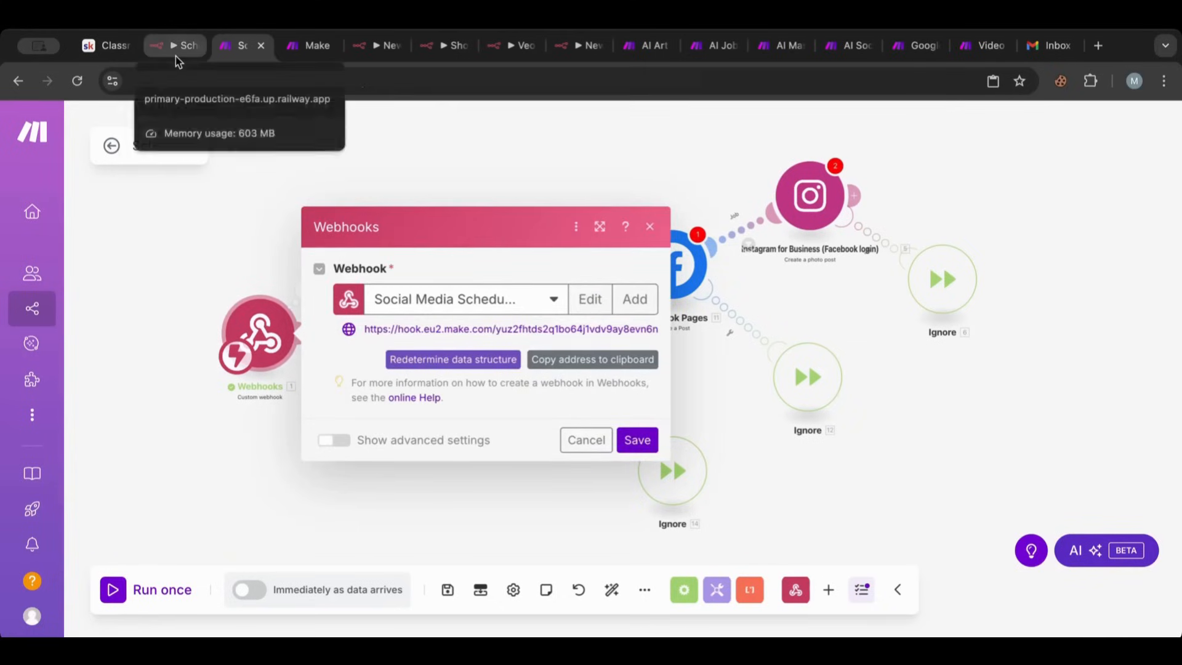
click(174, 45)
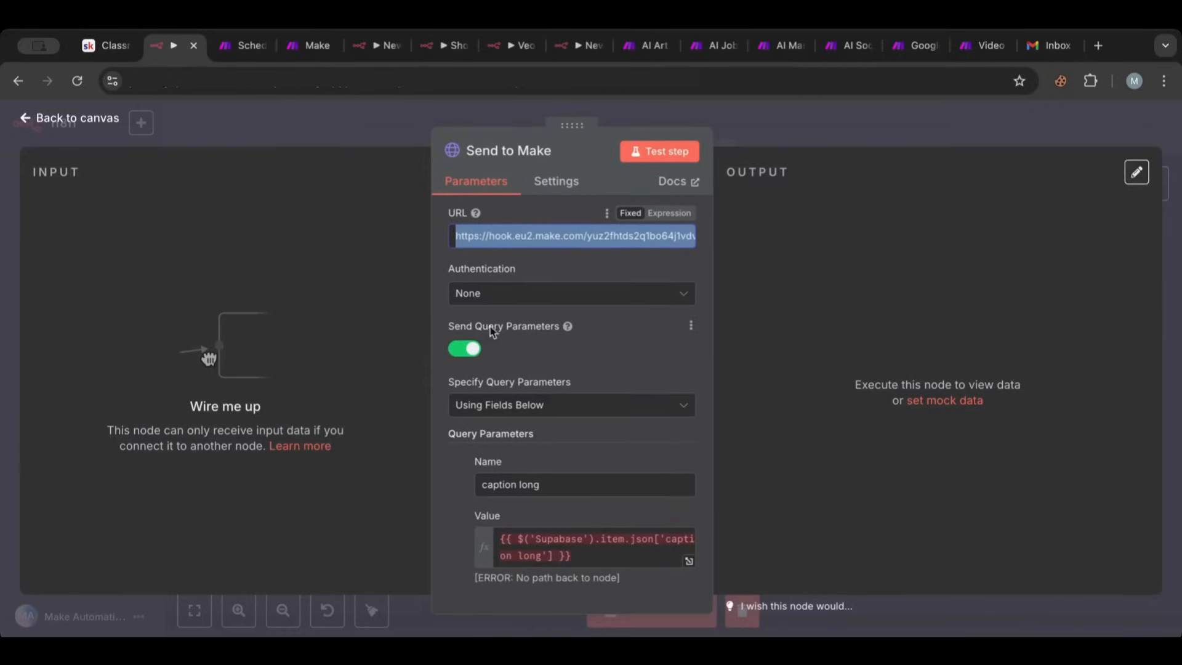
Check the caption long, caption short and date query parameters, then go to the Make scenario
scroll(down, 3)
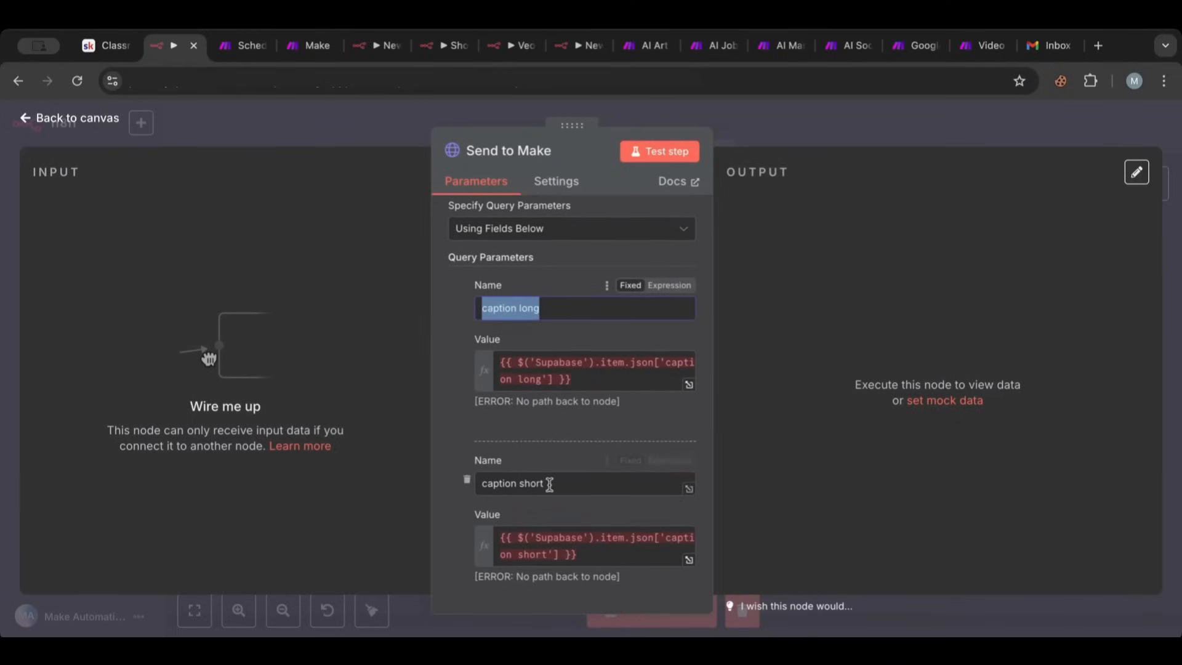
scroll(down, 3)
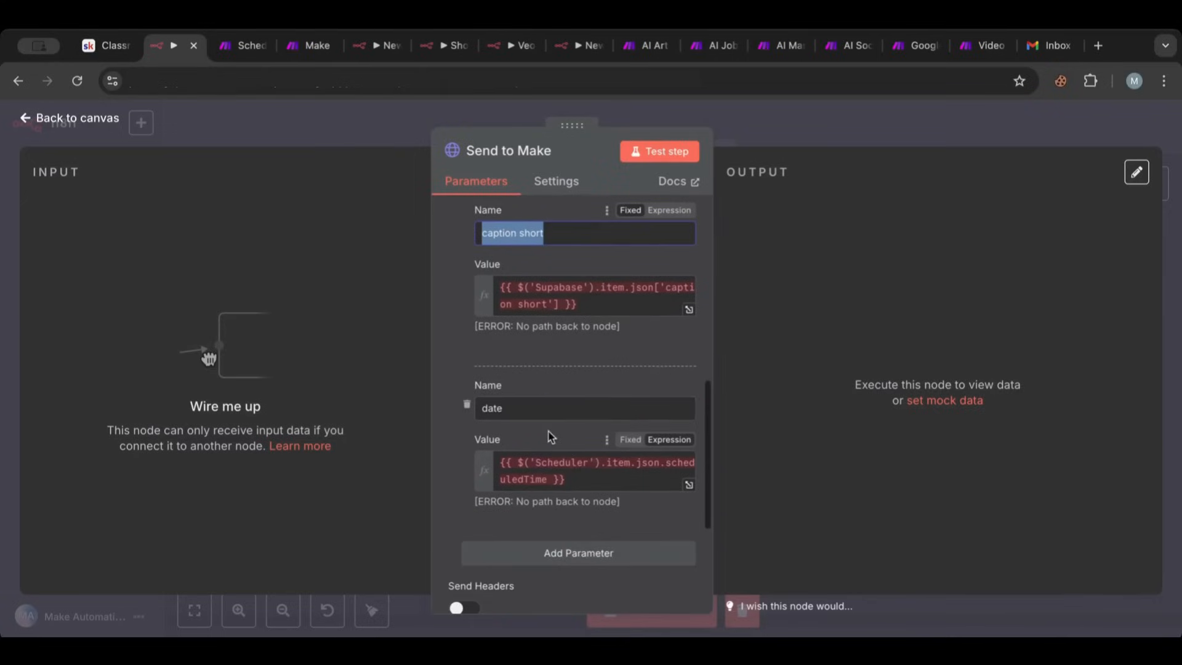
mouse_move(194, 196)
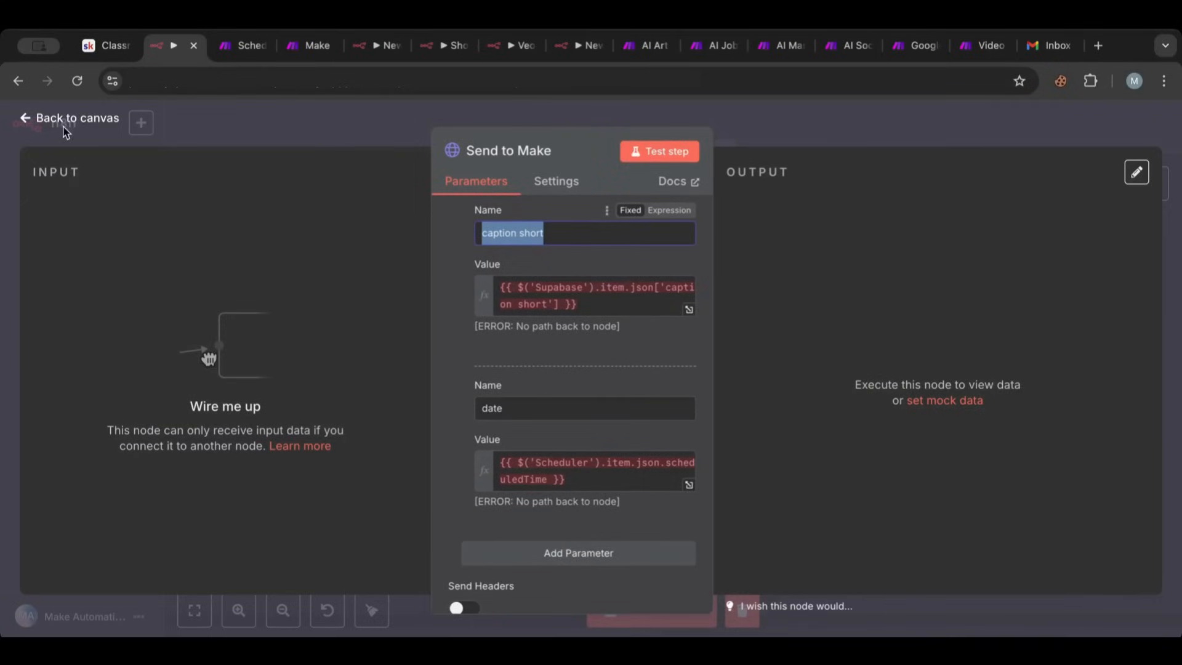
click(69, 118)
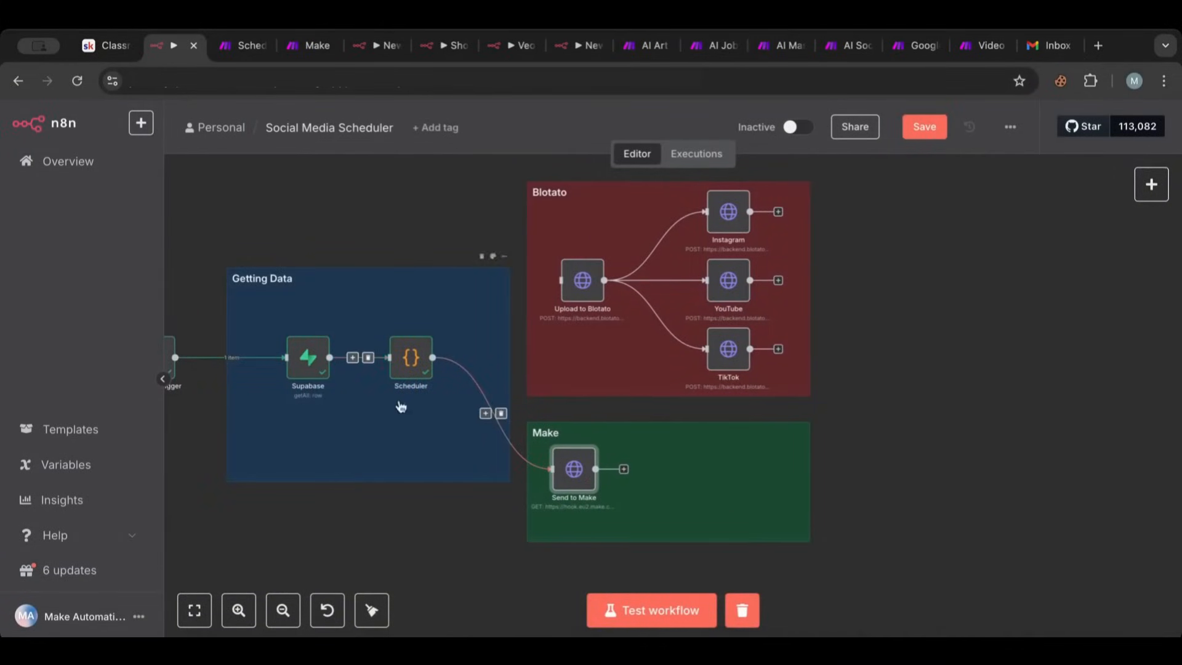
click(242, 45)
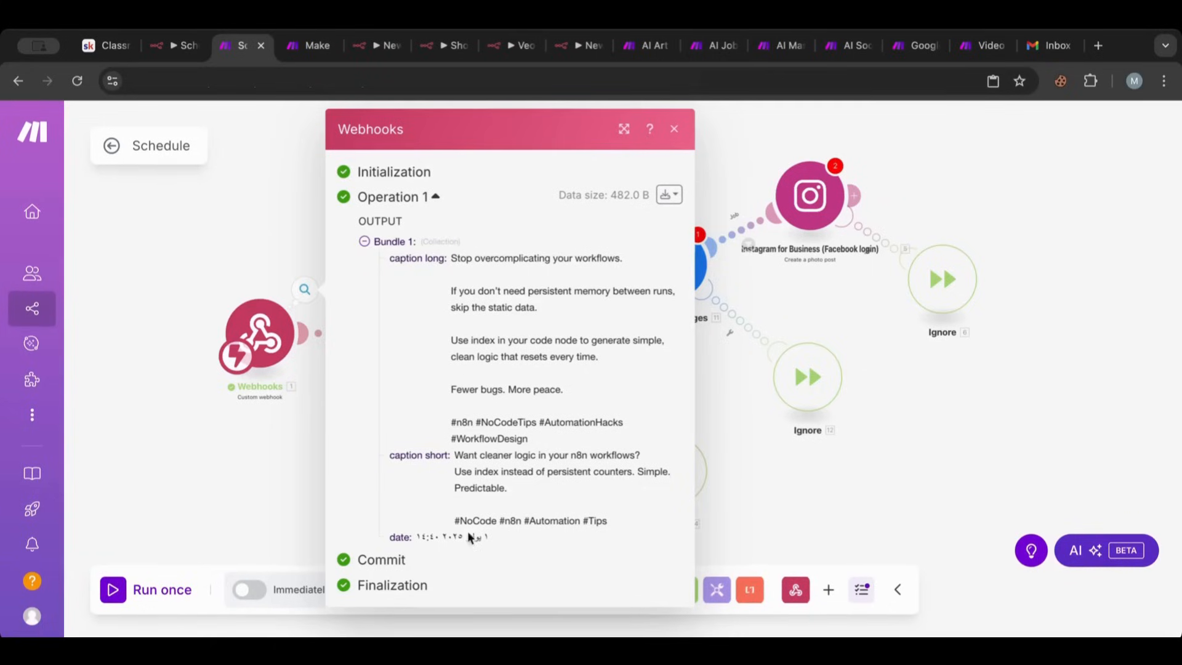
Inspect the Sleep module's floor(random × 120) + 60 delay formula, cancel, and reopen the module
click(673, 129)
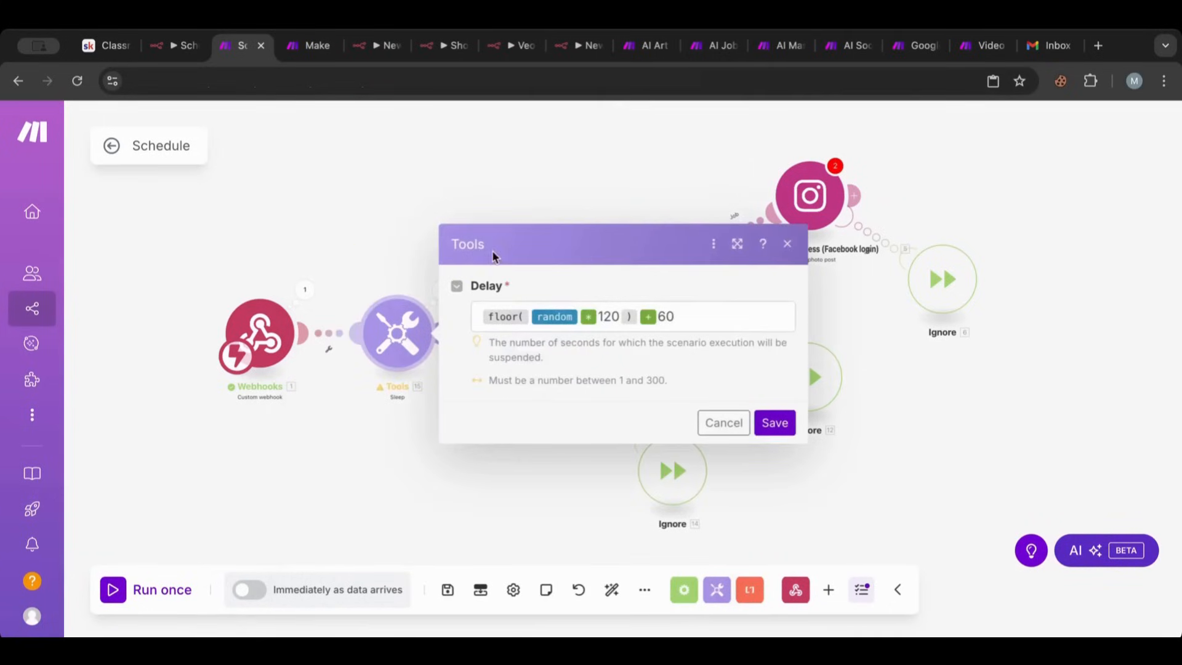
mouse_move(401, 417)
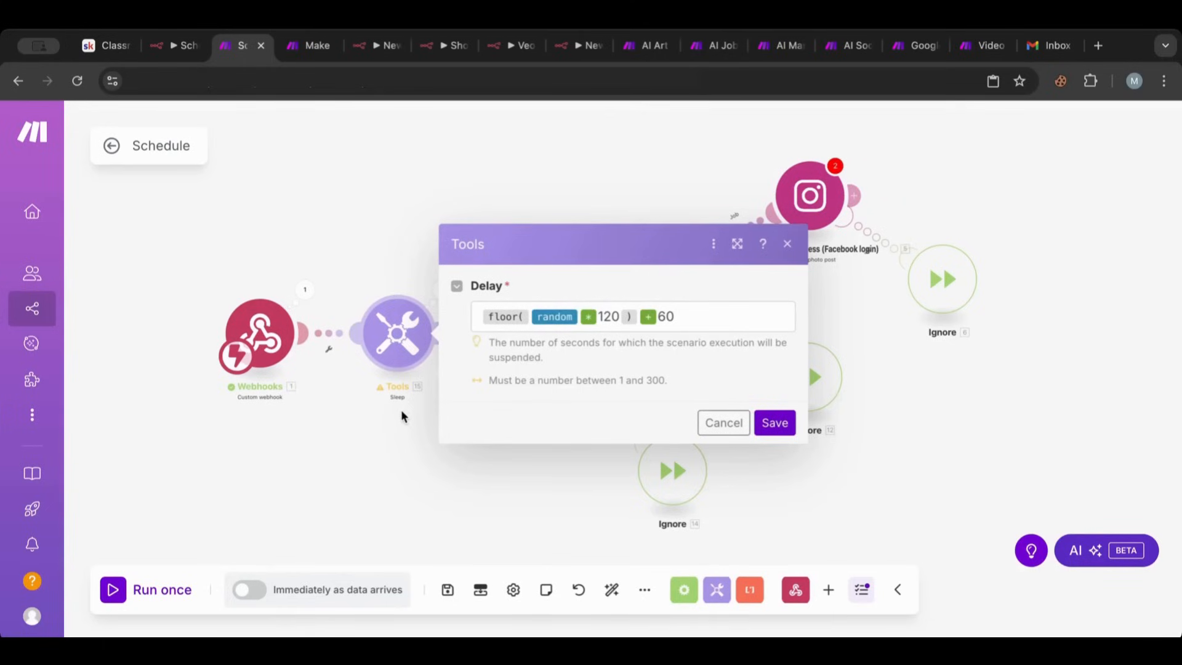
click(633, 316)
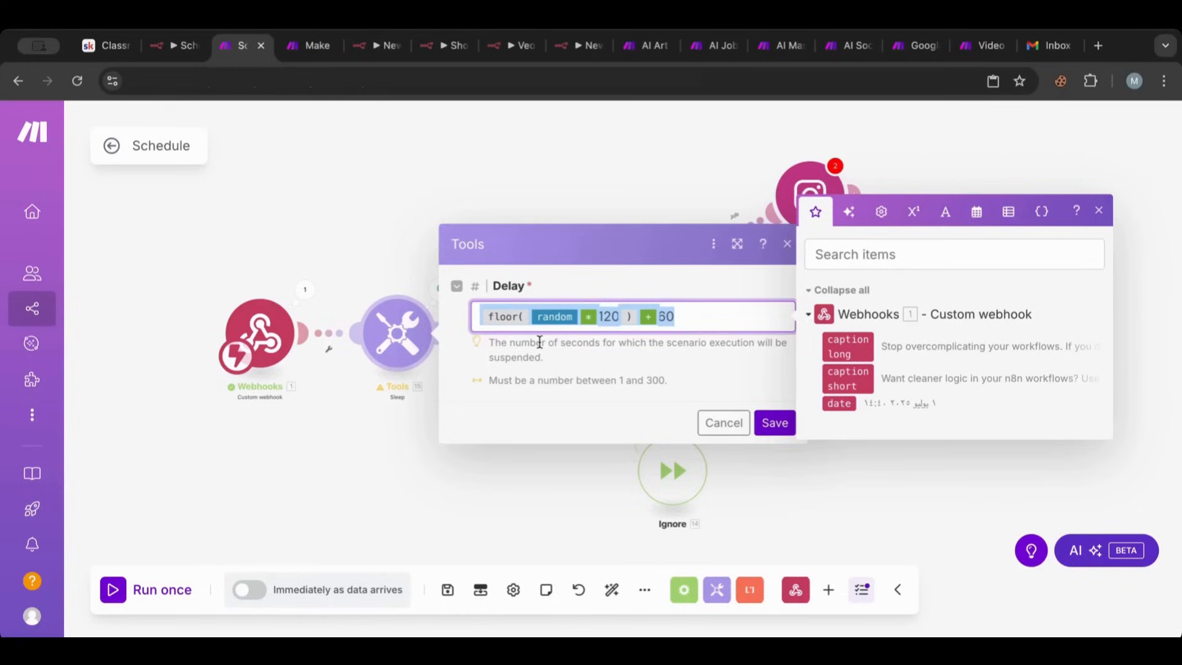
click(722, 422)
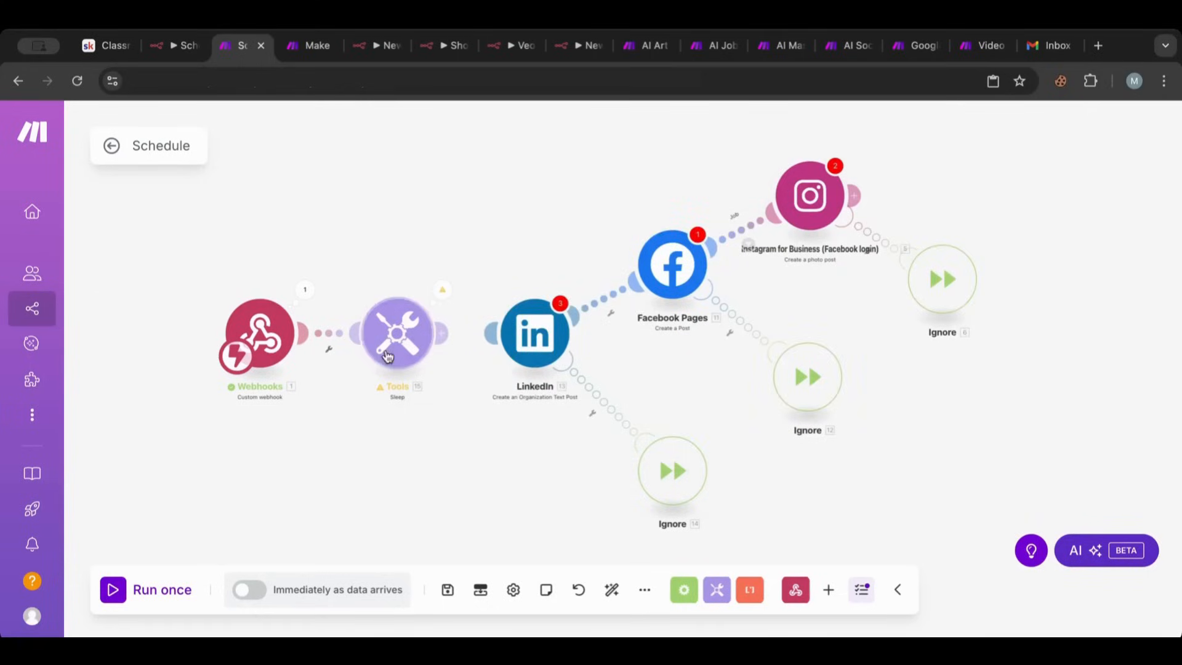
click(397, 333)
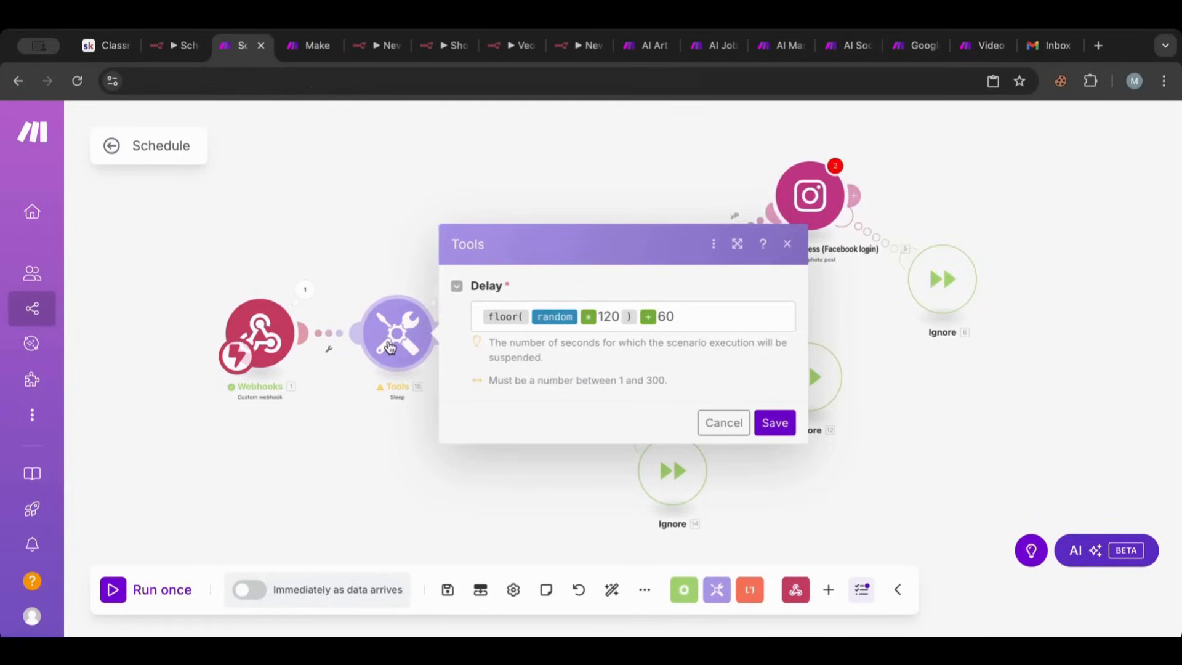
mouse_move(149, 250)
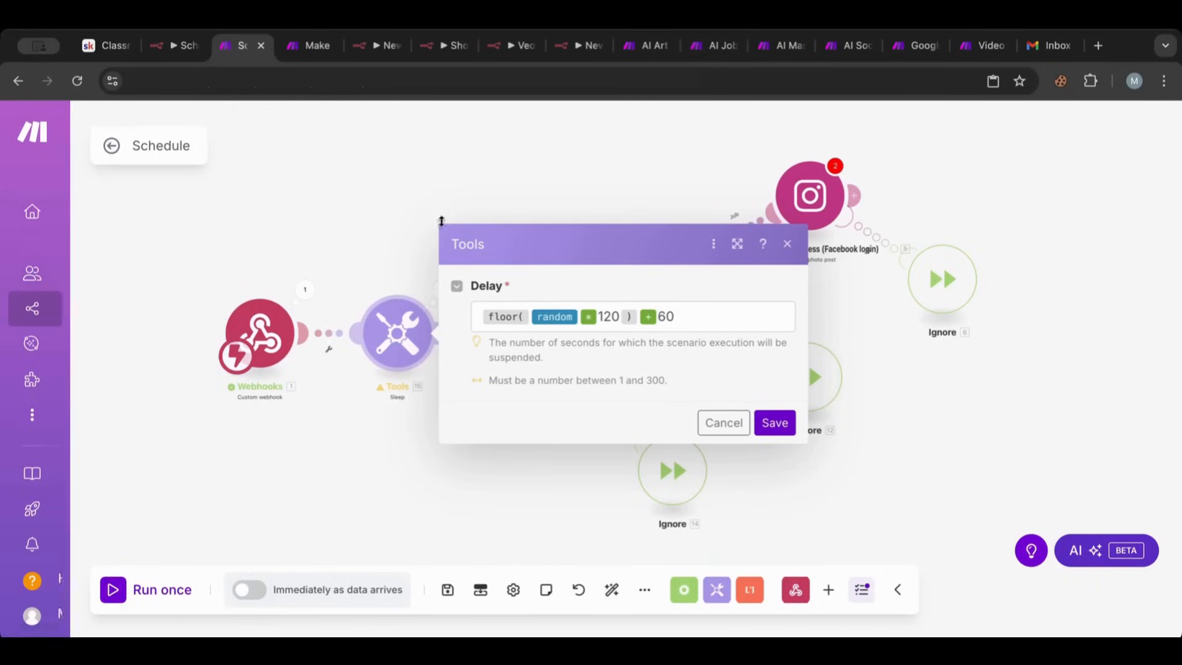
mouse_move(292, 286)
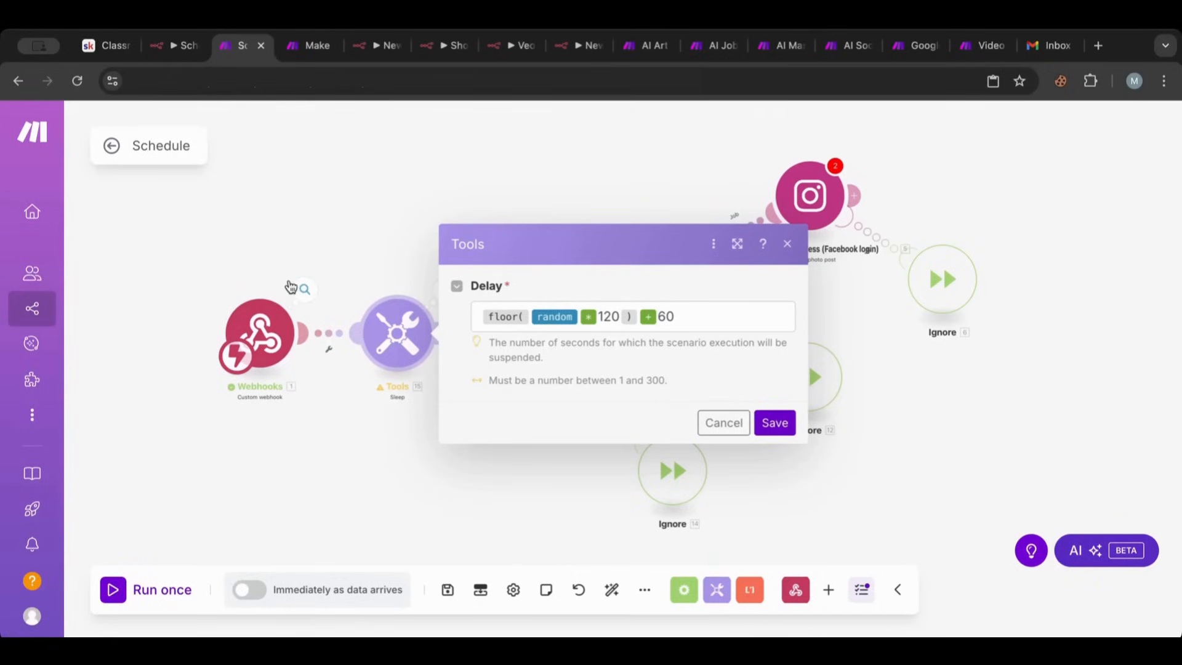
mouse_move(320, 347)
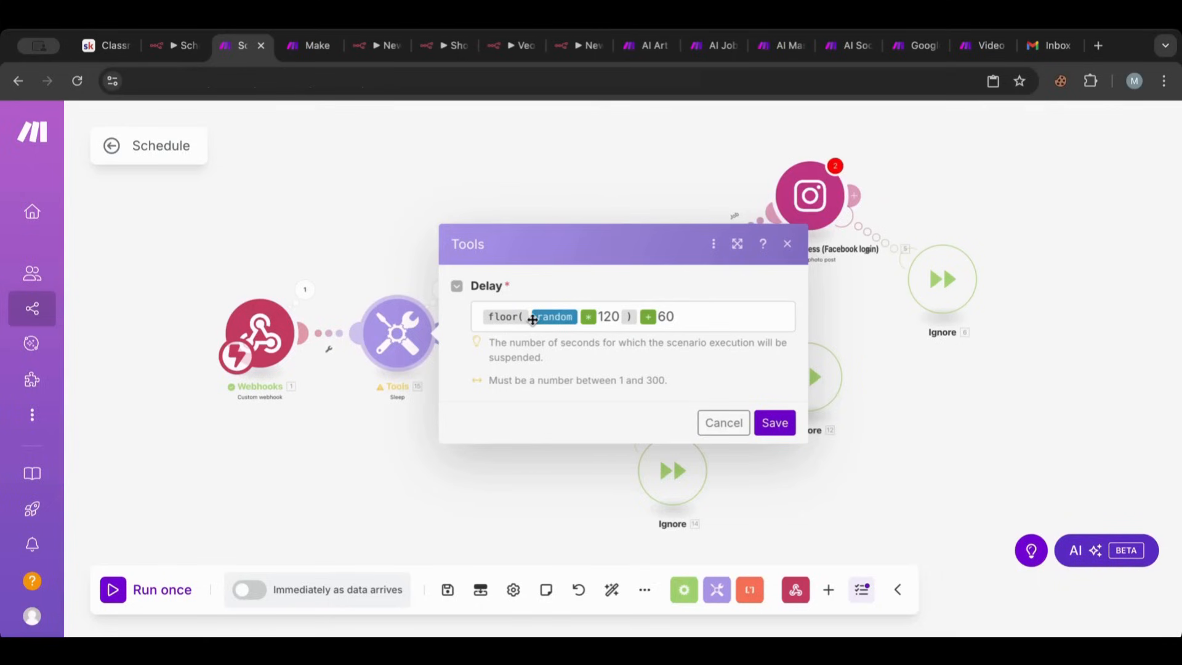
mouse_move(594, 312)
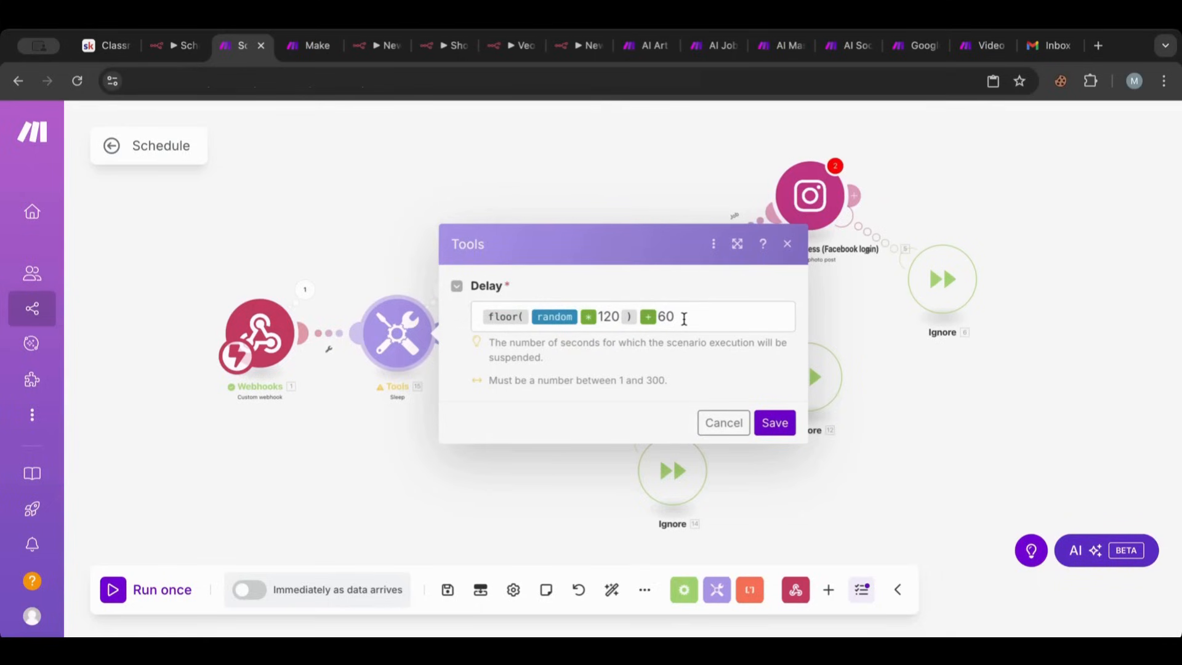
mouse_move(422, 262)
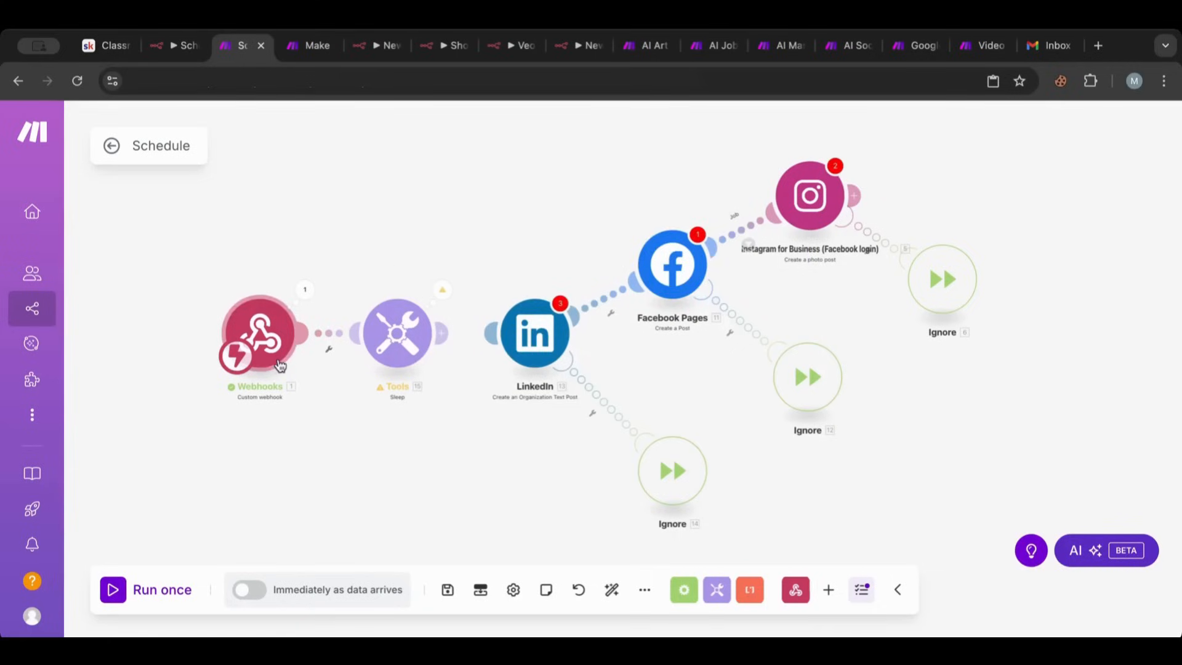
mouse_move(410, 412)
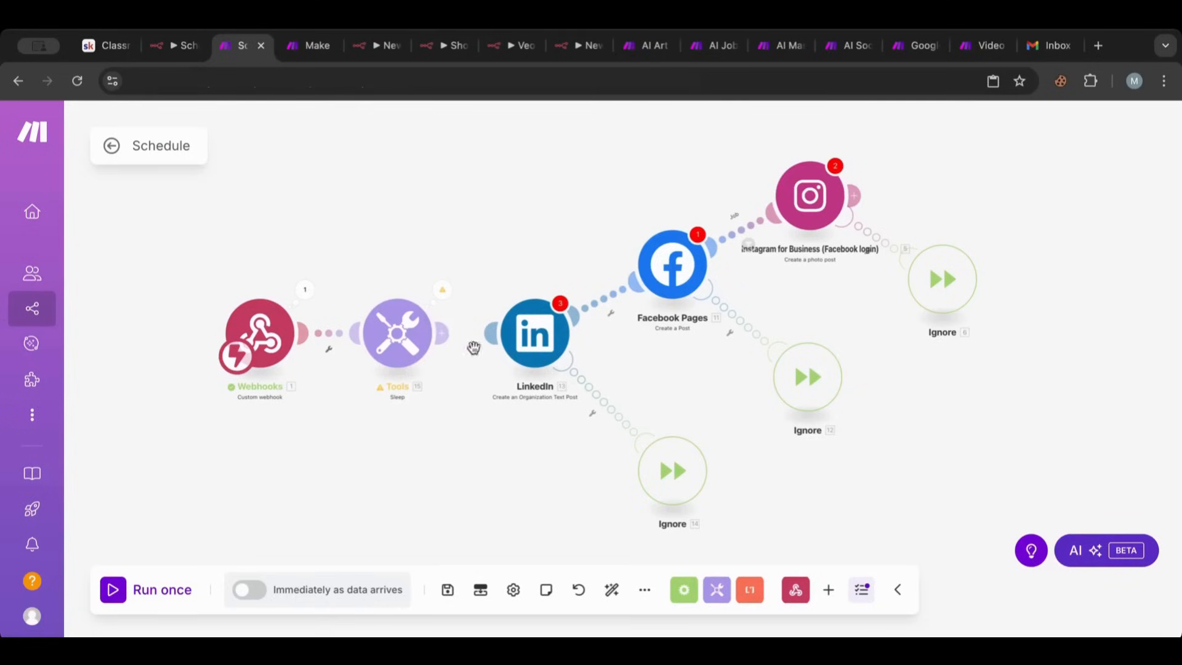
mouse_move(454, 340)
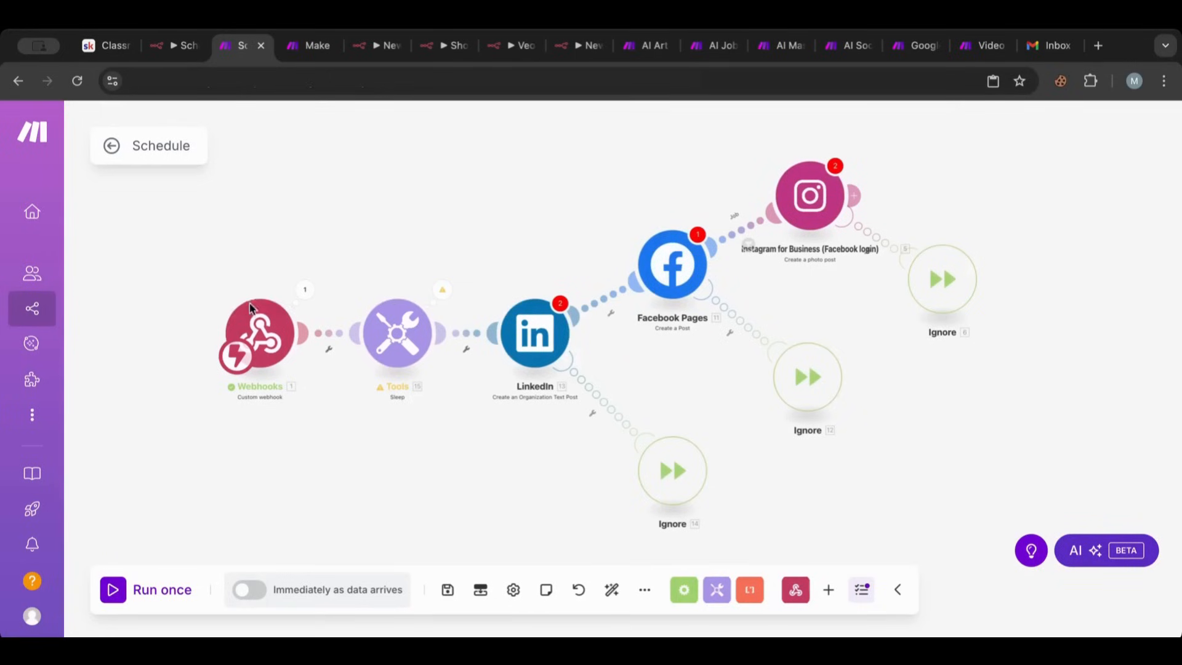
mouse_move(653, 226)
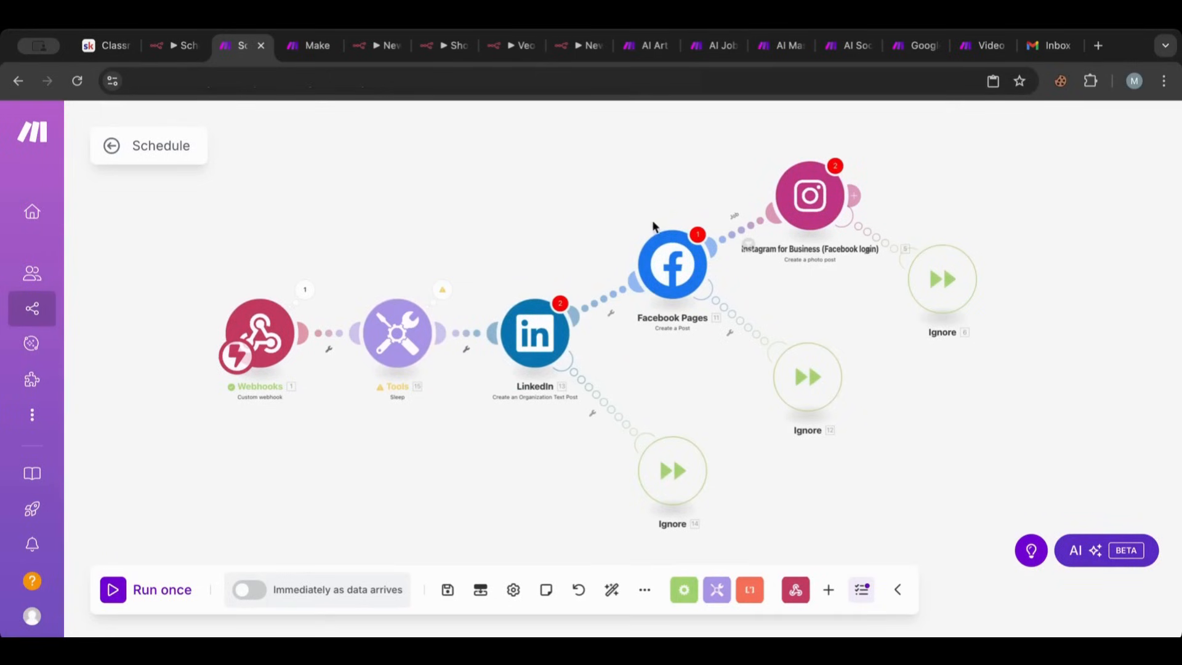
mouse_move(844, 338)
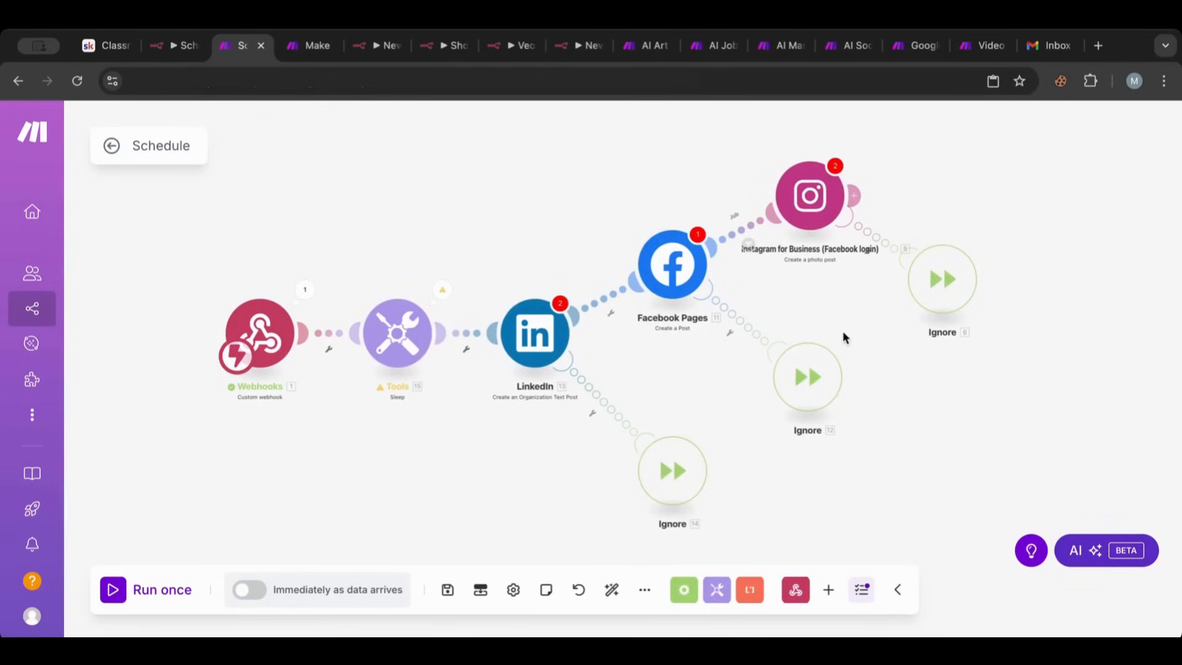
mouse_move(726, 387)
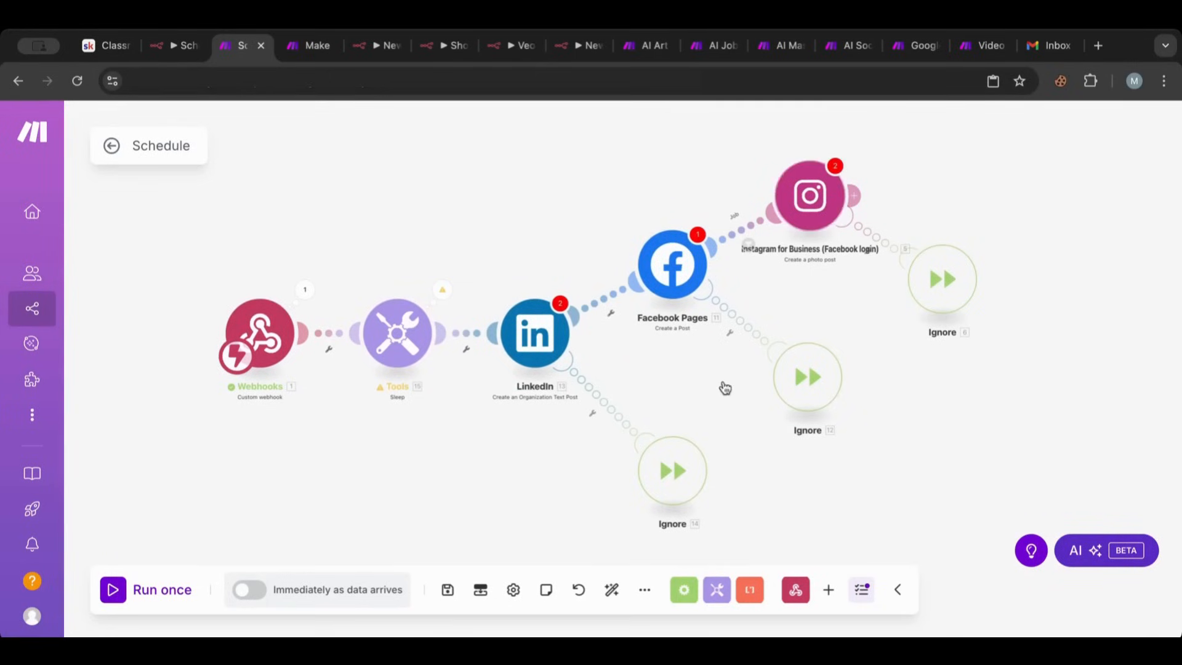
mouse_move(673, 471)
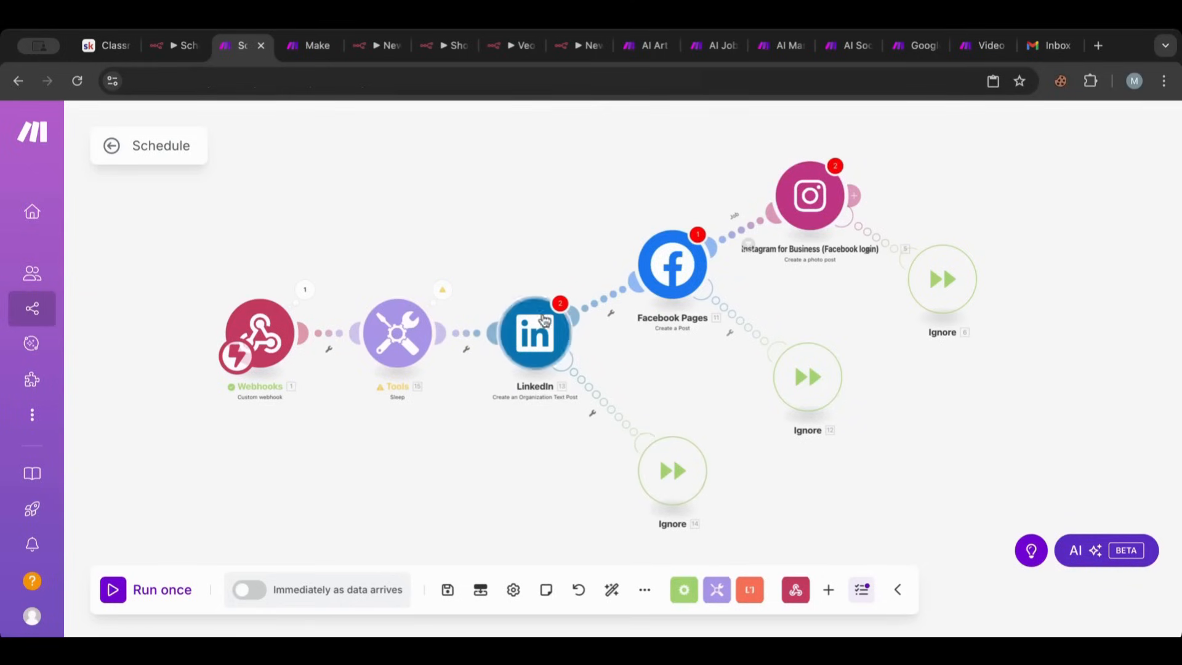
mouse_move(574, 346)
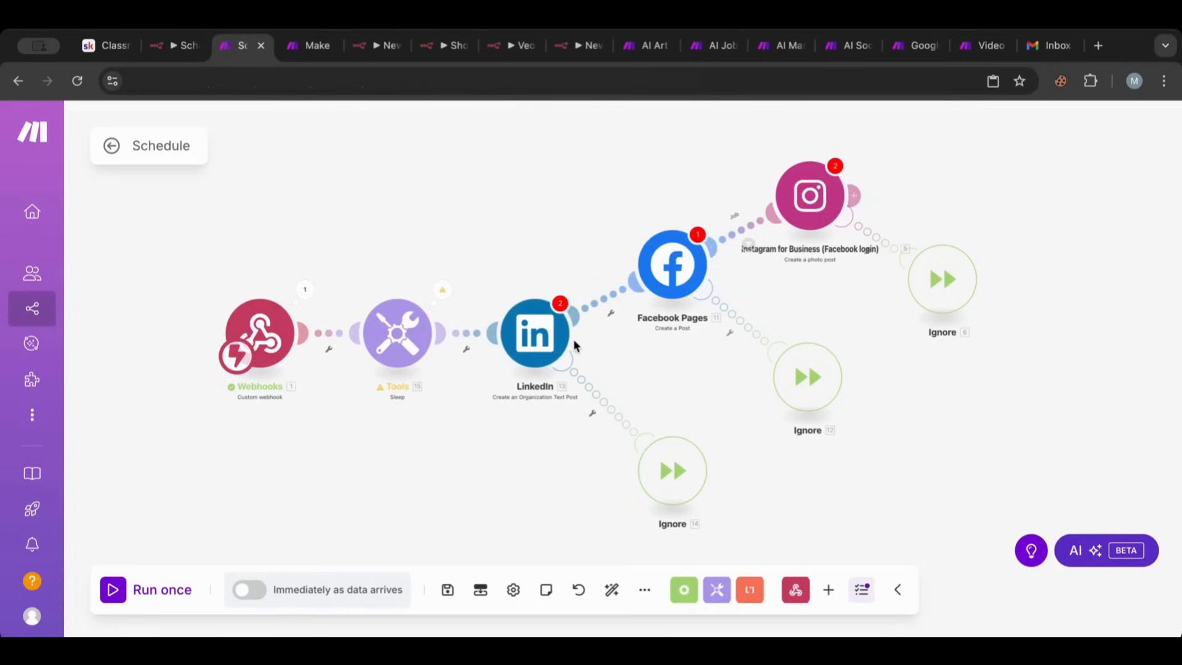
mouse_move(639, 214)
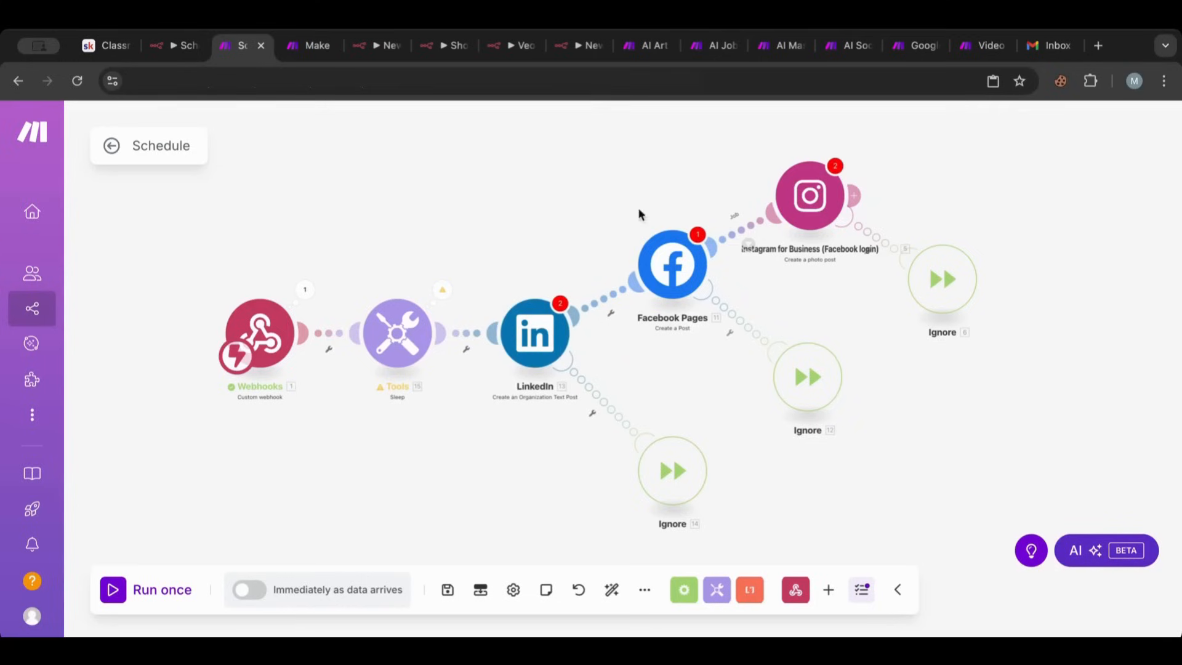
mouse_move(705, 185)
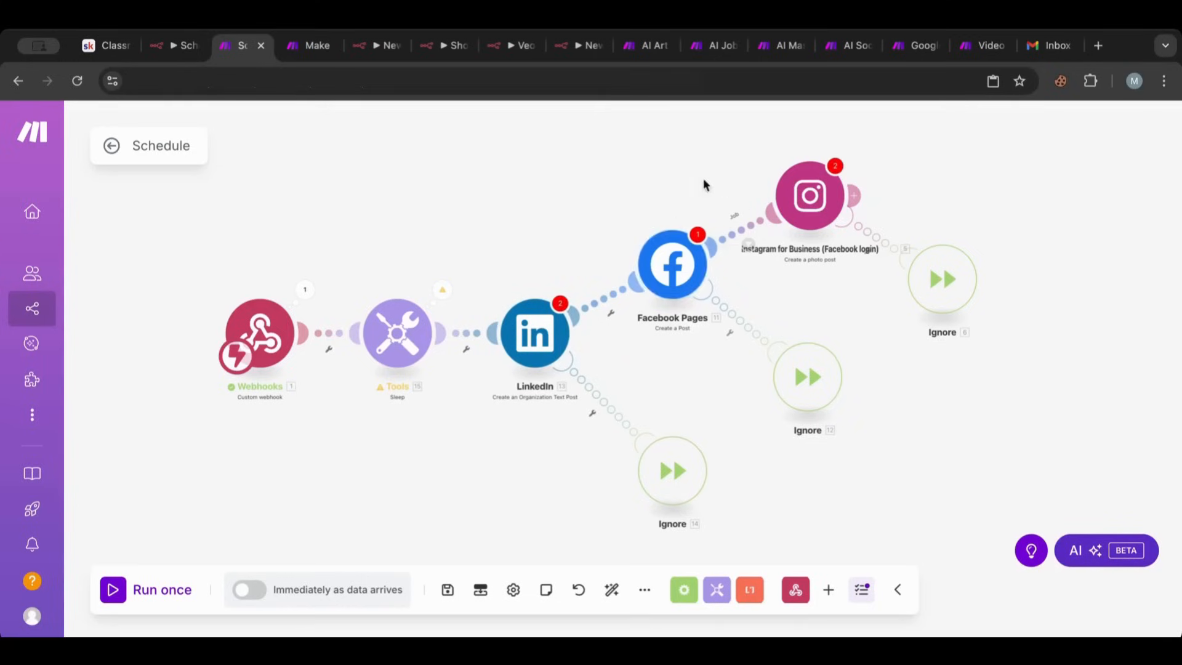
mouse_move(672, 264)
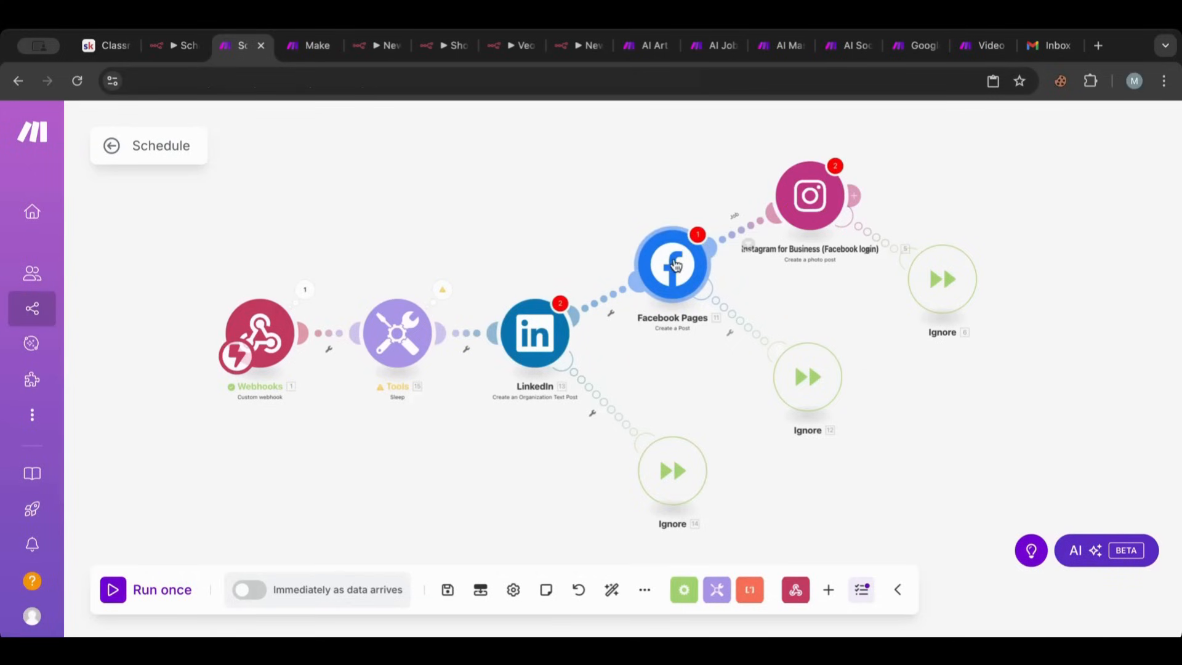
mouse_move(820, 407)
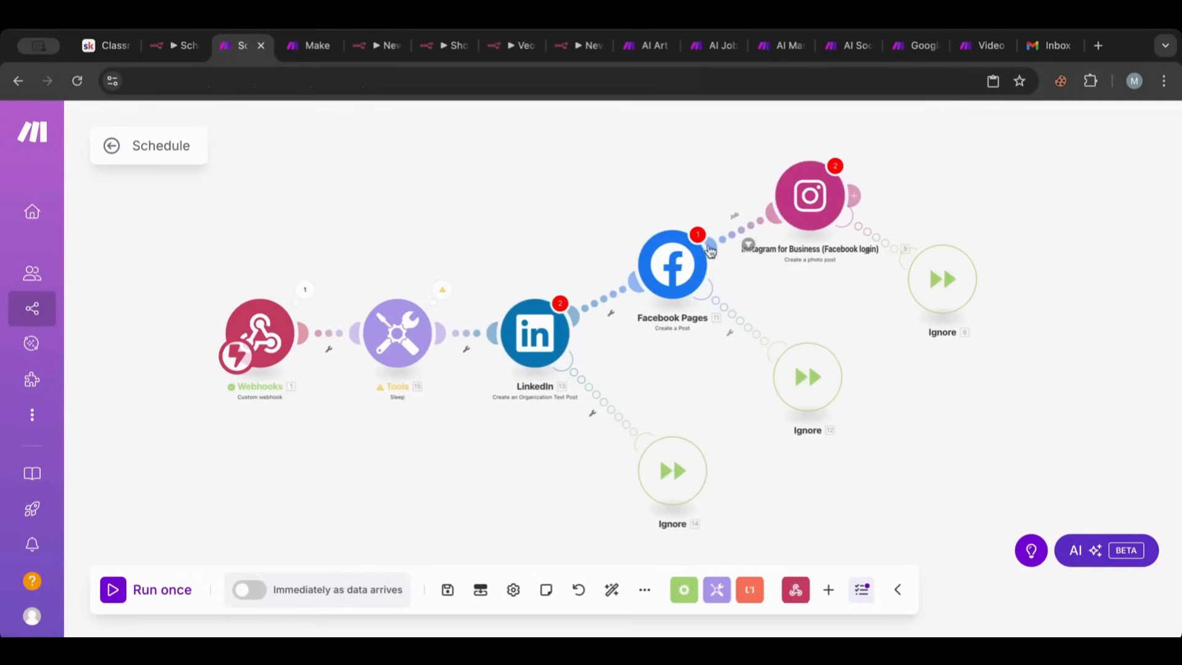
mouse_move(922, 165)
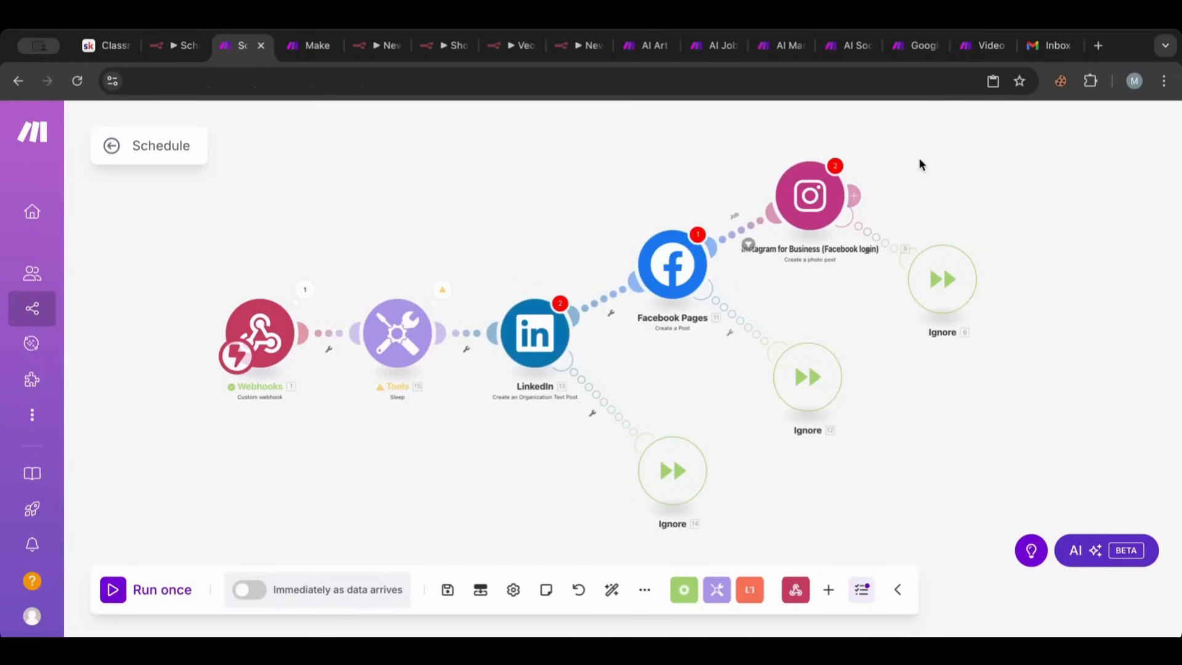
mouse_move(826, 209)
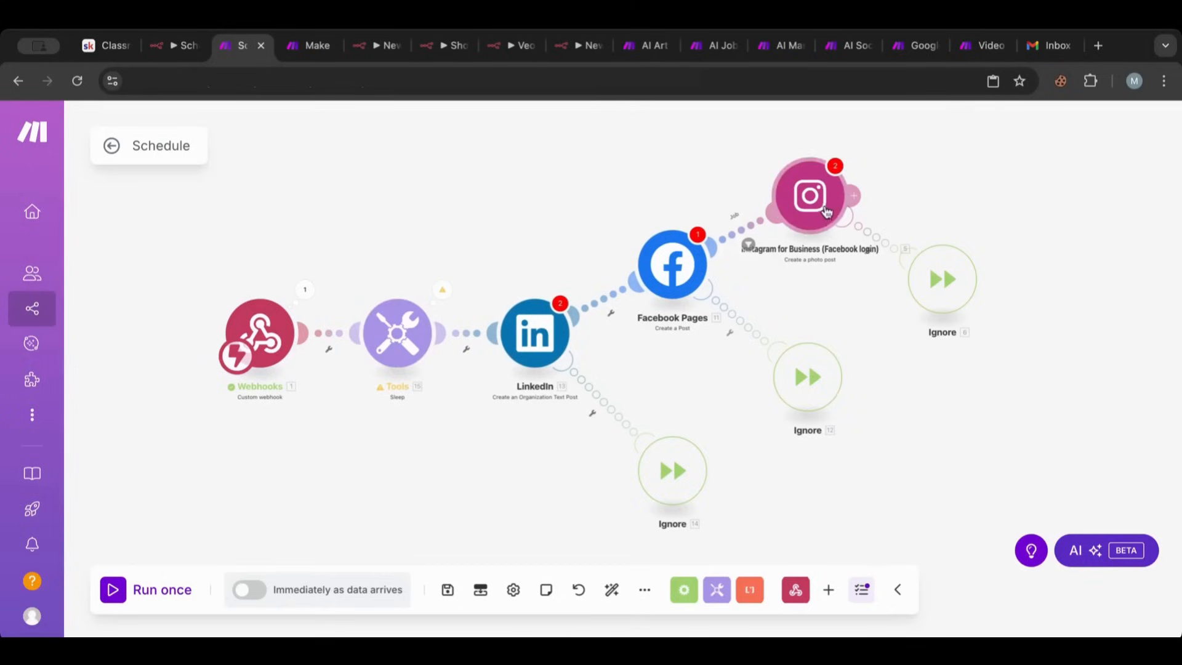
mouse_move(751, 326)
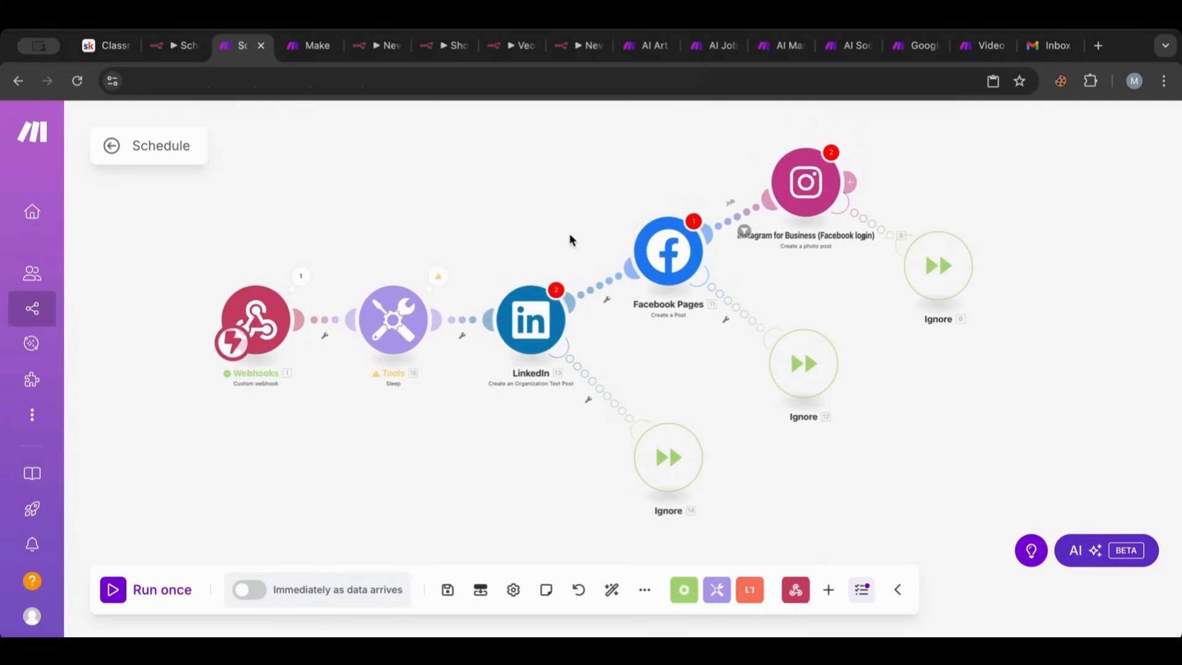
mouse_move(483, 154)
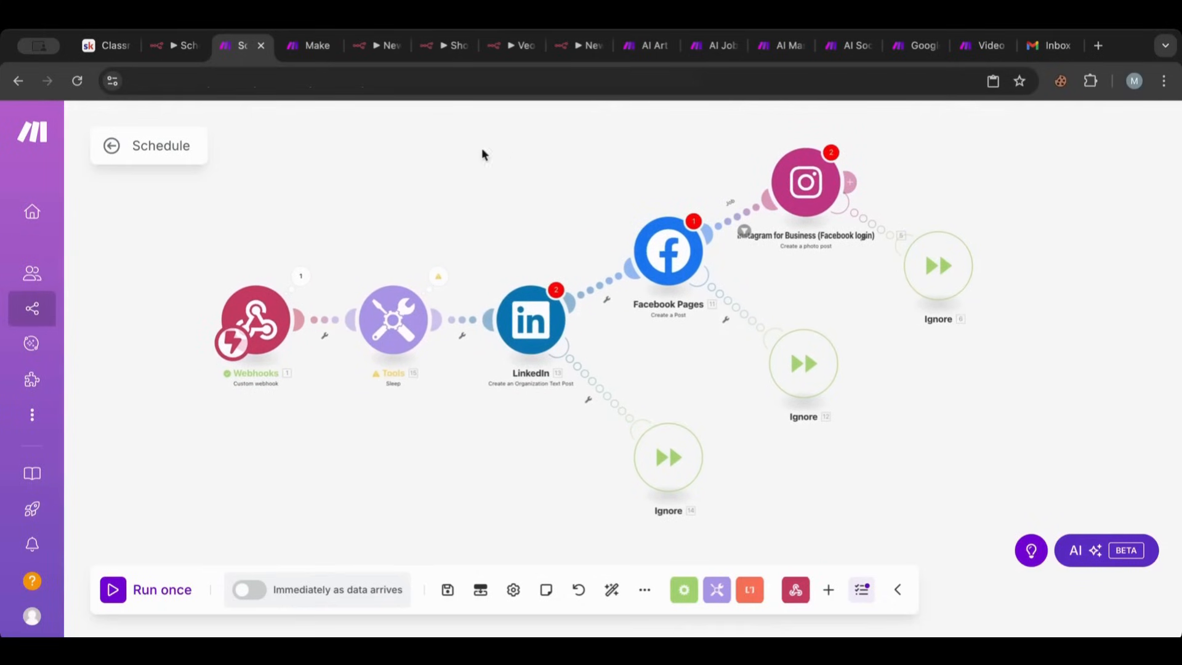
mouse_move(186, 233)
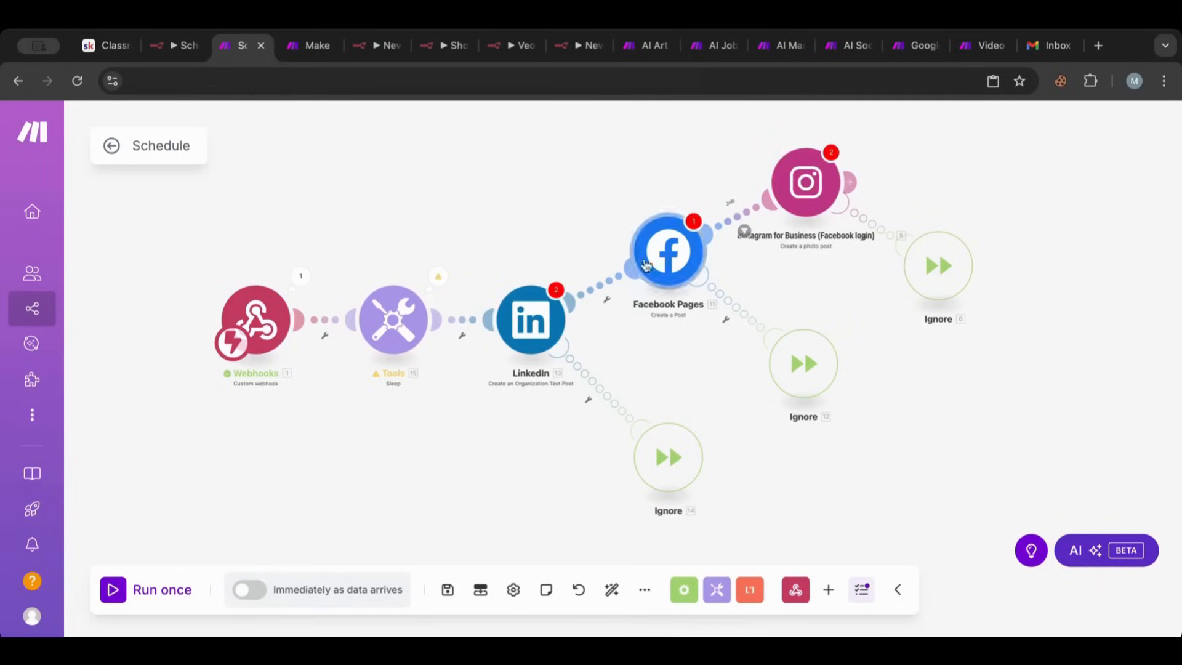
mouse_move(686, 197)
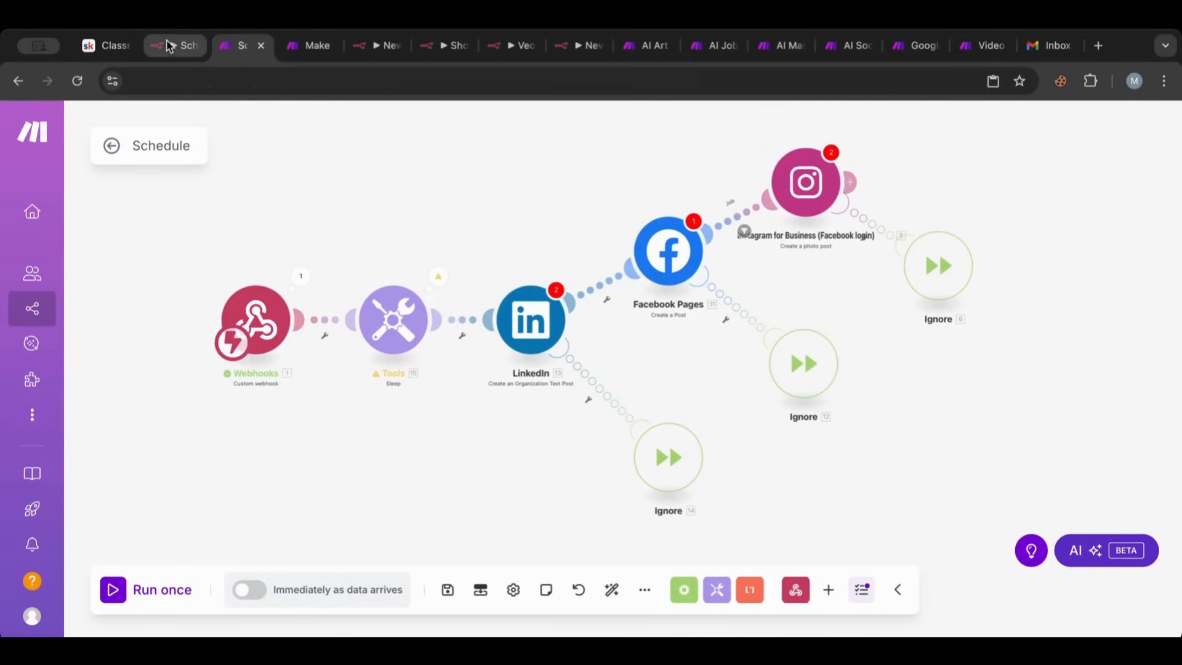
Review the Send to Make node's webhook URL and query parameters in the n8n workflow
click(172, 45)
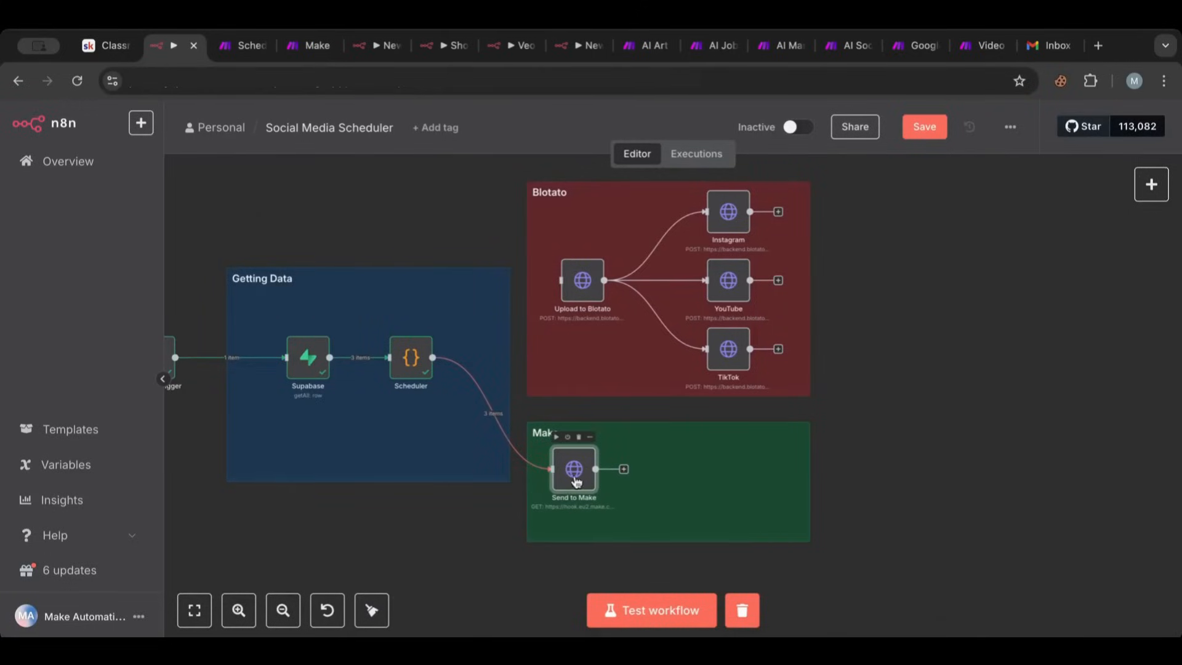
double_click(574, 469)
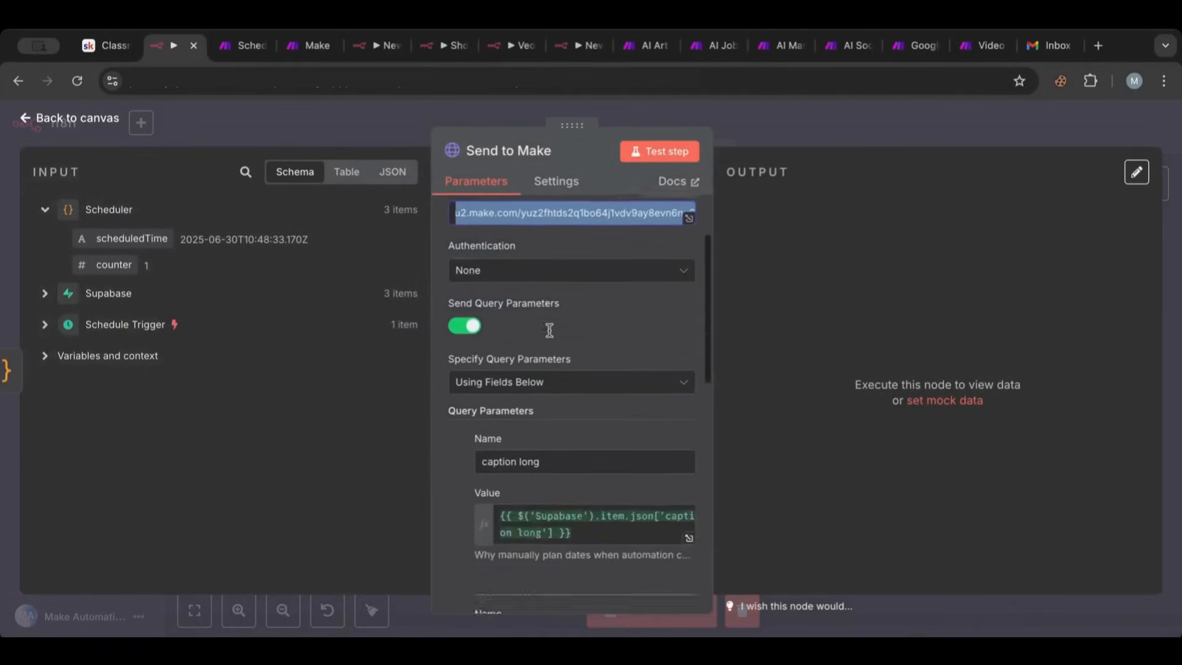
scroll(down, 3)
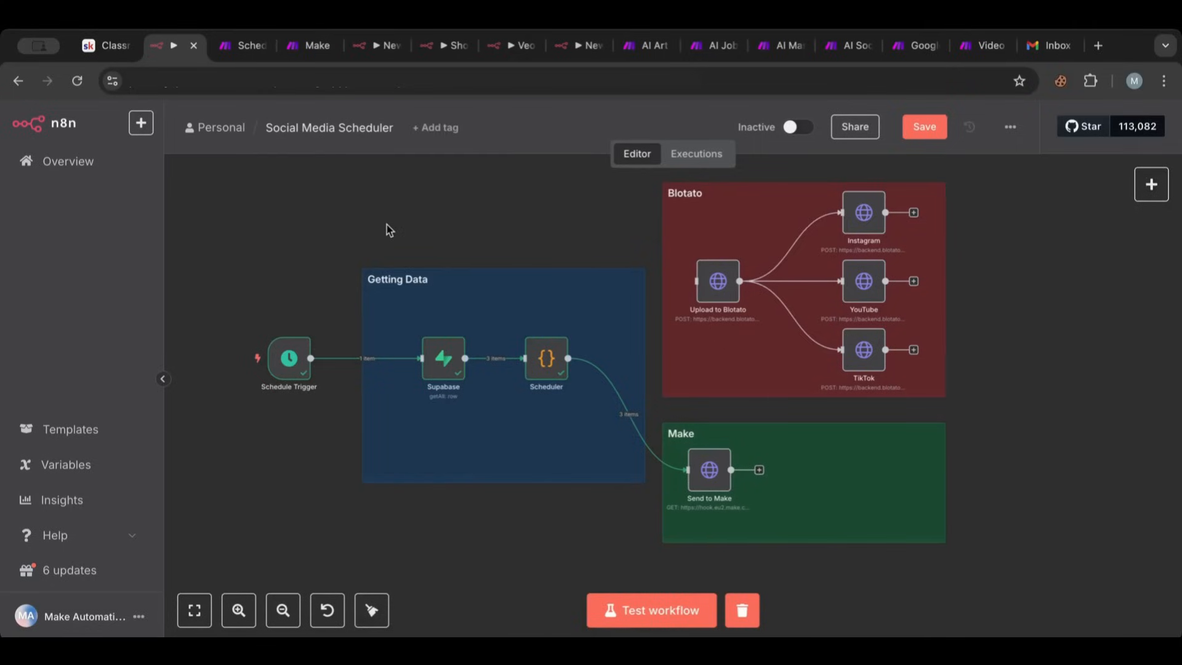
mouse_move(445, 366)
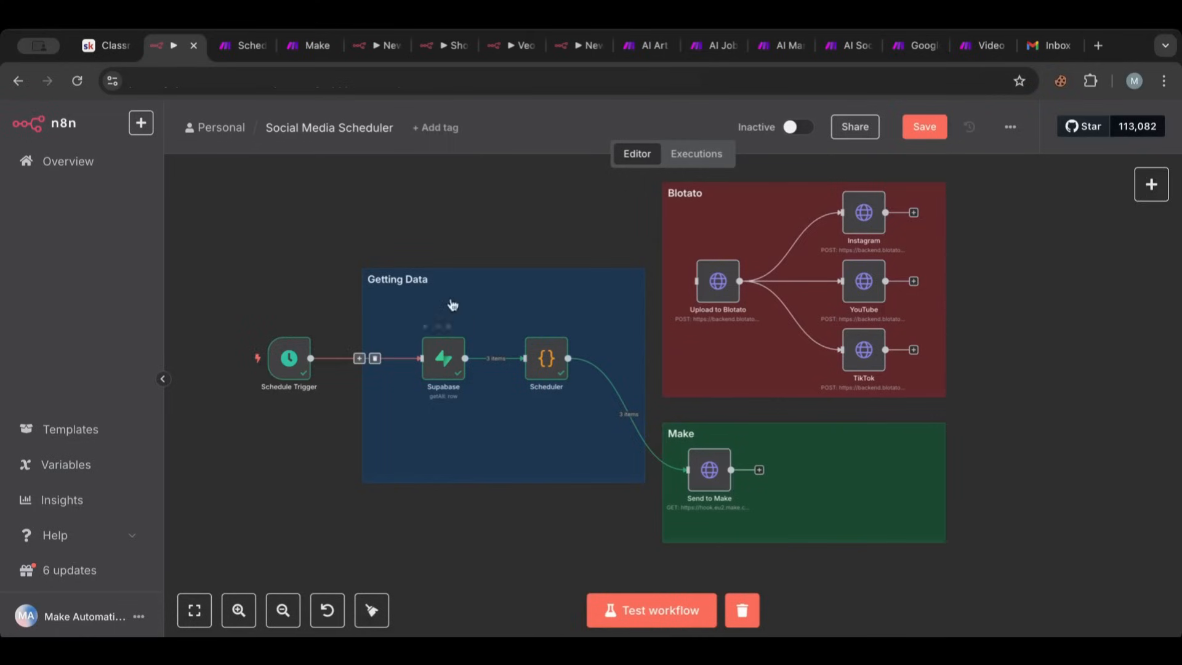
mouse_move(439, 345)
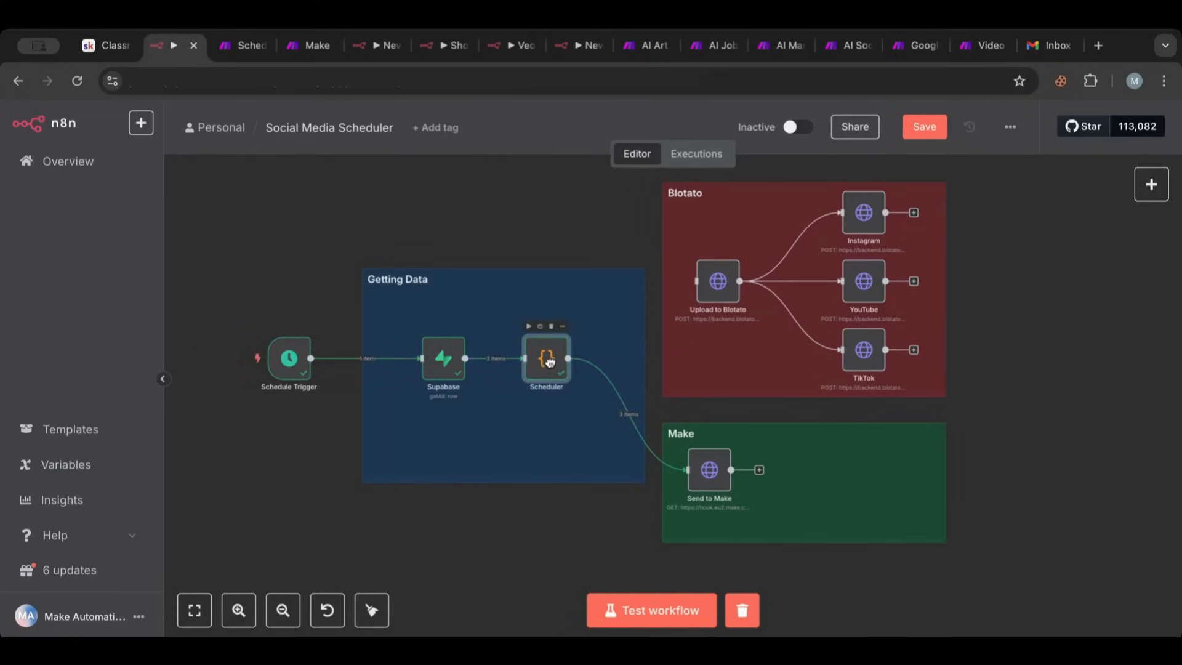
mouse_move(575, 315)
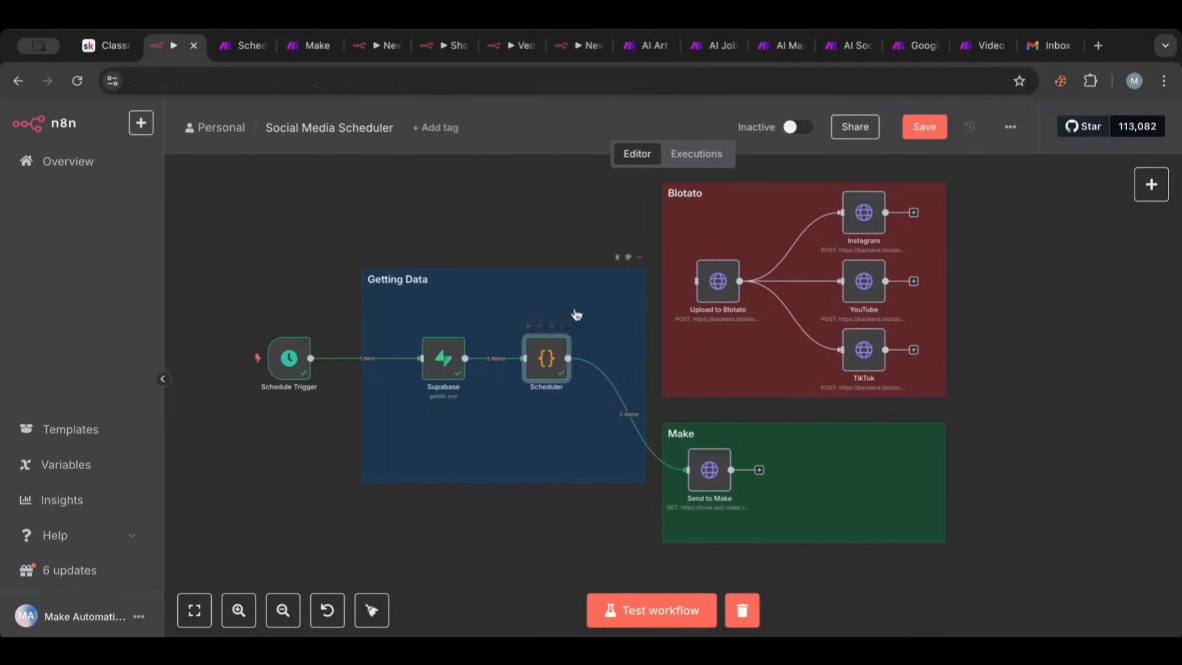
mouse_move(511, 367)
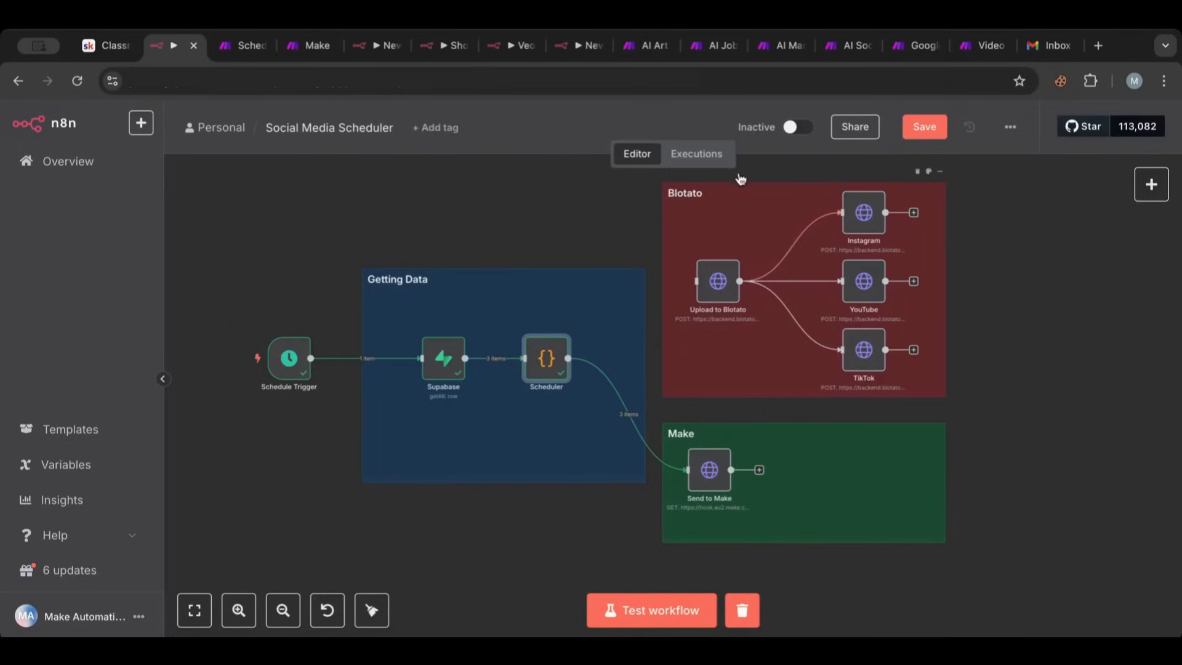
mouse_move(823, 159)
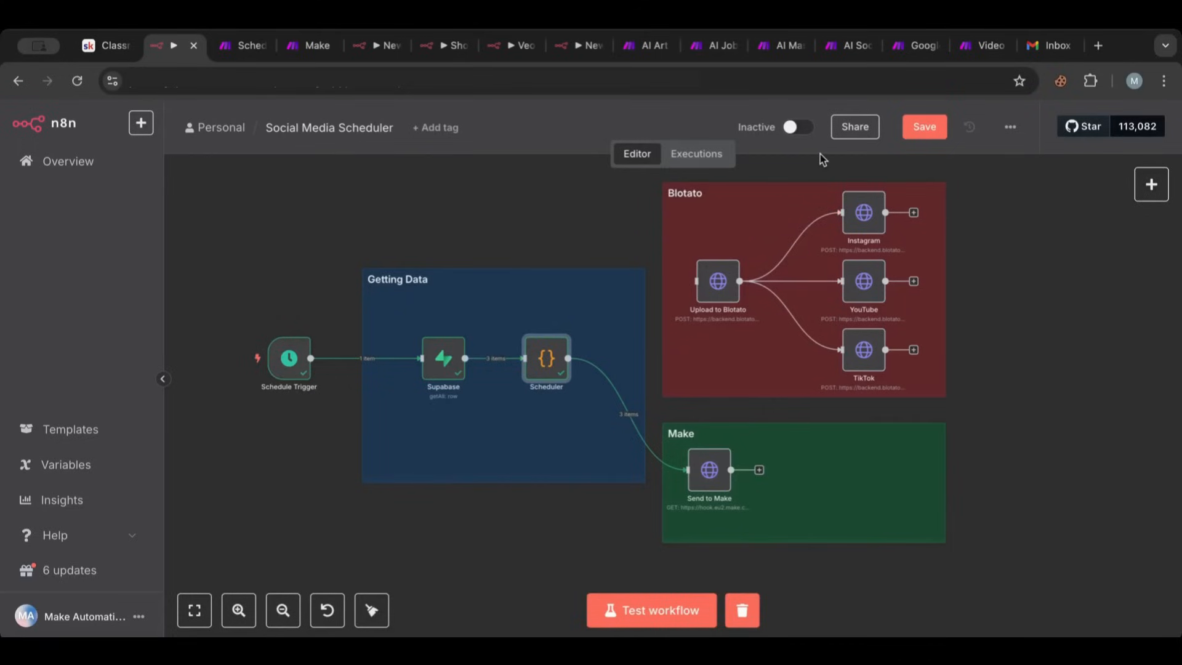
mouse_move(782, 555)
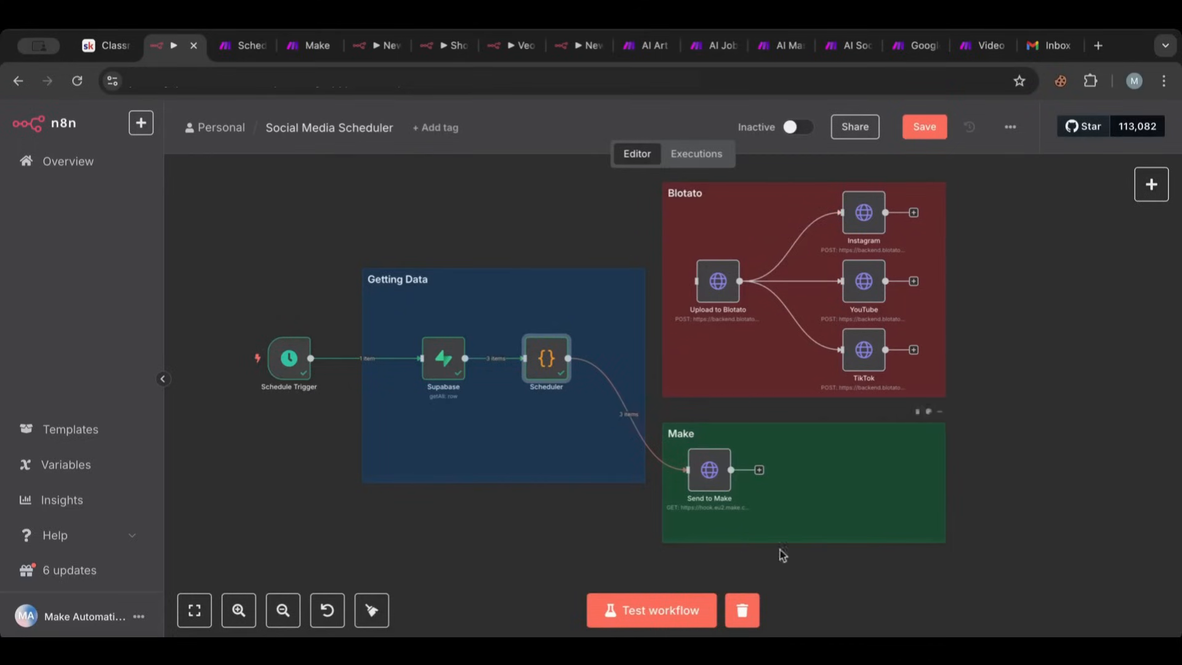
mouse_move(991, 466)
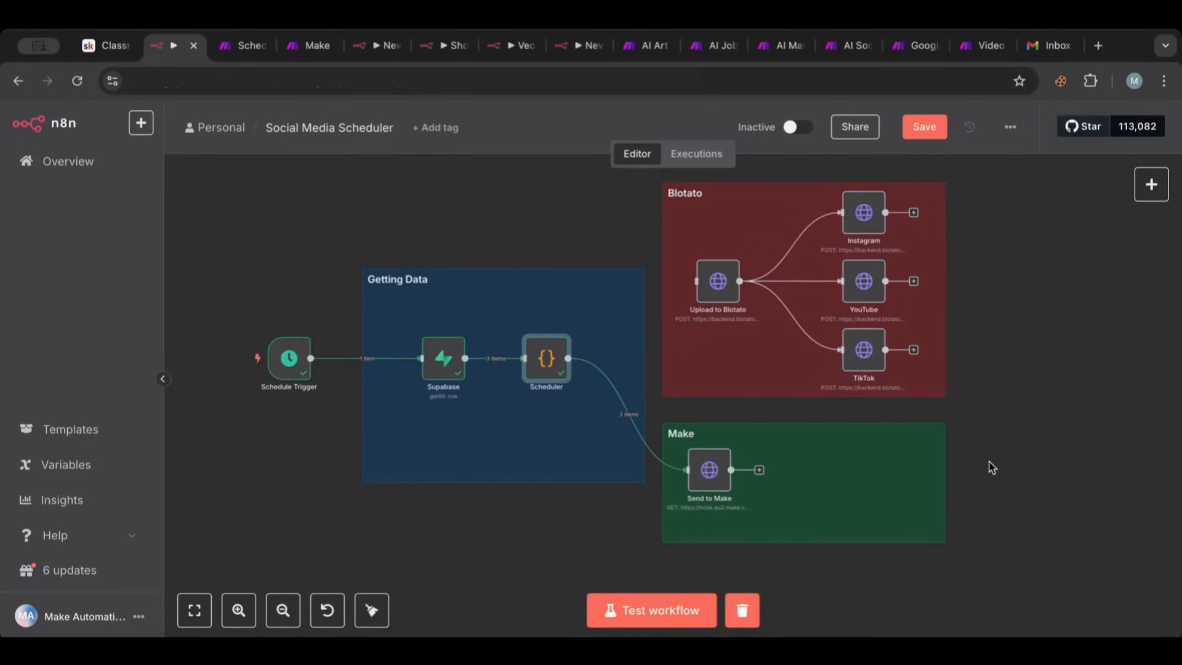
mouse_move(997, 399)
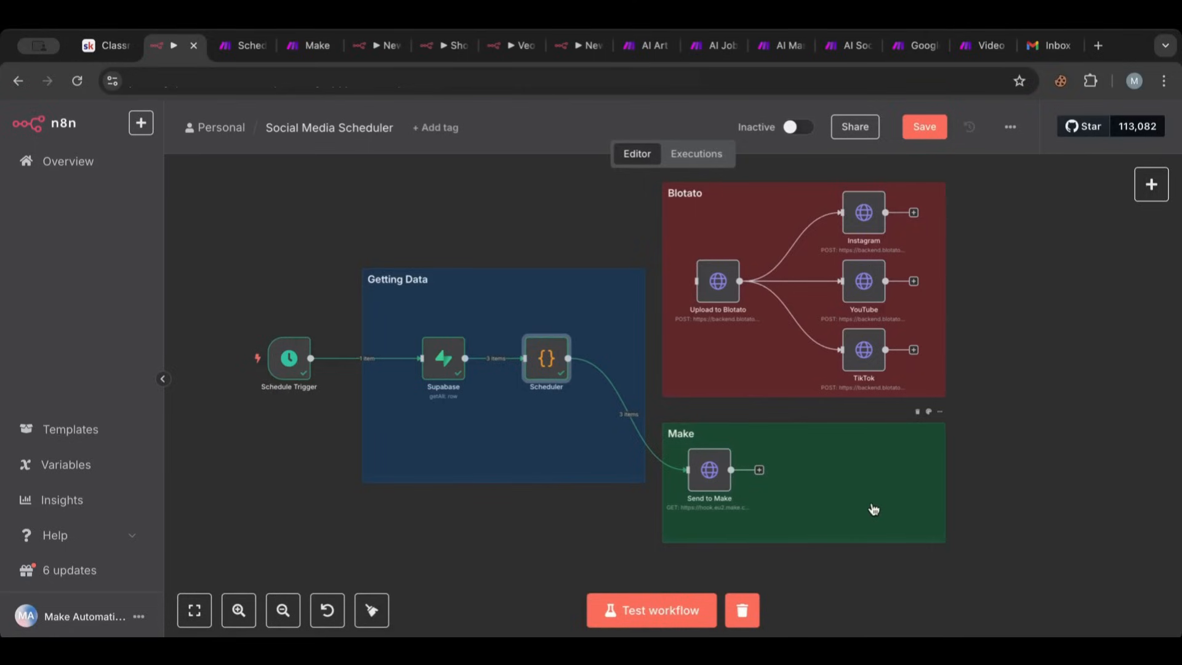
mouse_move(738, 463)
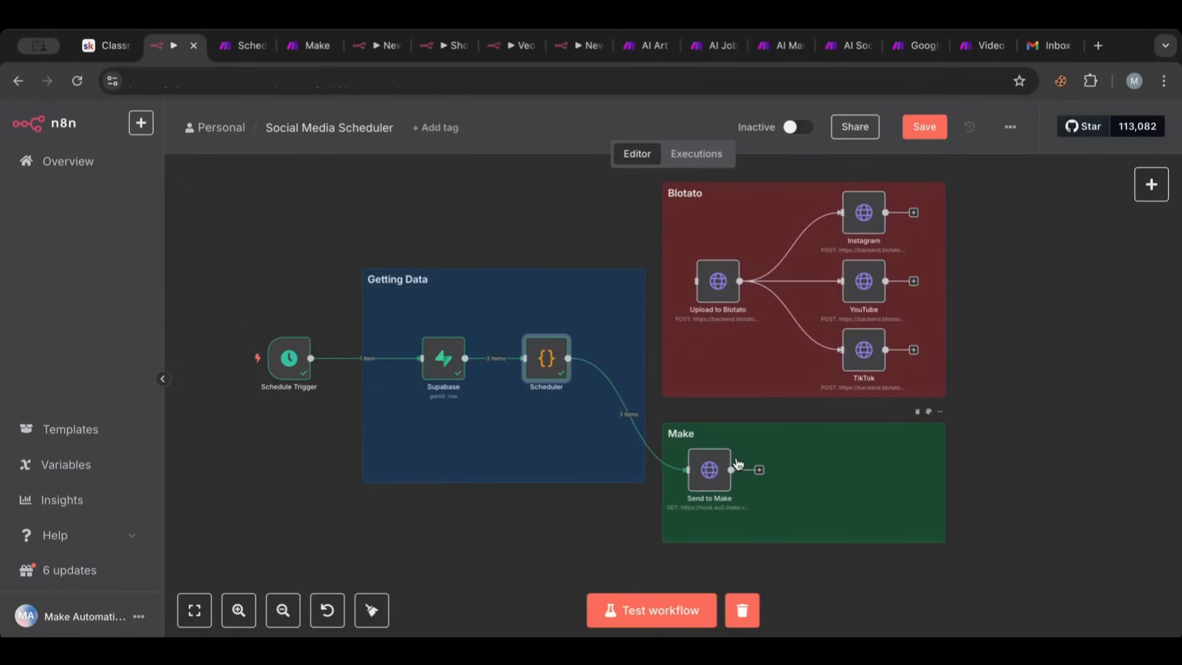
mouse_move(1012, 283)
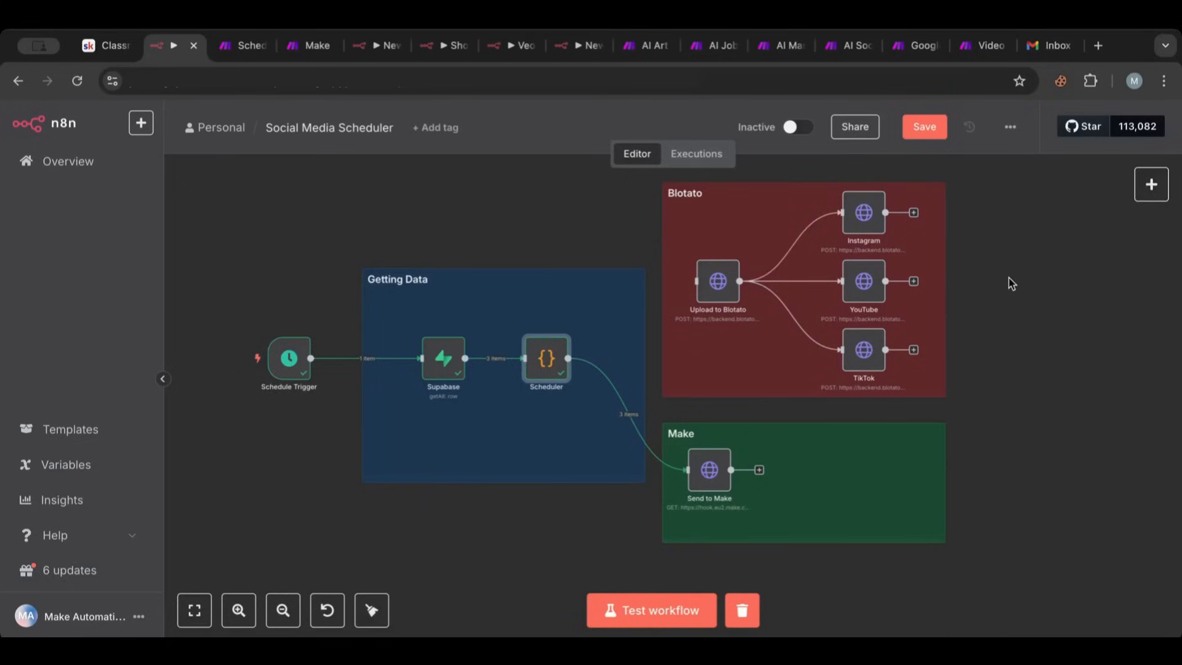
mouse_move(890, 437)
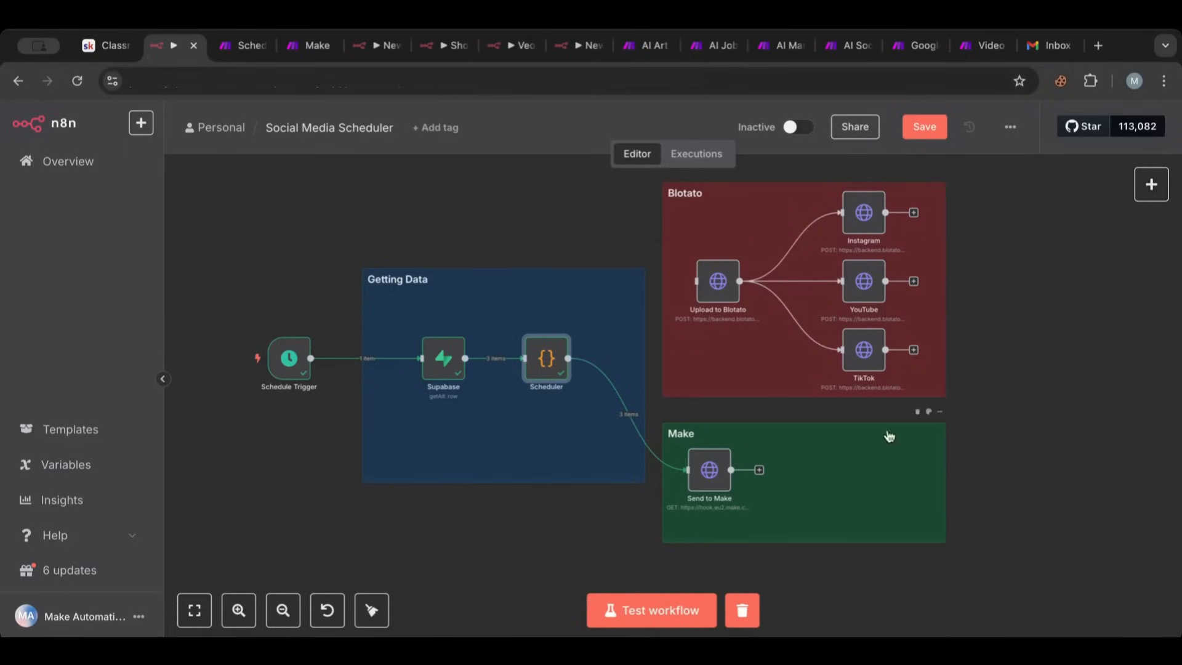
mouse_move(1049, 375)
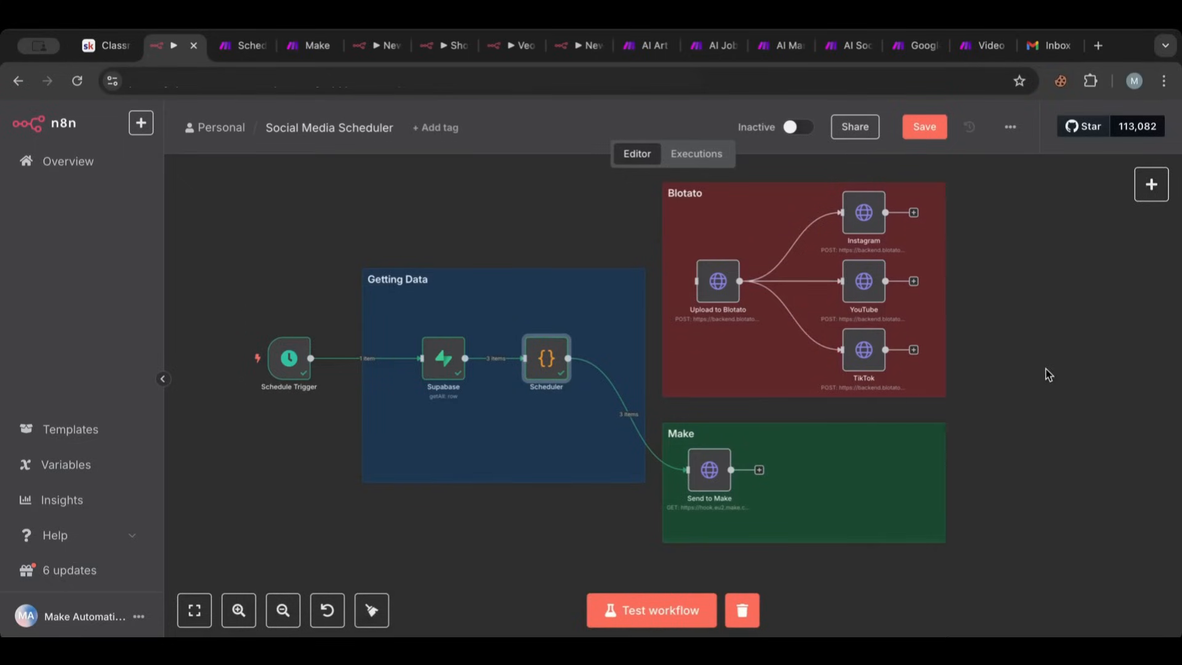
mouse_move(954, 161)
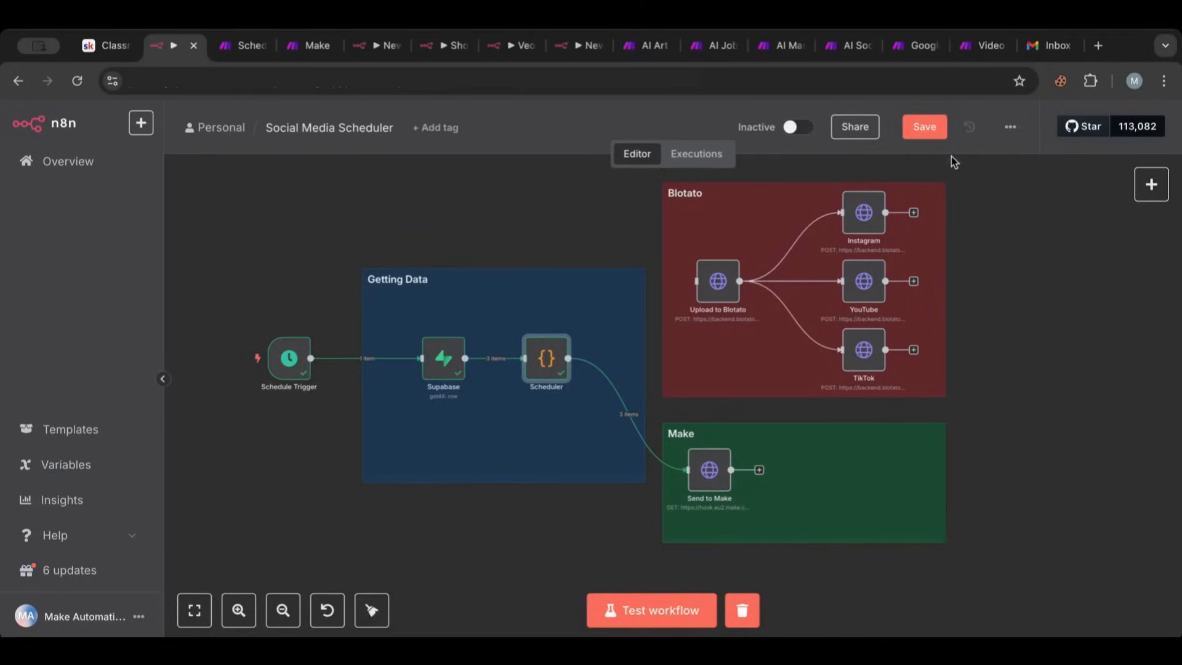
Save the n8n workflow, glance at the Make posting scenario, then return to n8n
click(924, 125)
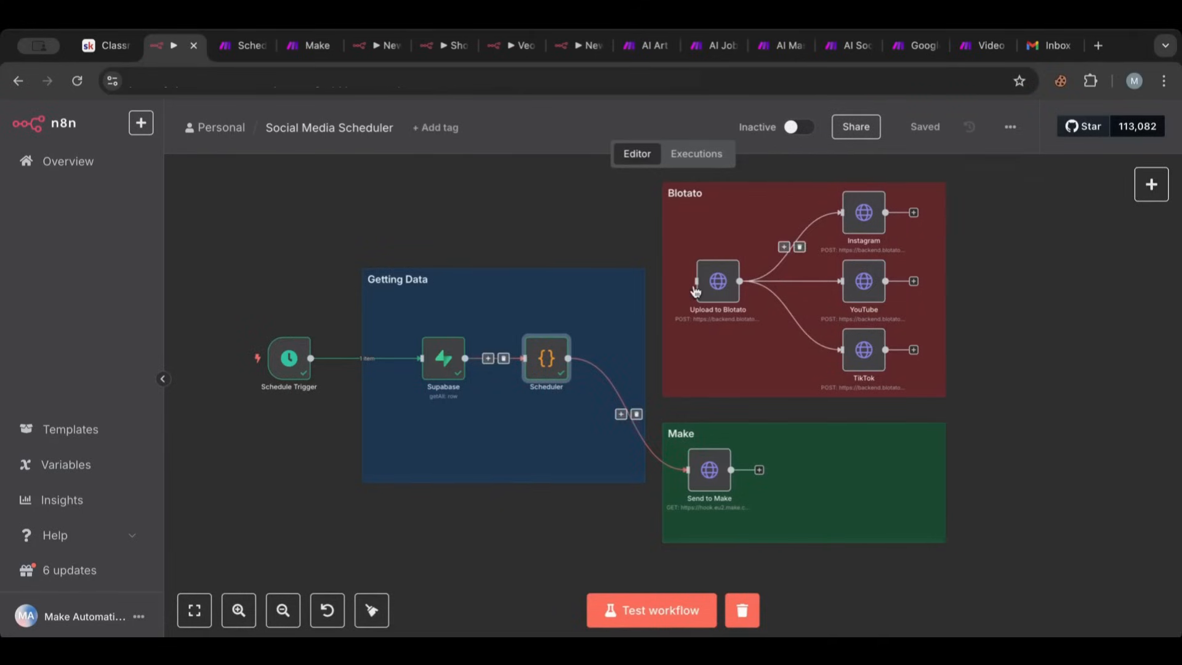
click(241, 45)
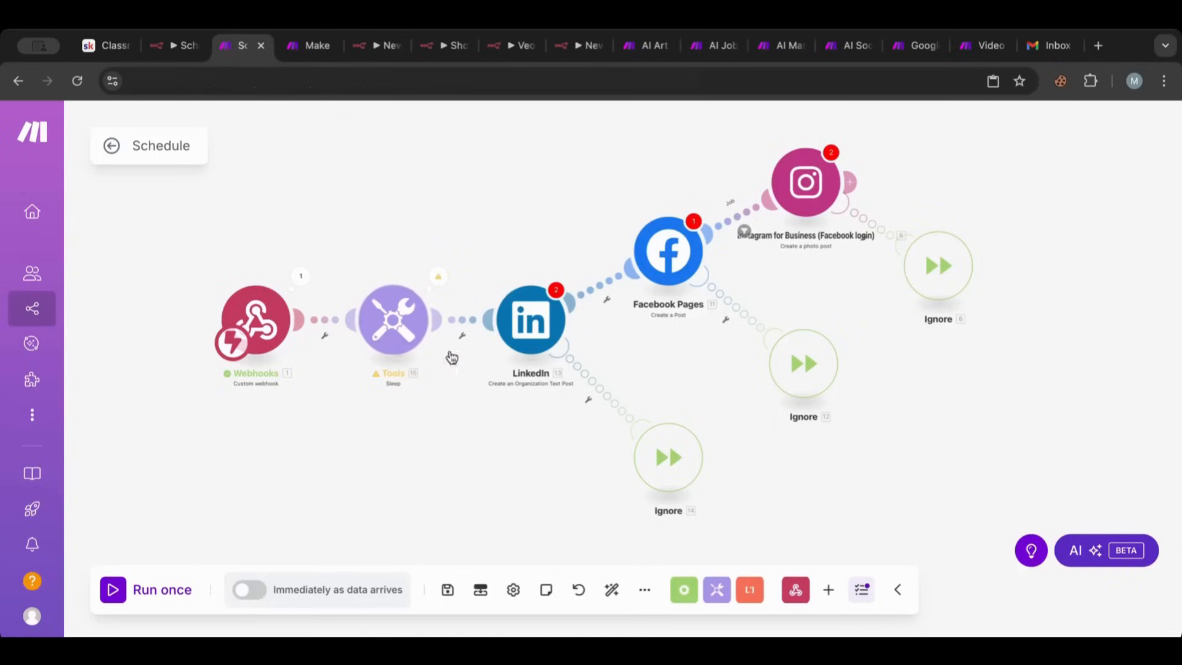
click(172, 45)
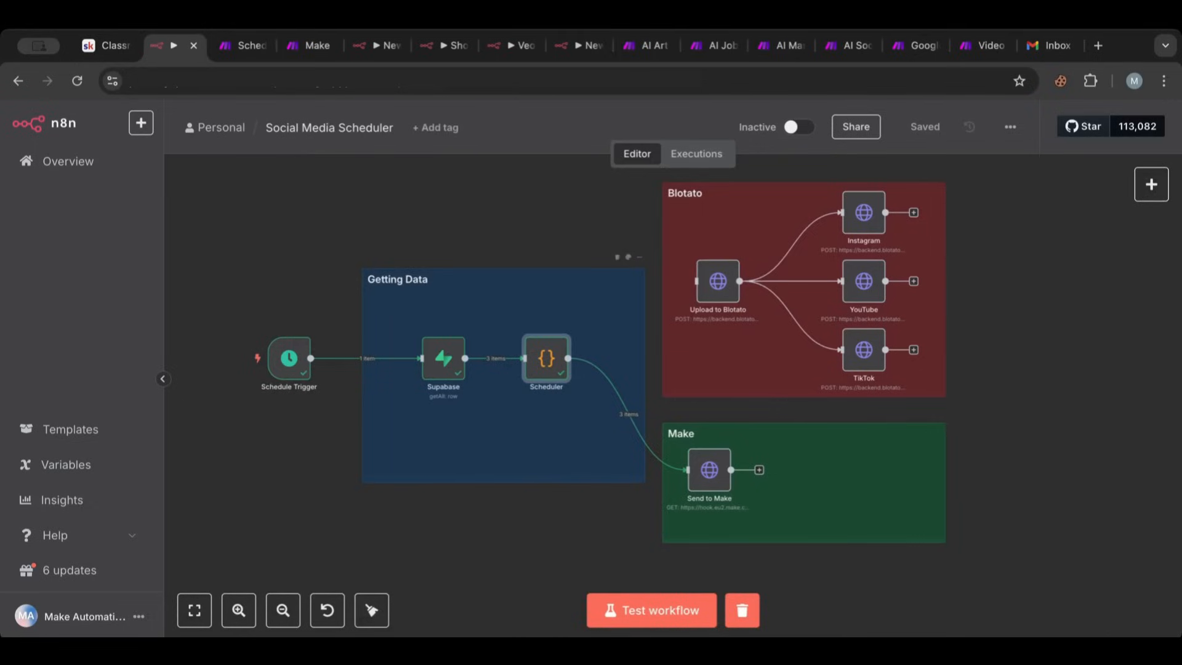
Switch to the Skool AI Automation Kit Classroom tab listing the Make.com and n8n courses
click(98, 45)
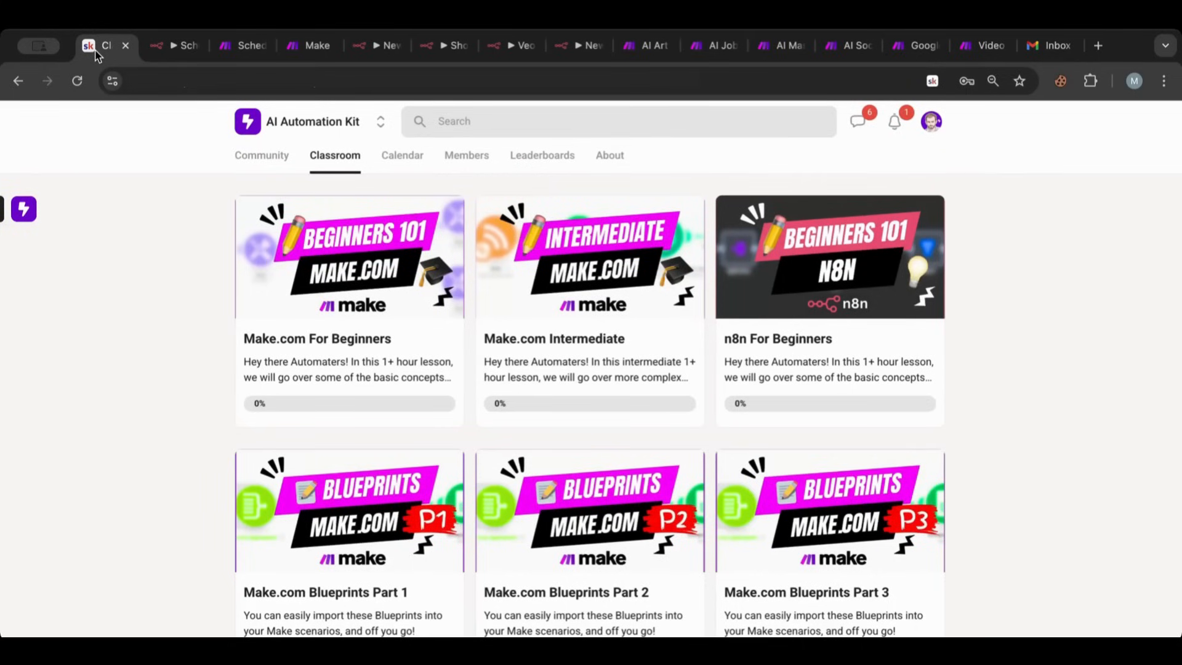
mouse_move(588, 599)
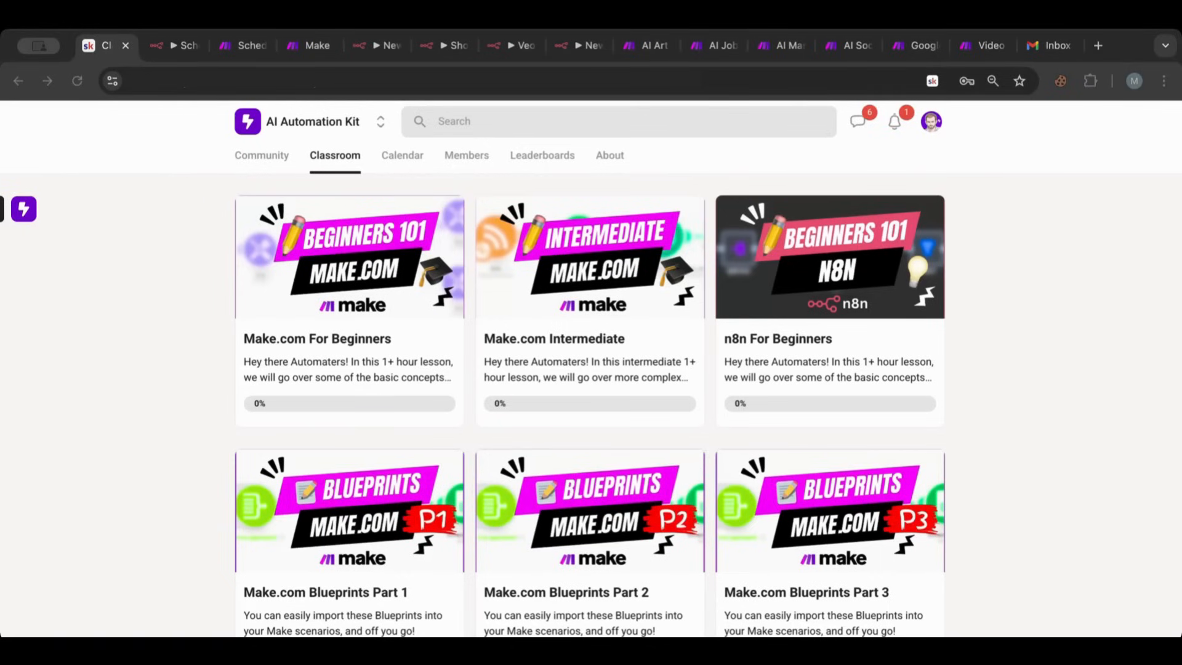
mouse_move(1034, 521)
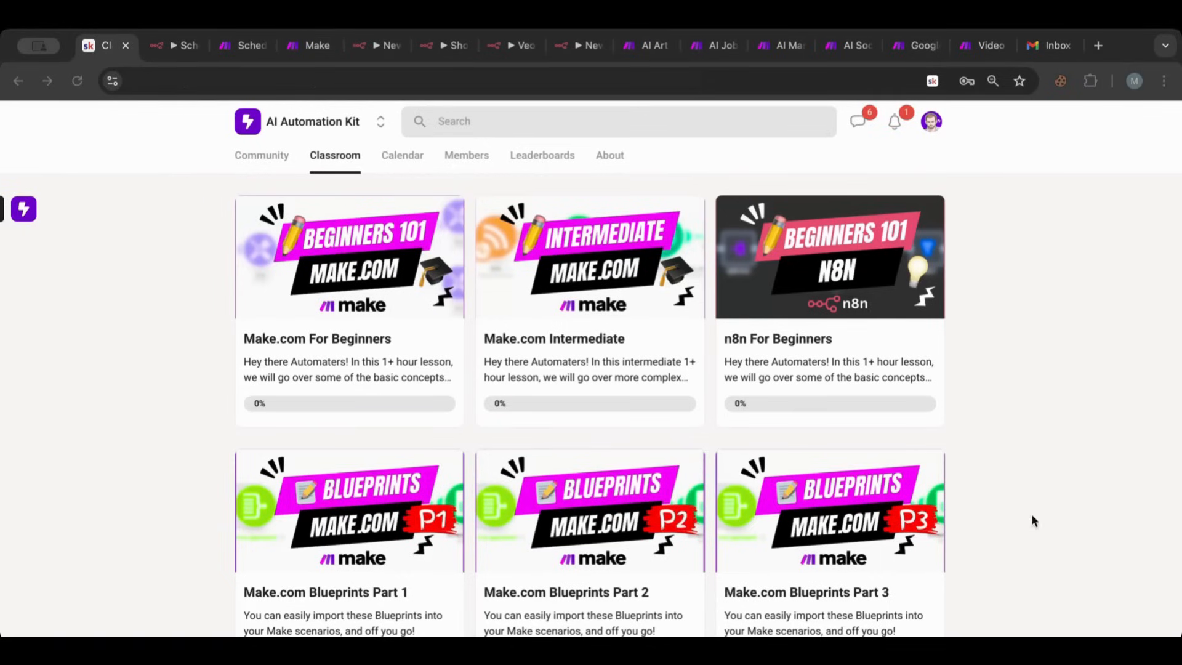